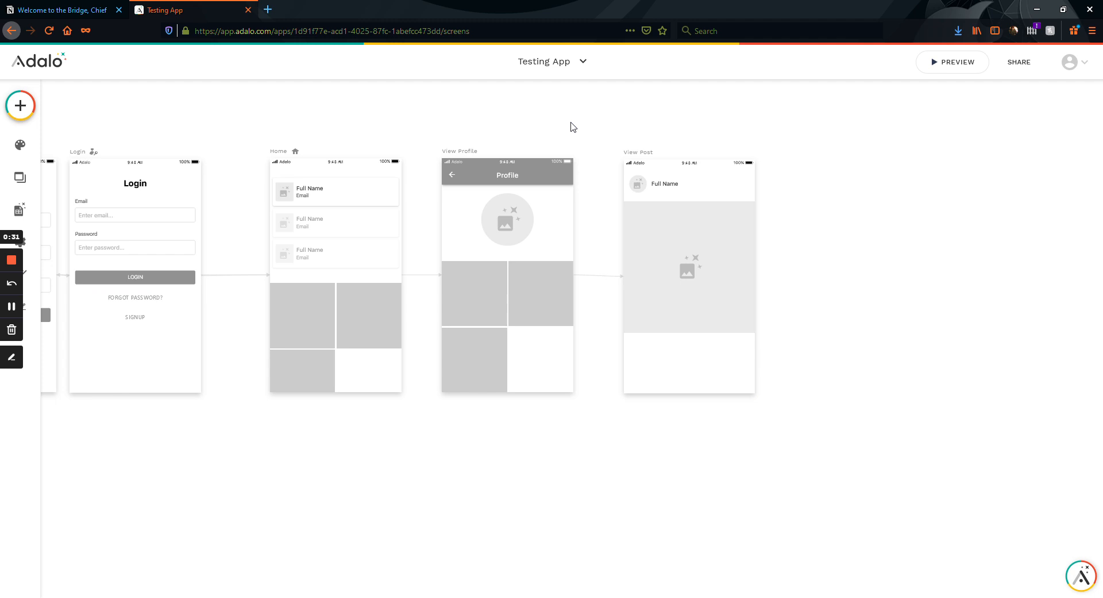
{"action": "mouse_move", "coordinate": [514, 122]}
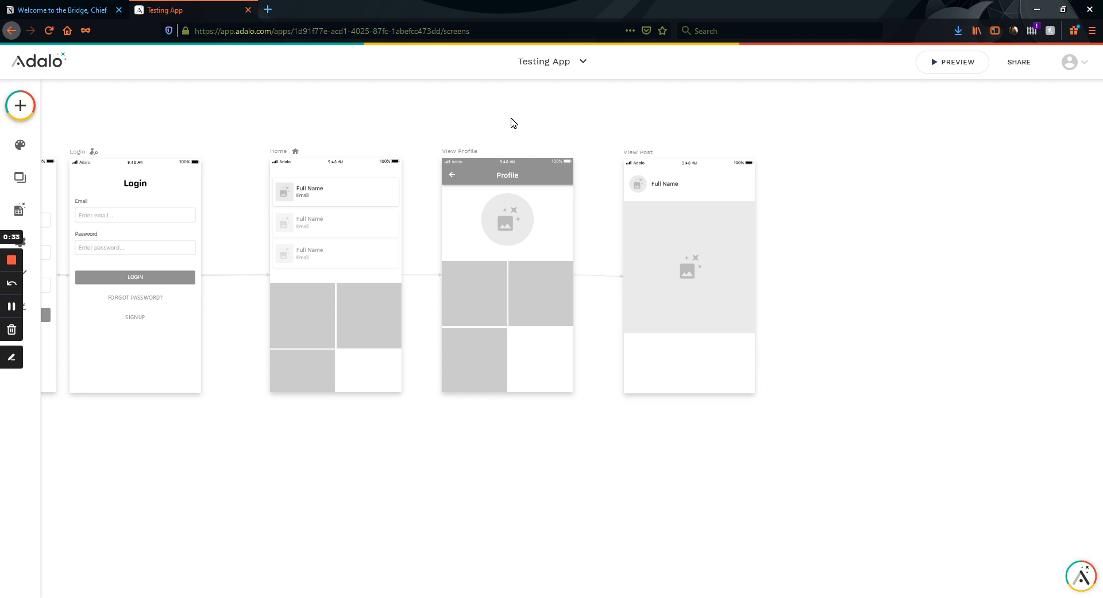
{"action": "mouse_move", "coordinate": [630, 148]}
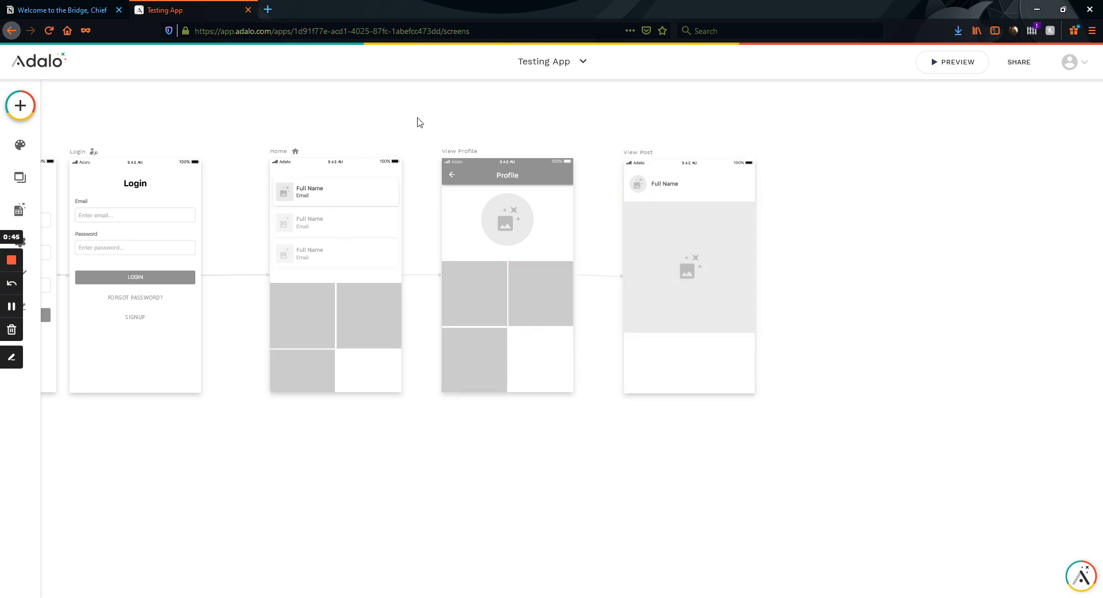
{"action": "mouse_move", "coordinate": [588, 224]}
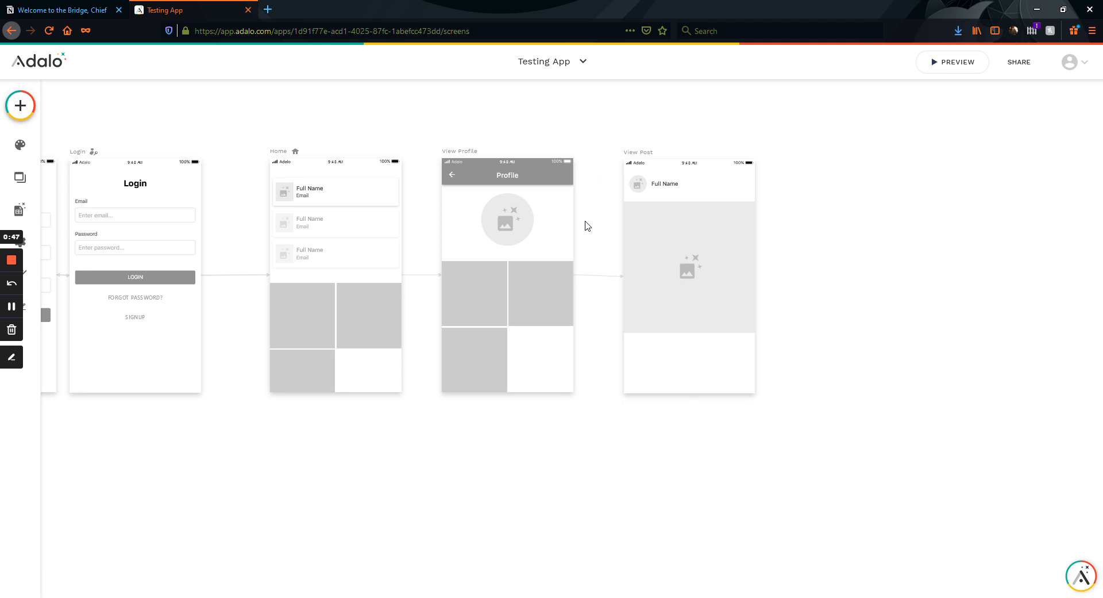
Select the Home user list, View Profile image grid and View Post image.
{"action": "left_click", "coordinate": [335, 222]}
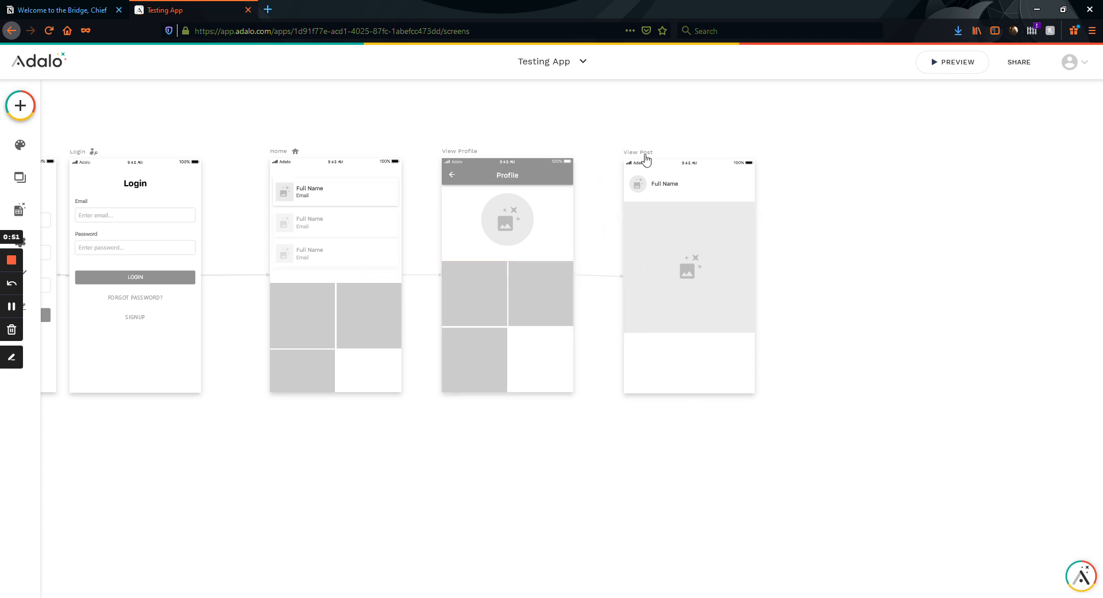
{"action": "mouse_move", "coordinate": [580, 300]}
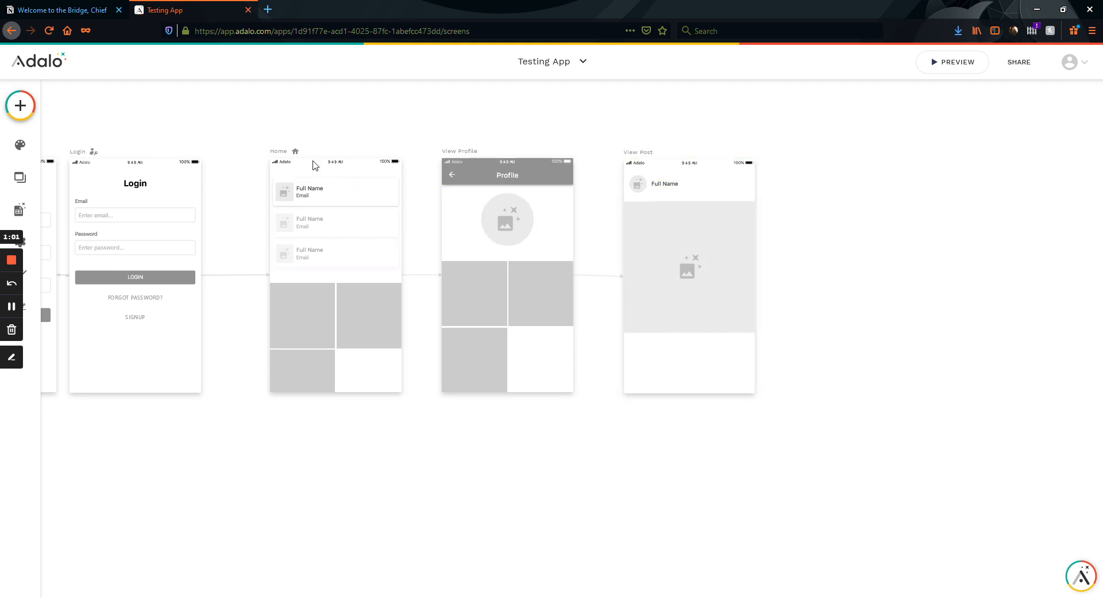
{"action": "left_click", "coordinate": [336, 224]}
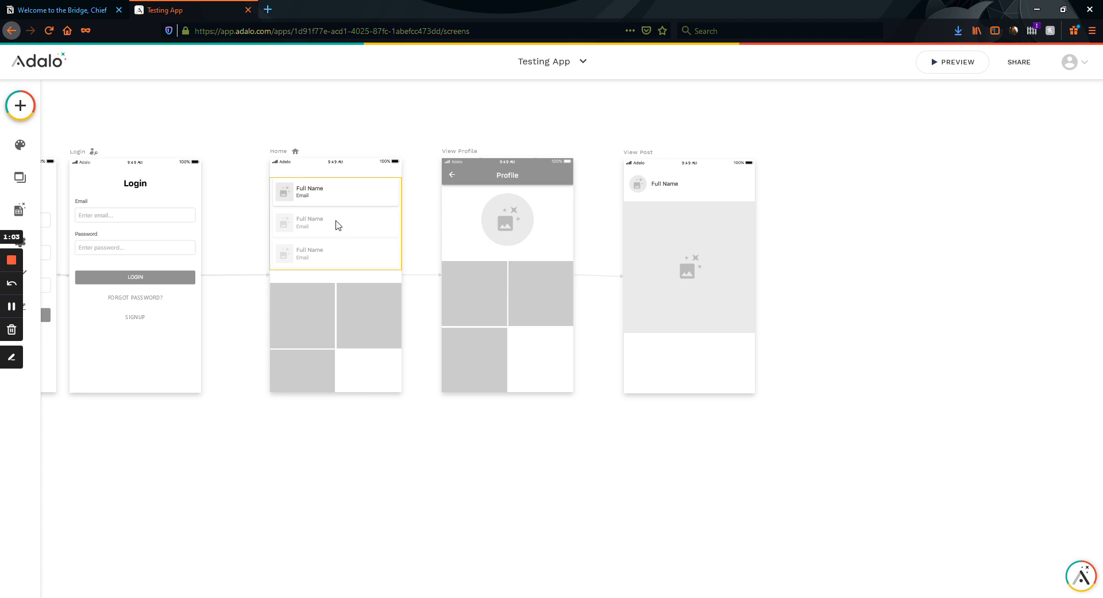
{"action": "mouse_move", "coordinate": [333, 236]}
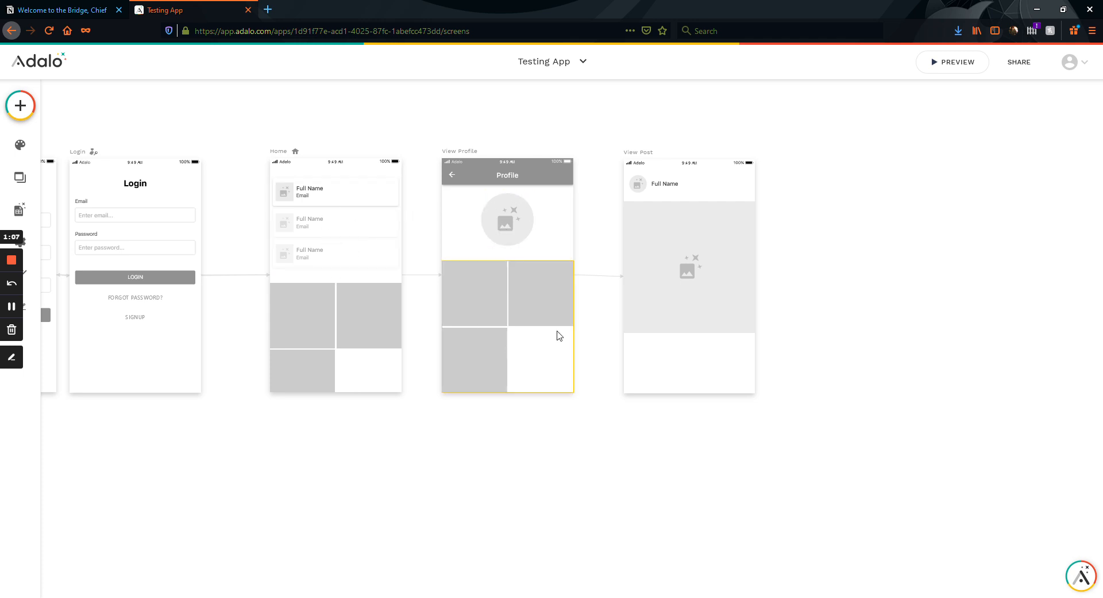
{"action": "mouse_move", "coordinate": [525, 302]}
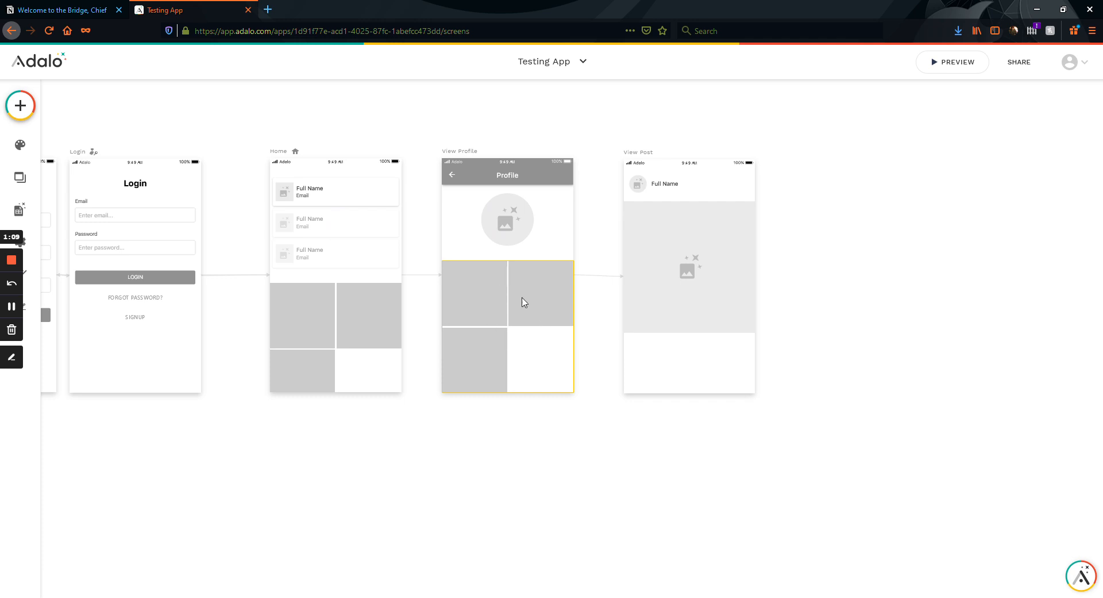
{"action": "left_click", "coordinate": [689, 267]}
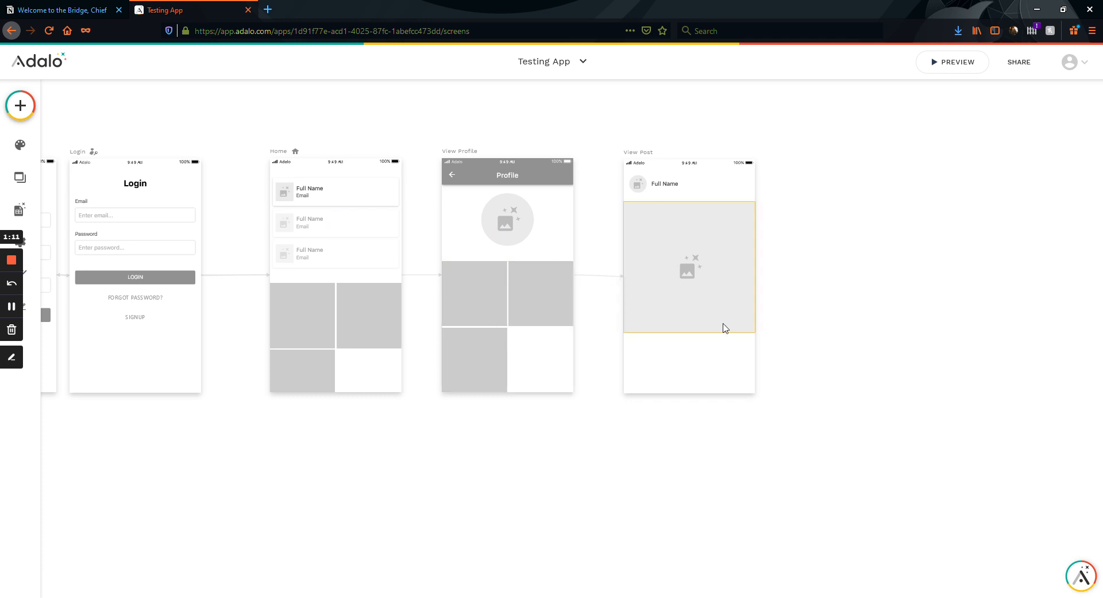
{"action": "mouse_move", "coordinate": [692, 230]}
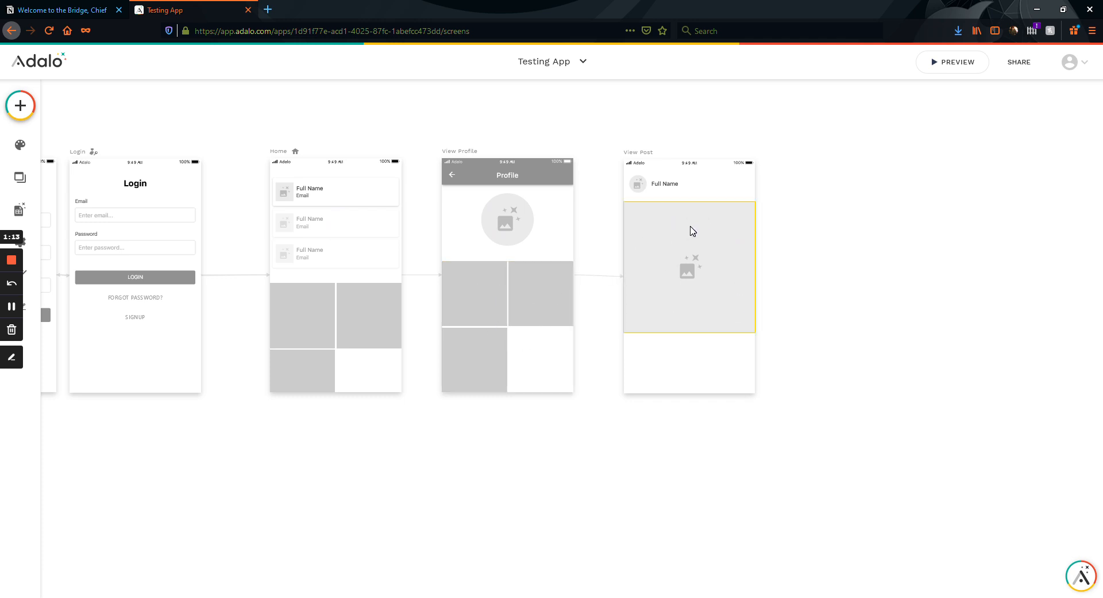
{"action": "left_click", "coordinate": [112, 128]}
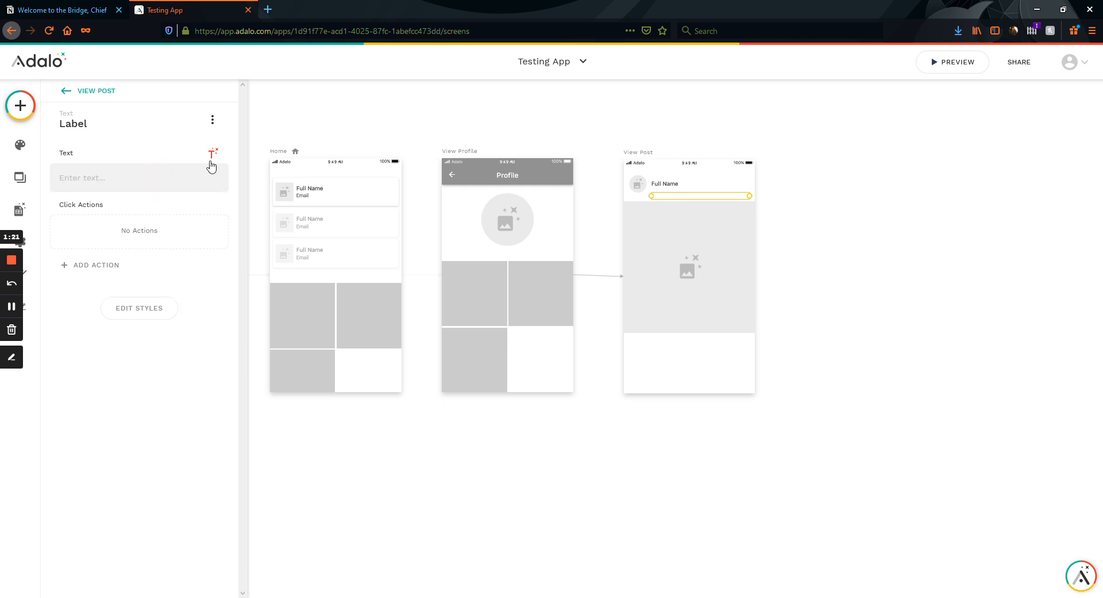
Bind the View Post label text to Current User > Email through Magic Text.
{"action": "left_click", "coordinate": [213, 153]}
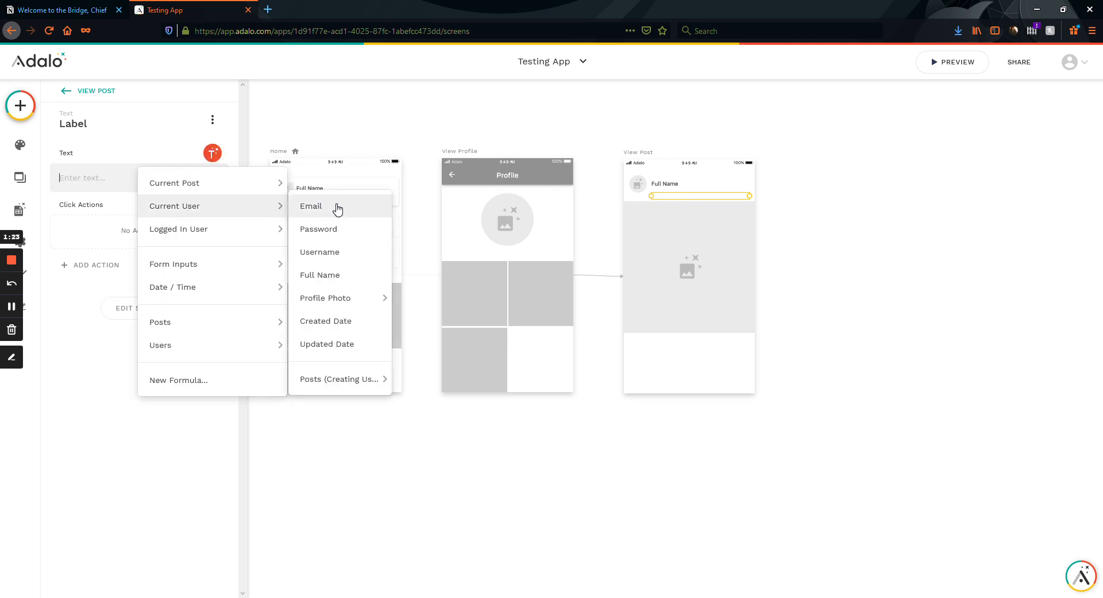
{"action": "left_click", "coordinate": [311, 206]}
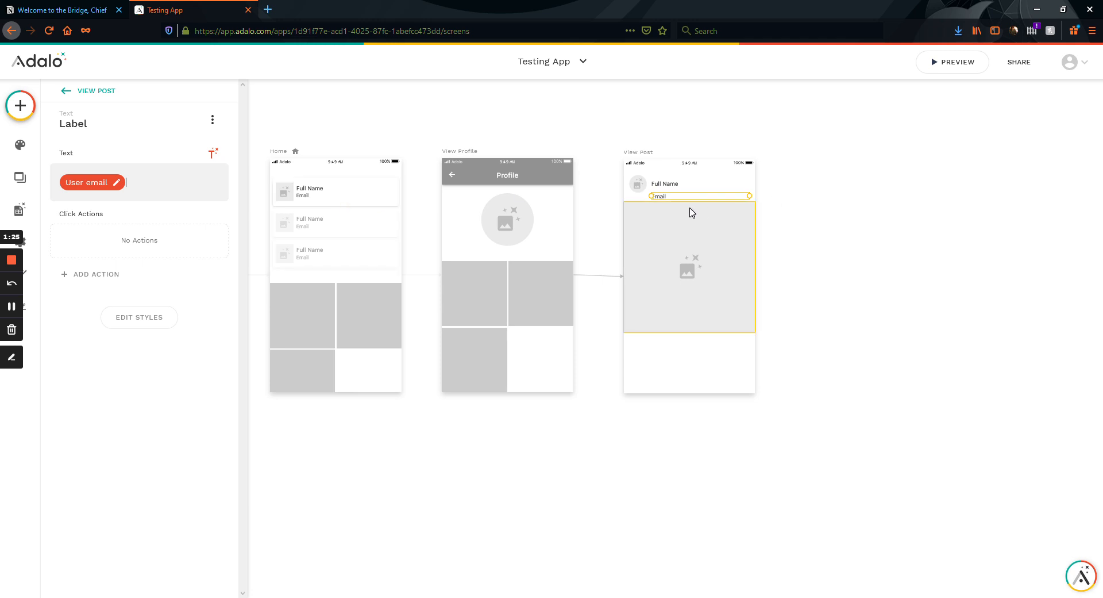
{"action": "mouse_move", "coordinate": [686, 206]}
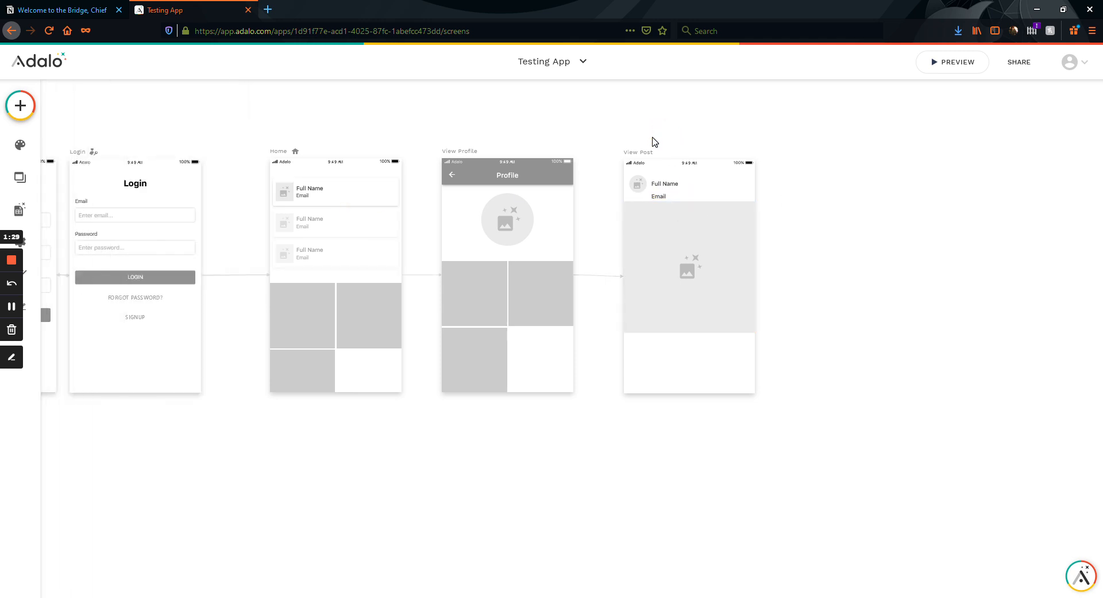
{"action": "left_click", "coordinate": [658, 196]}
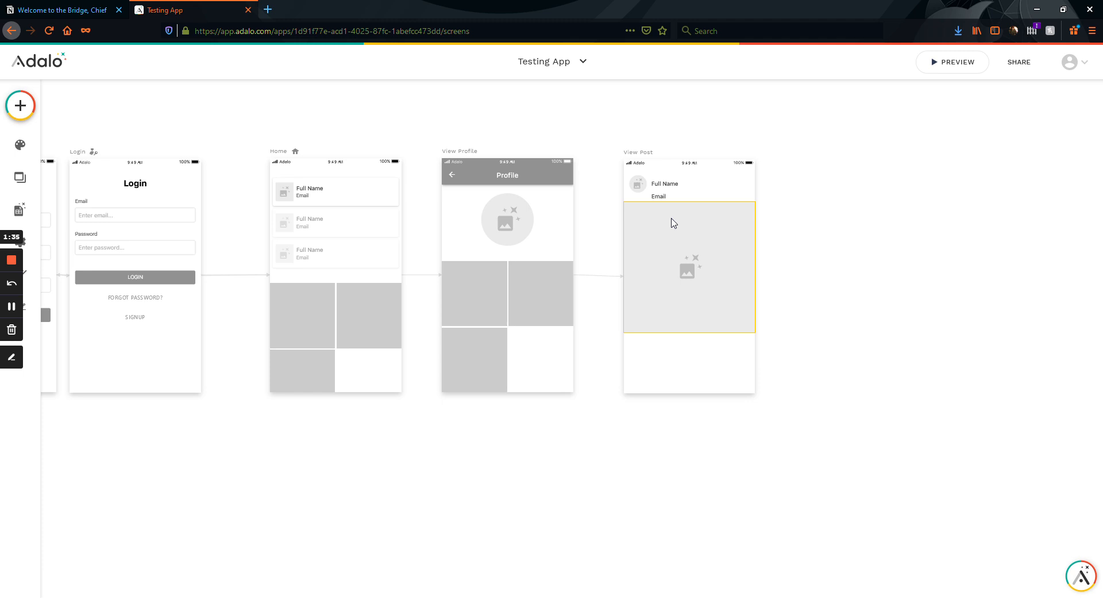
{"action": "left_click", "coordinate": [665, 183]}
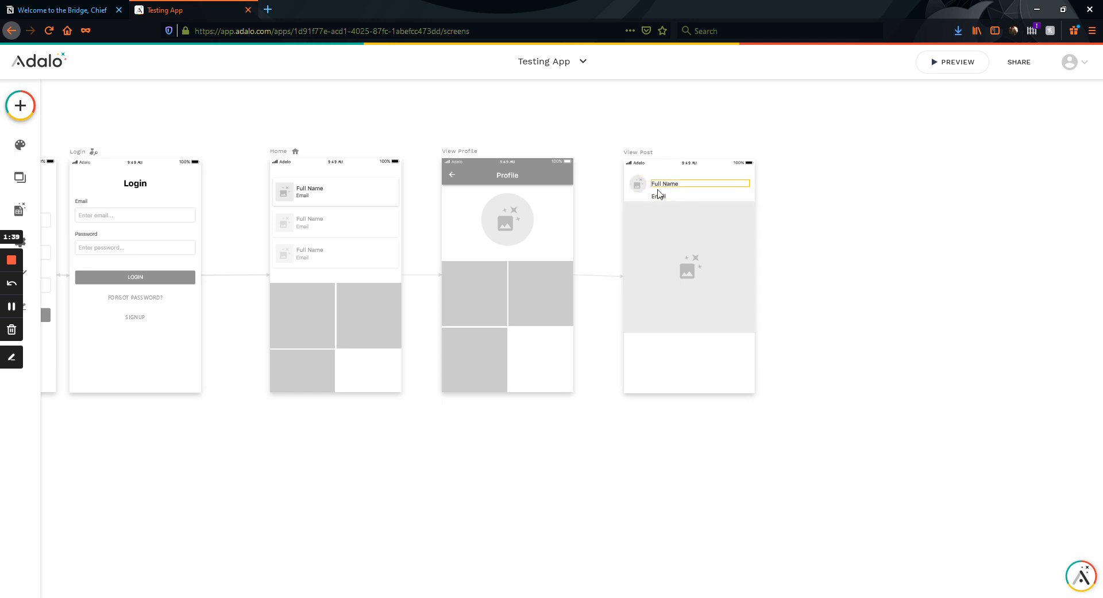
{"action": "mouse_move", "coordinate": [661, 203]}
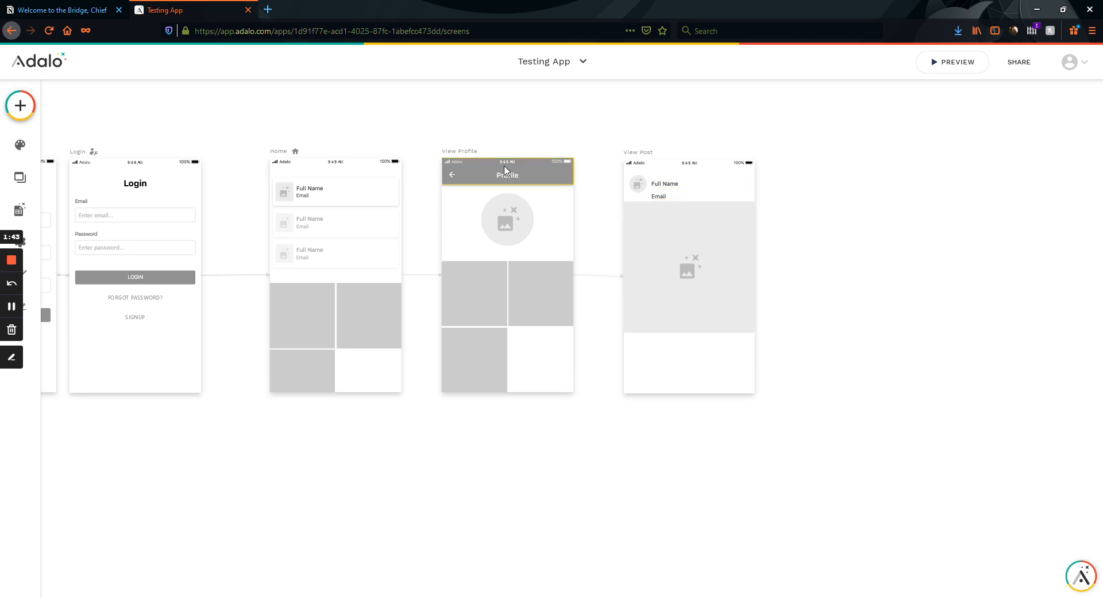
{"action": "mouse_move", "coordinate": [642, 167]}
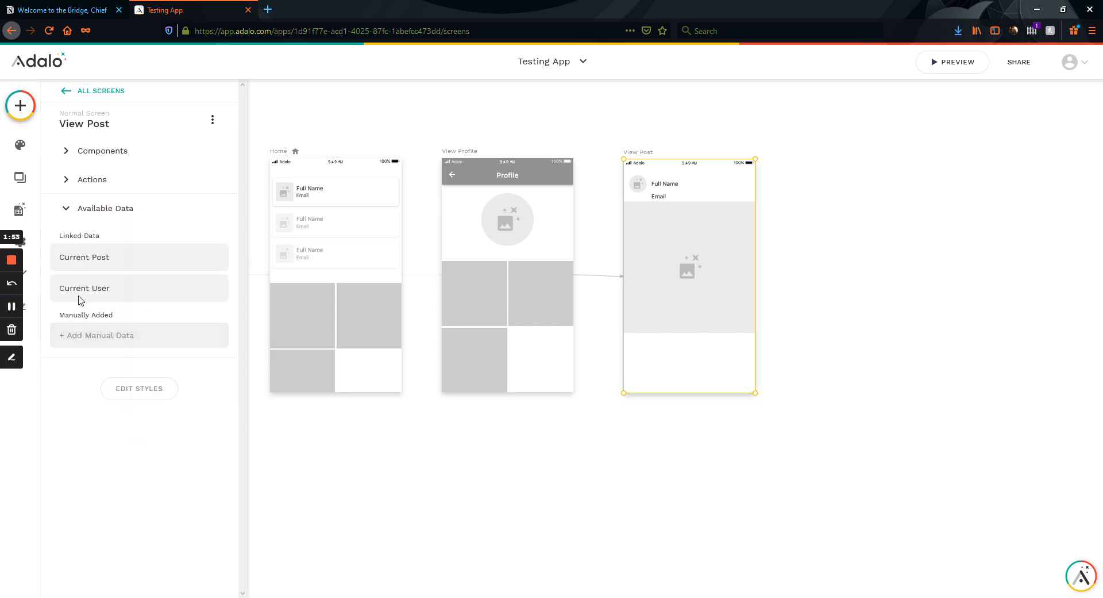
{"action": "mouse_move", "coordinate": [142, 288]}
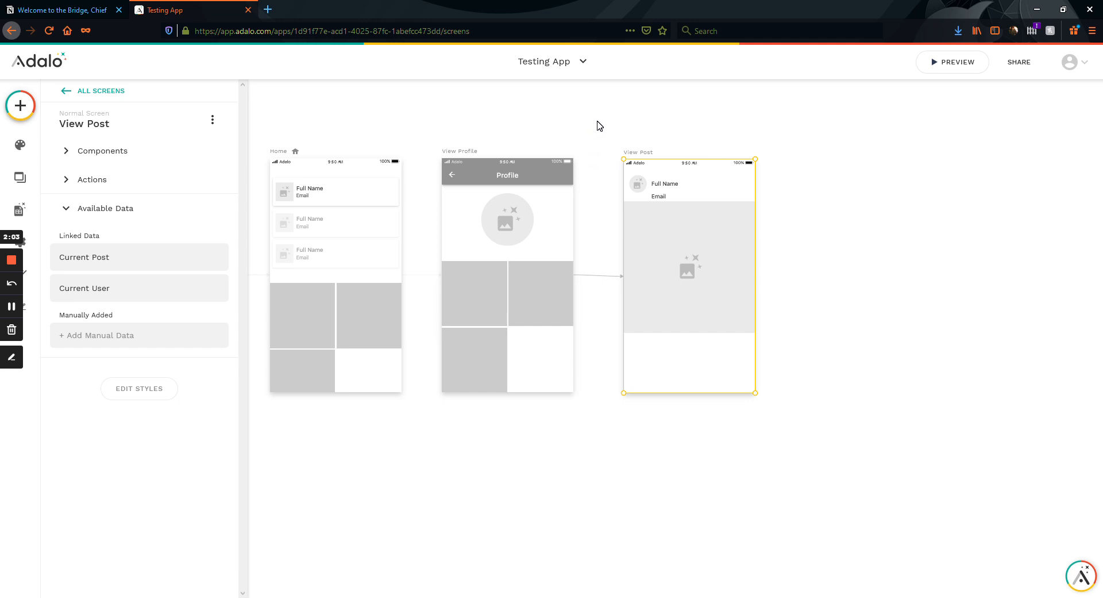
{"action": "mouse_move", "coordinate": [604, 123]}
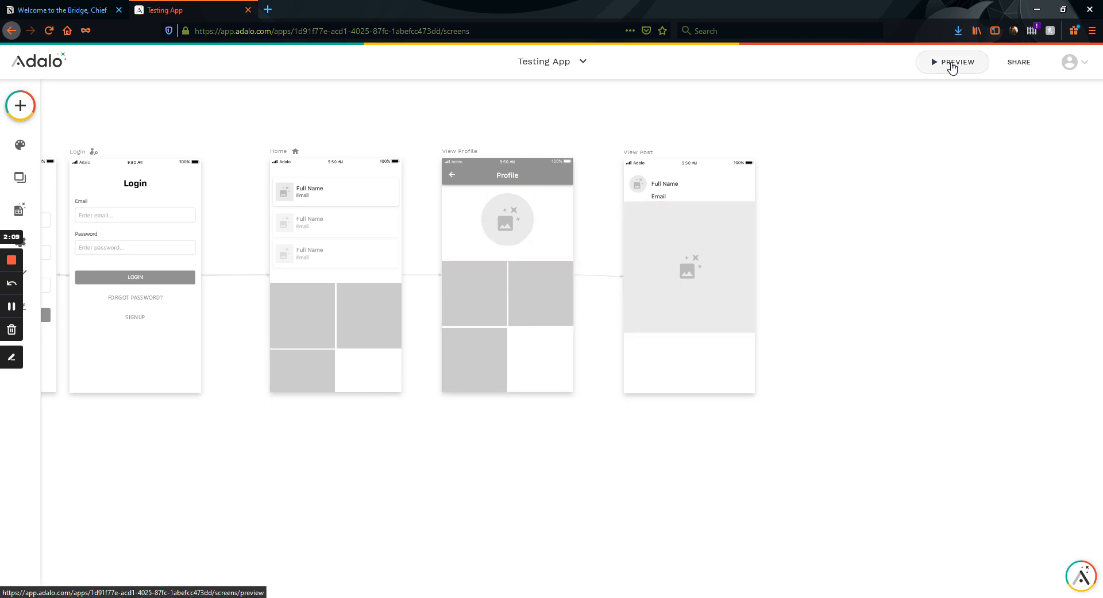
Launch Preview and log in with a saved account to reach the Home screen.
{"action": "left_click", "coordinate": [953, 62]}
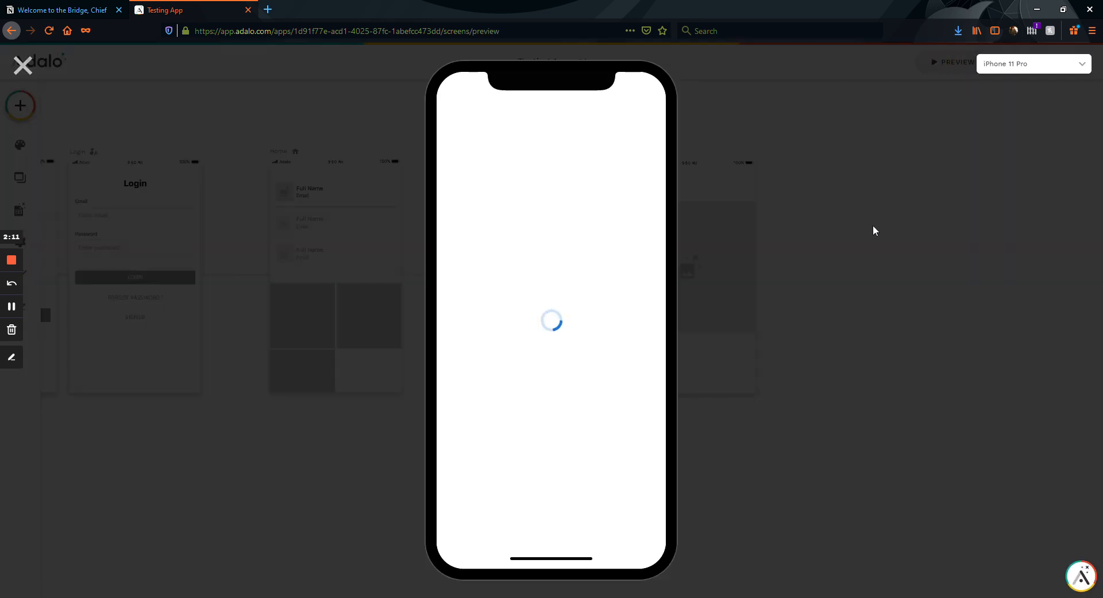
{"action": "left_click", "coordinate": [551, 188]}
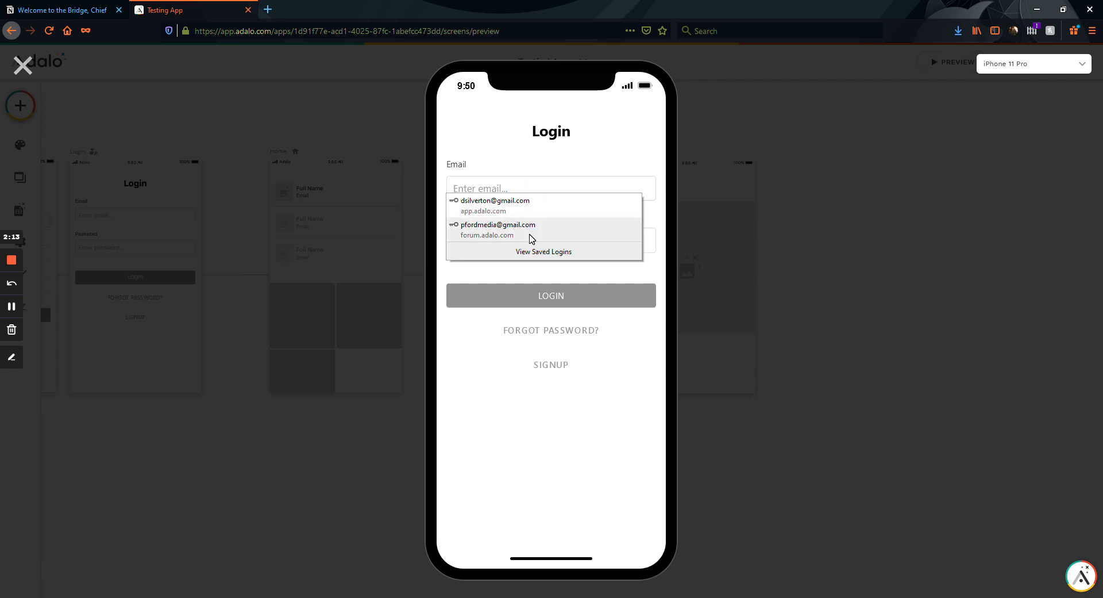
{"action": "left_click", "coordinate": [498, 228]}
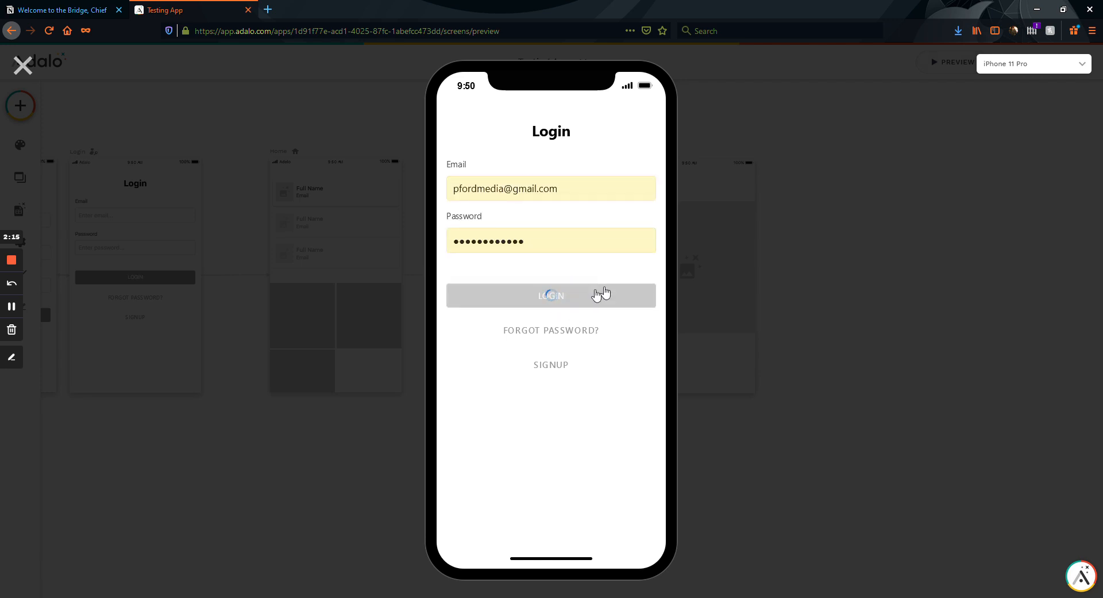
{"action": "left_click", "coordinate": [551, 295]}
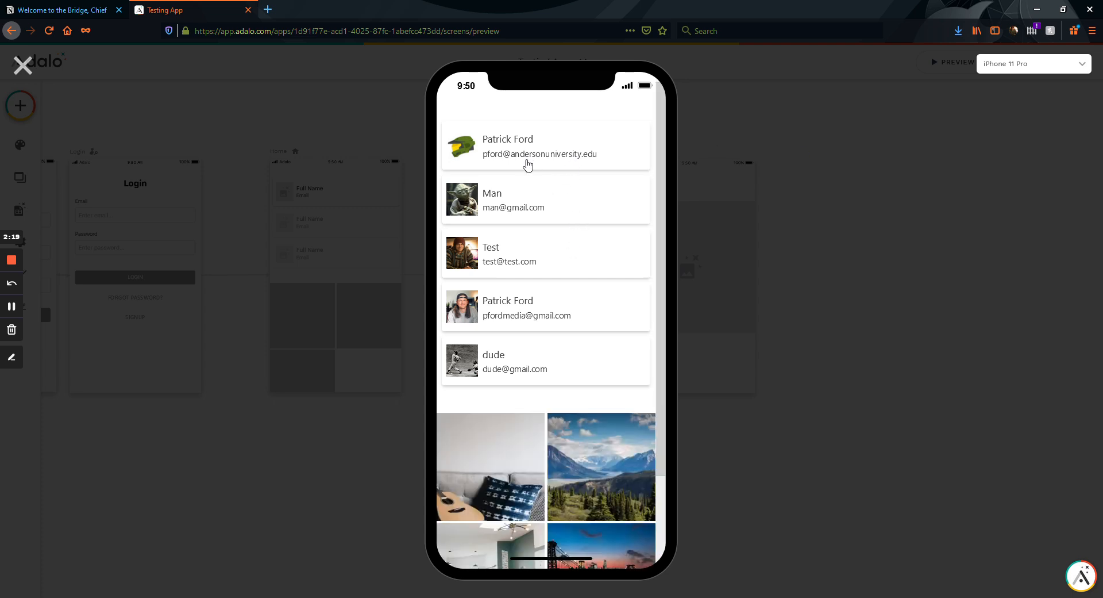
{"action": "scroll", "scroll_direction": "down", "scroll_amount": 3}
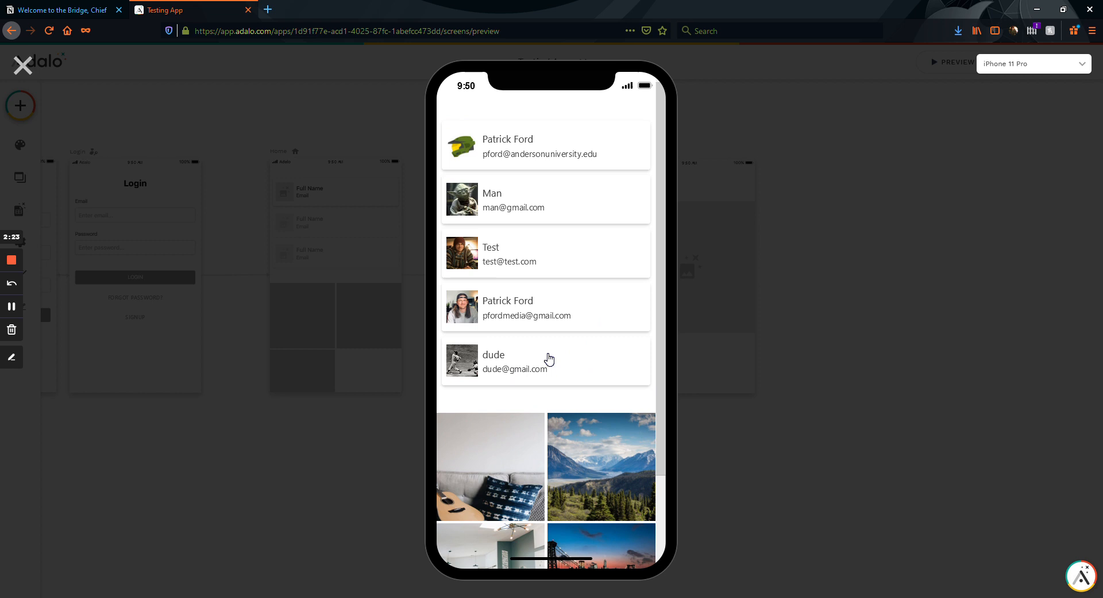
Open the last listed user's Profile screen in the preview.
{"action": "left_click", "coordinate": [516, 361]}
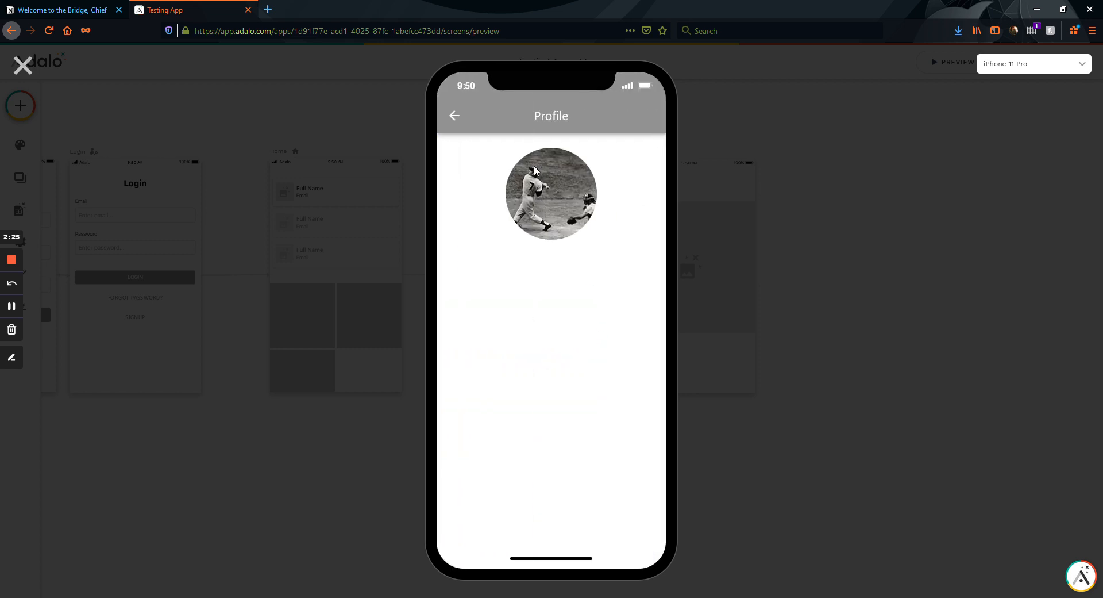
{"action": "mouse_move", "coordinate": [610, 308]}
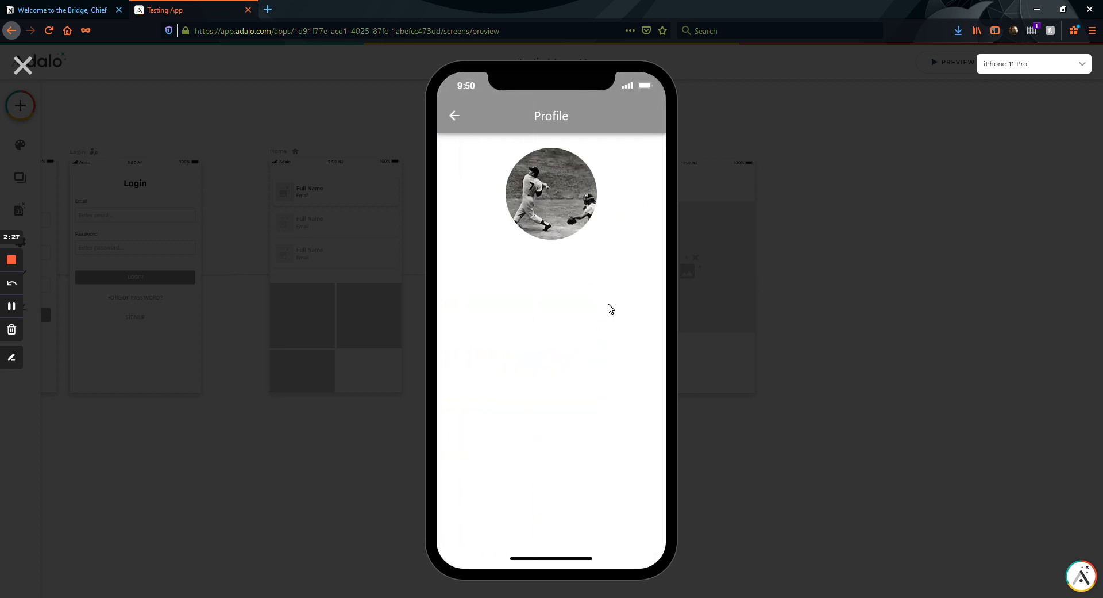
{"action": "mouse_move", "coordinate": [506, 301]}
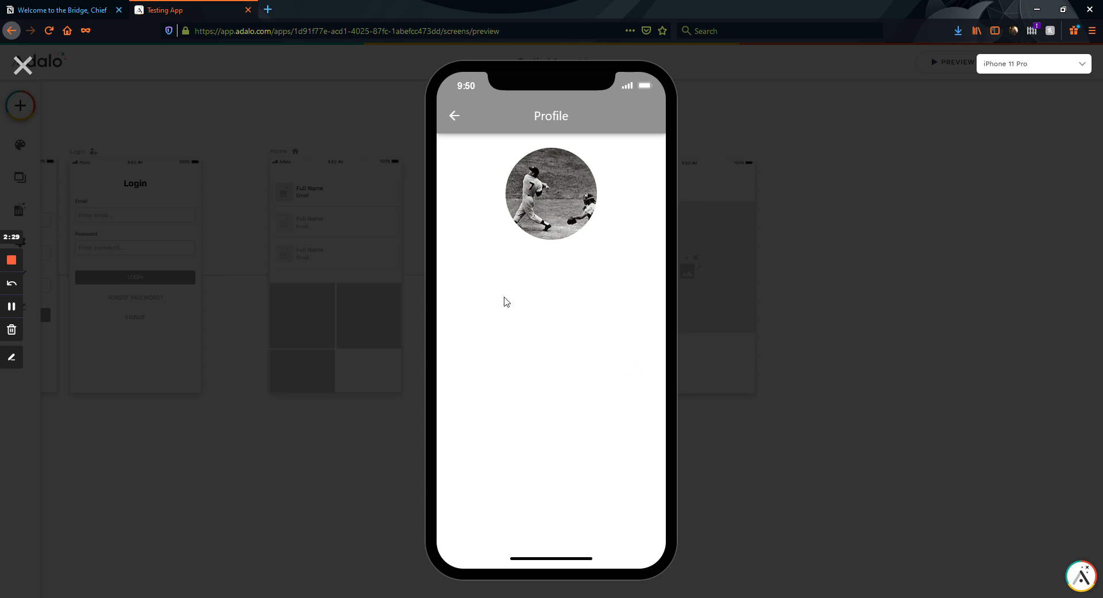
{"action": "mouse_move", "coordinate": [609, 285]}
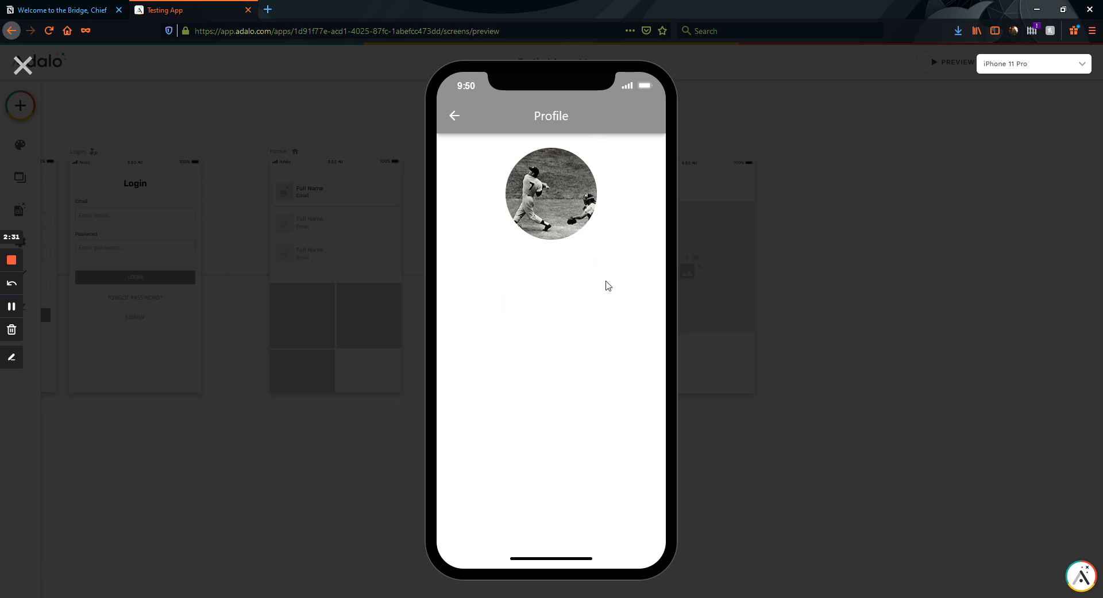
{"action": "mouse_move", "coordinate": [554, 159]}
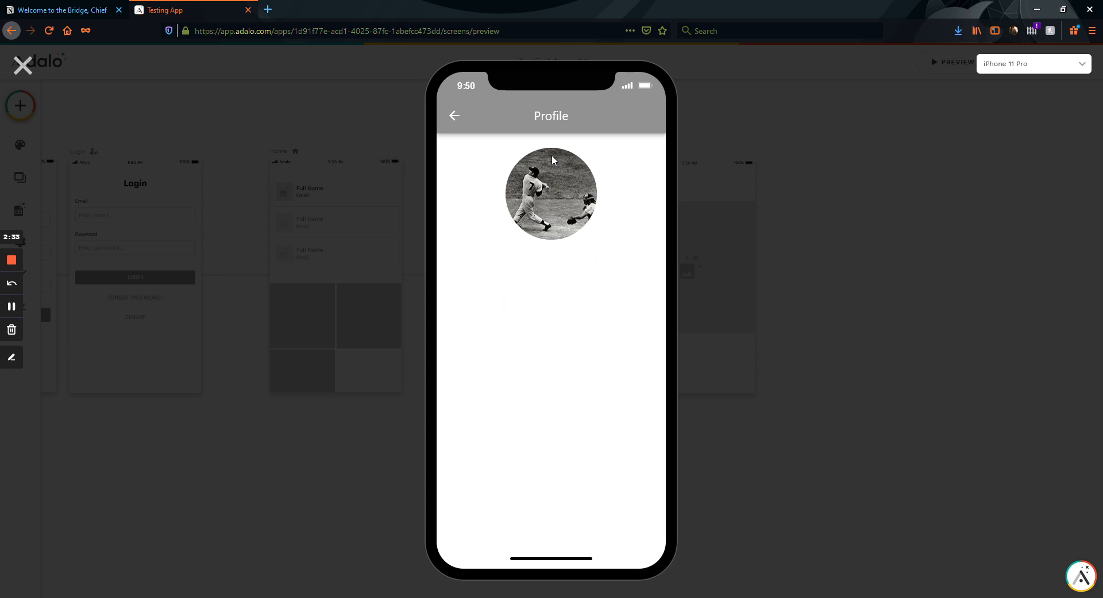
{"action": "mouse_move", "coordinate": [558, 155]}
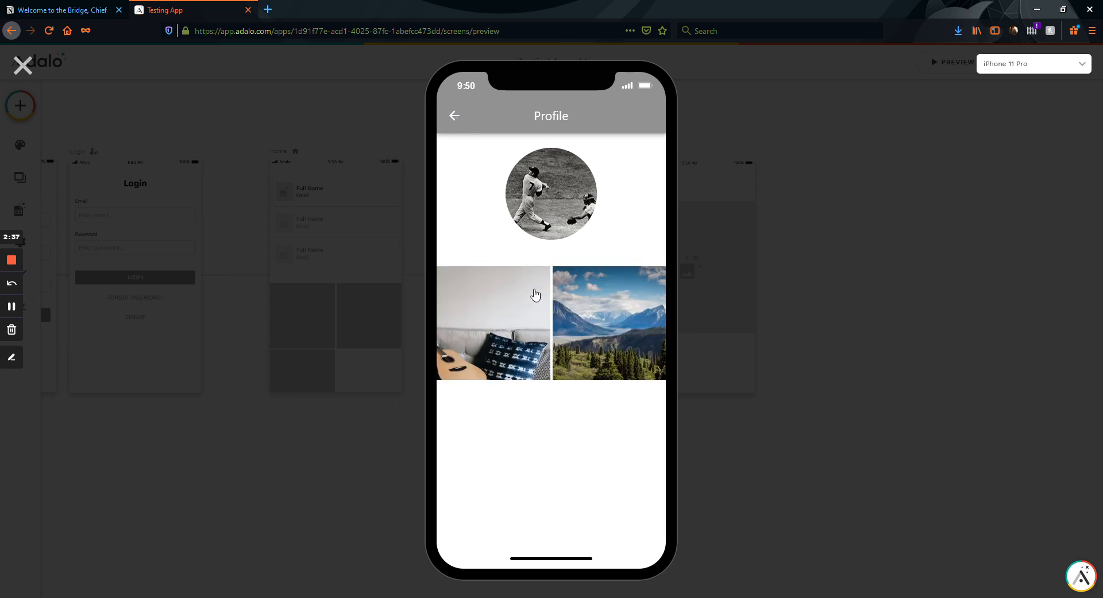
{"action": "mouse_move", "coordinate": [595, 325]}
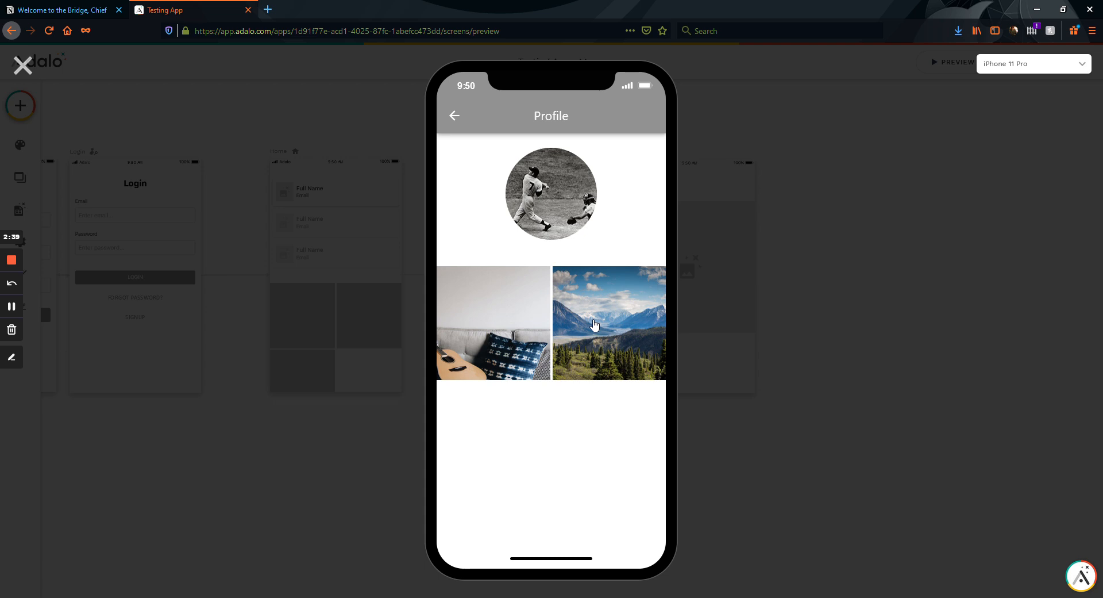
{"action": "mouse_move", "coordinate": [606, 329]}
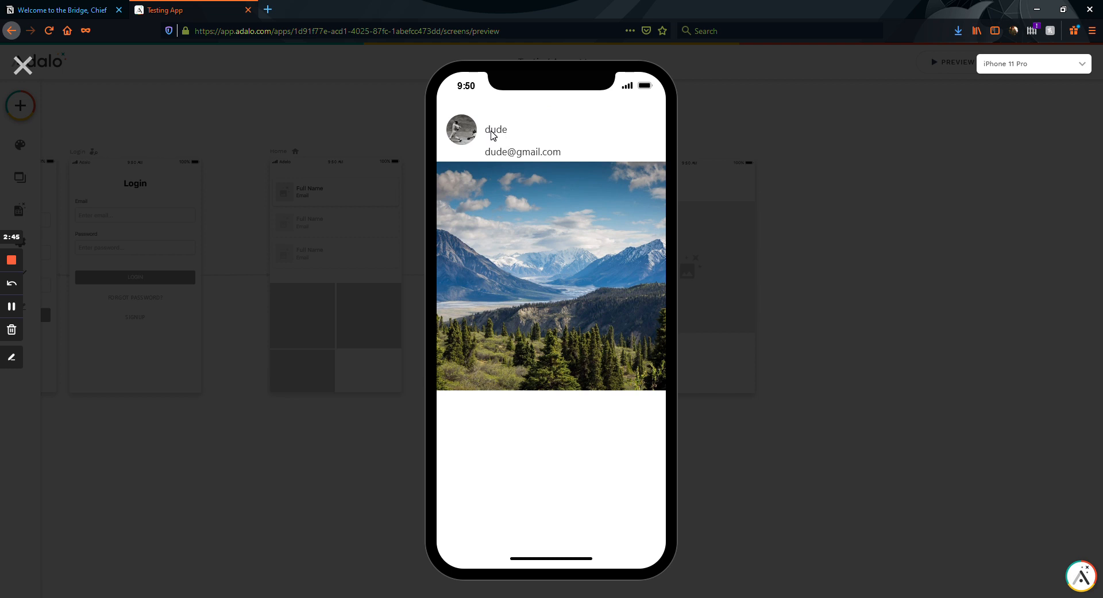
{"action": "mouse_move", "coordinate": [579, 269]}
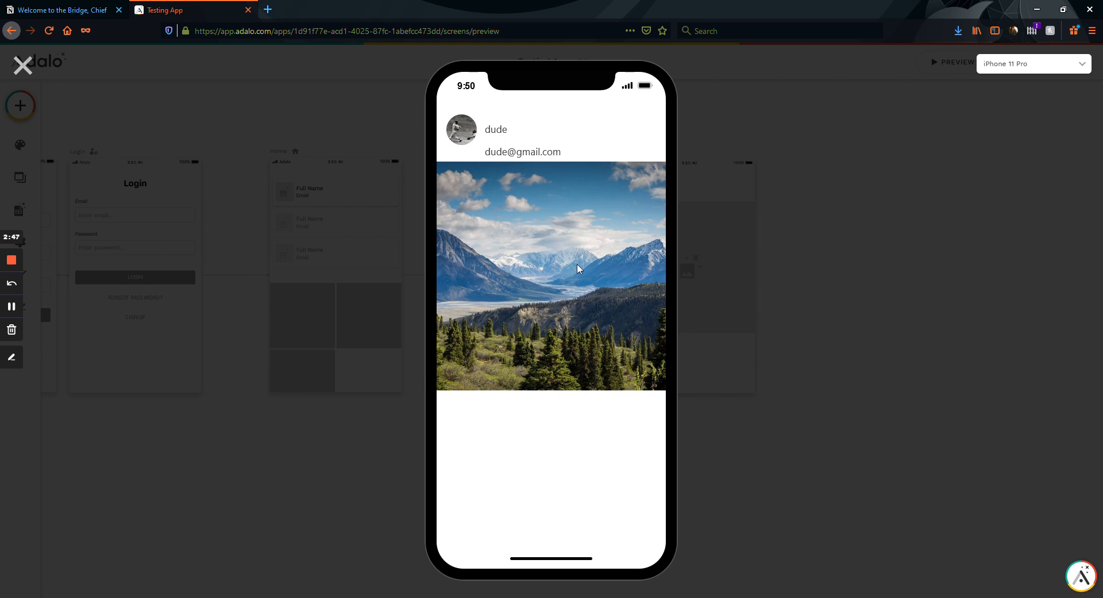
{"action": "mouse_move", "coordinate": [491, 137]}
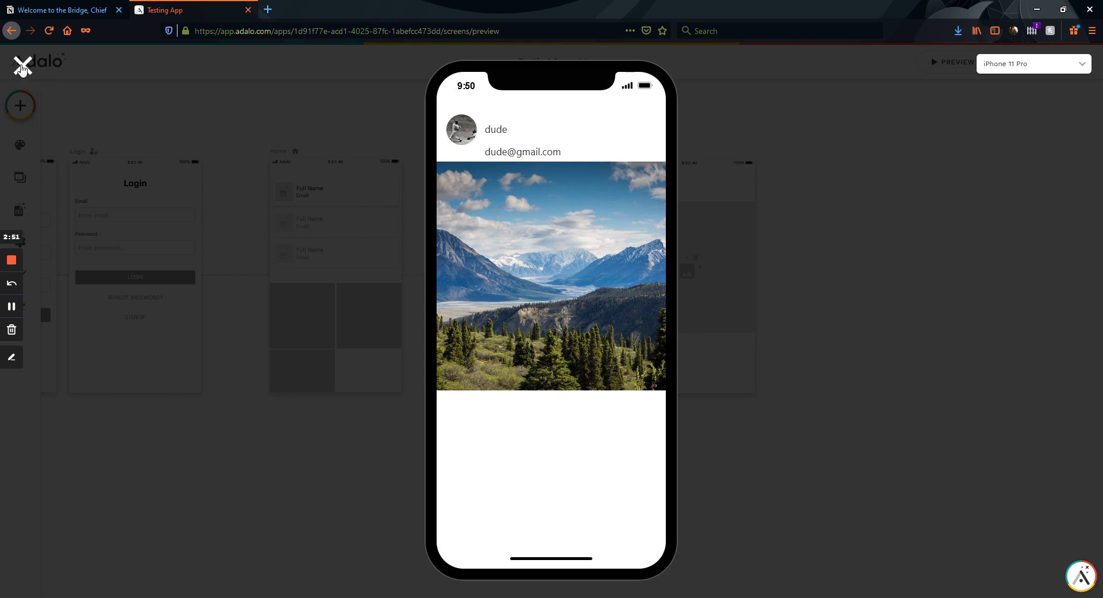
Exit Preview and open the Home screen image grid's settings panel.
{"action": "left_click", "coordinate": [22, 65]}
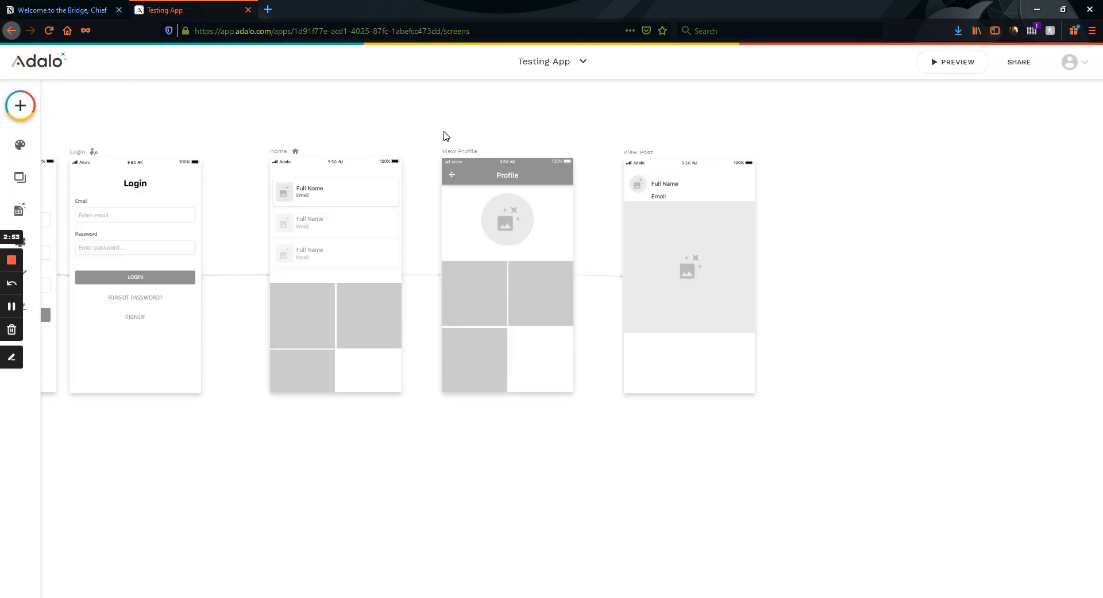
{"action": "left_click", "coordinate": [365, 337]}
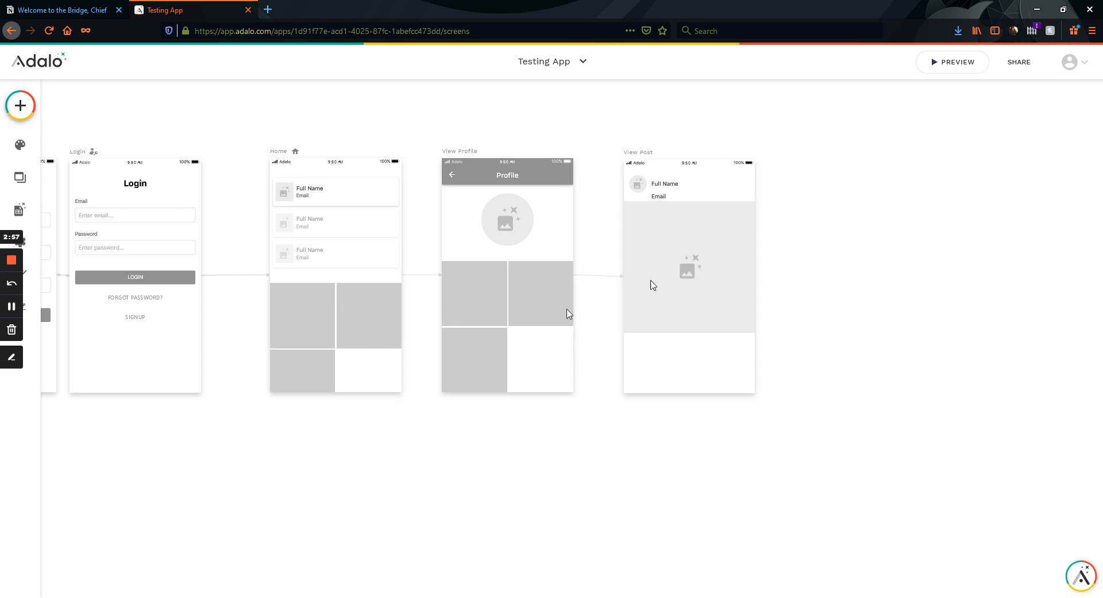
{"action": "left_click", "coordinate": [313, 318]}
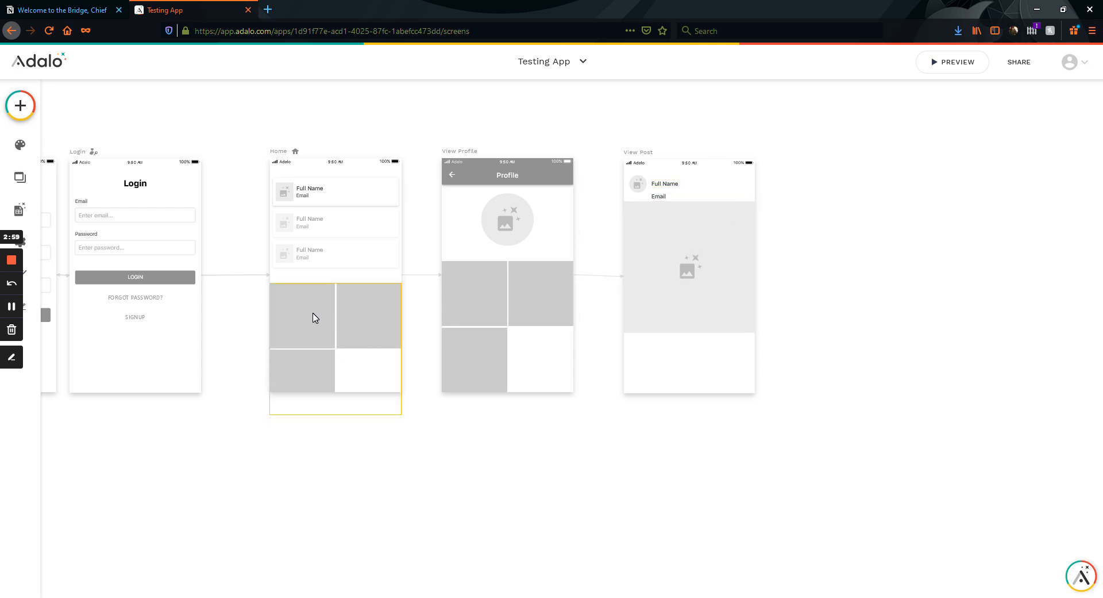
{"action": "left_click", "coordinate": [302, 315]}
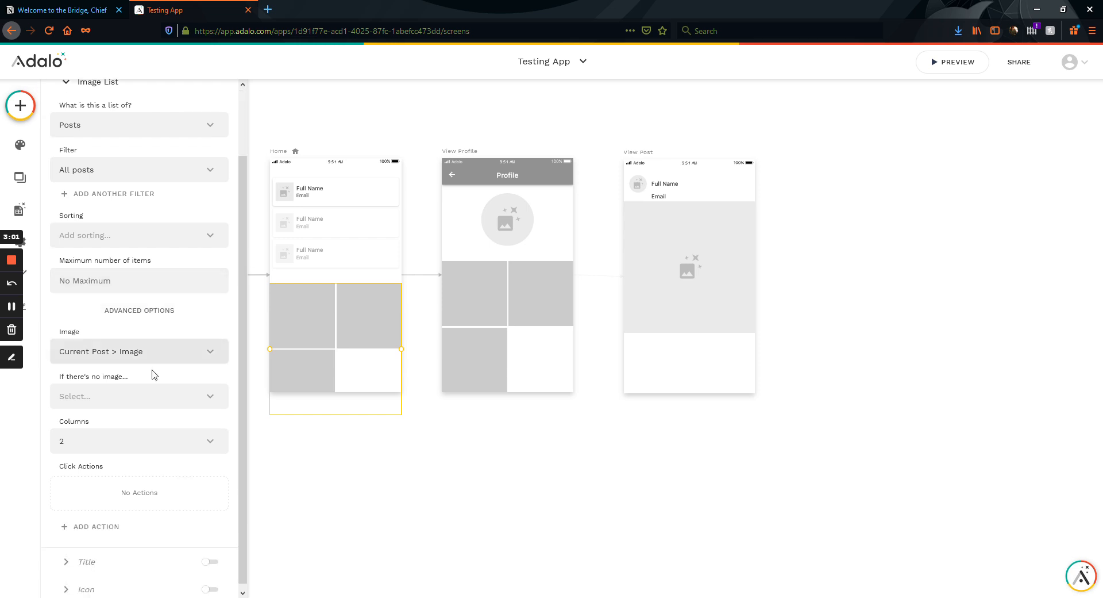
Add a Link click action on the Home grid images that goes to View Post.
{"action": "left_click", "coordinate": [96, 526]}
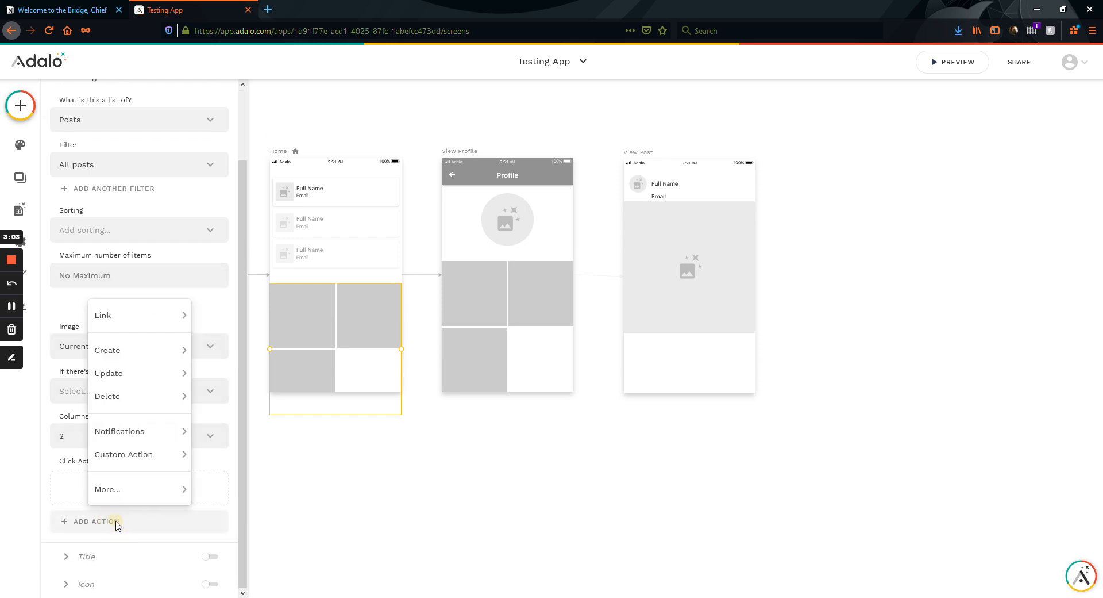
{"action": "left_click", "coordinate": [107, 396]}
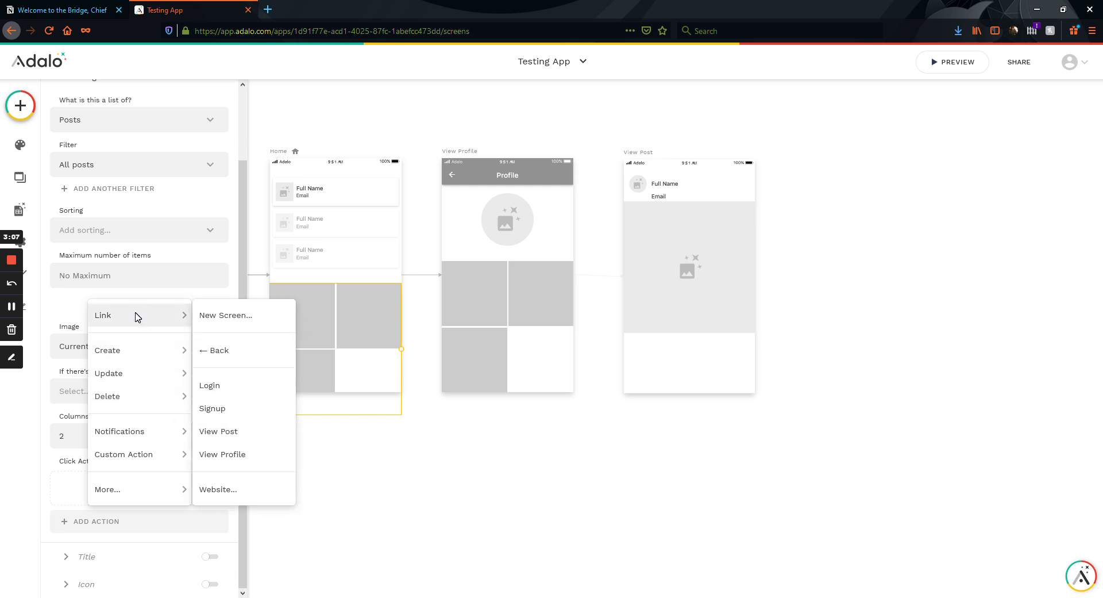
{"action": "mouse_move", "coordinate": [242, 434]}
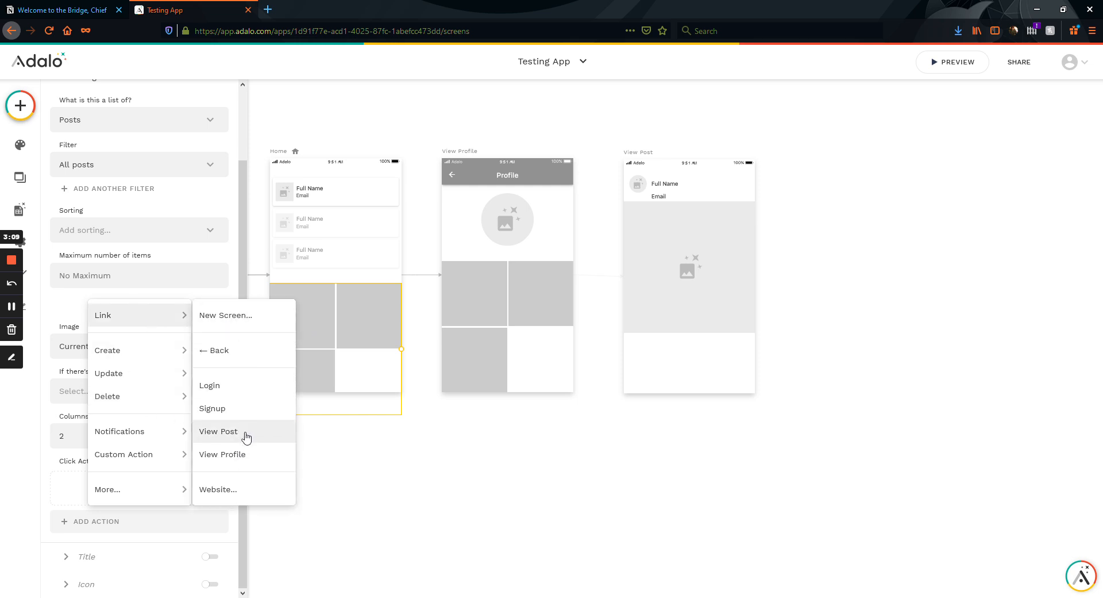
{"action": "left_click", "coordinate": [218, 431]}
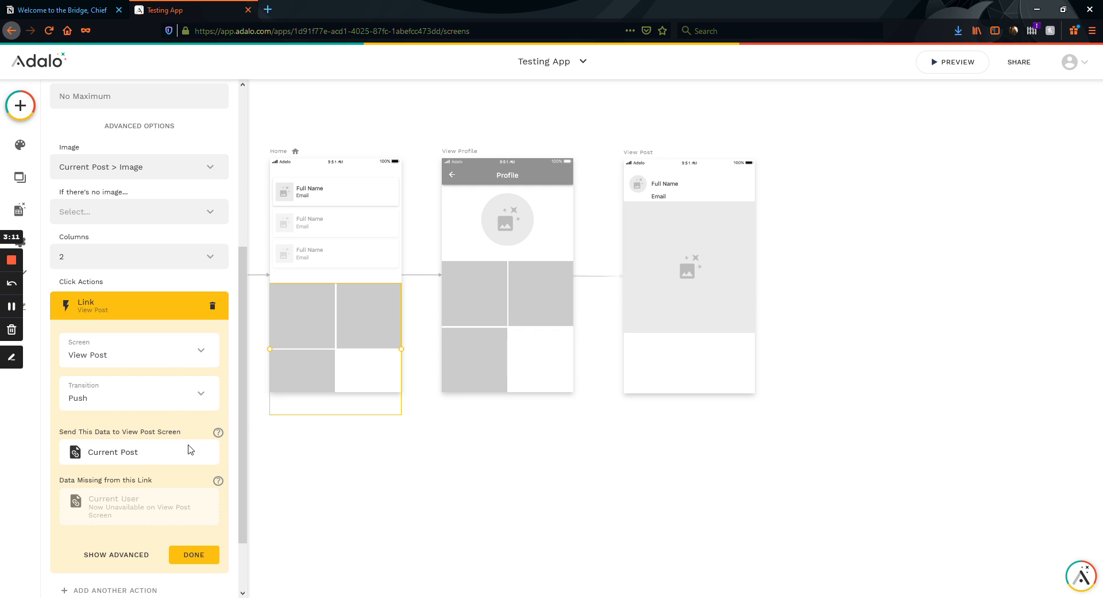
{"action": "mouse_move", "coordinate": [192, 549]}
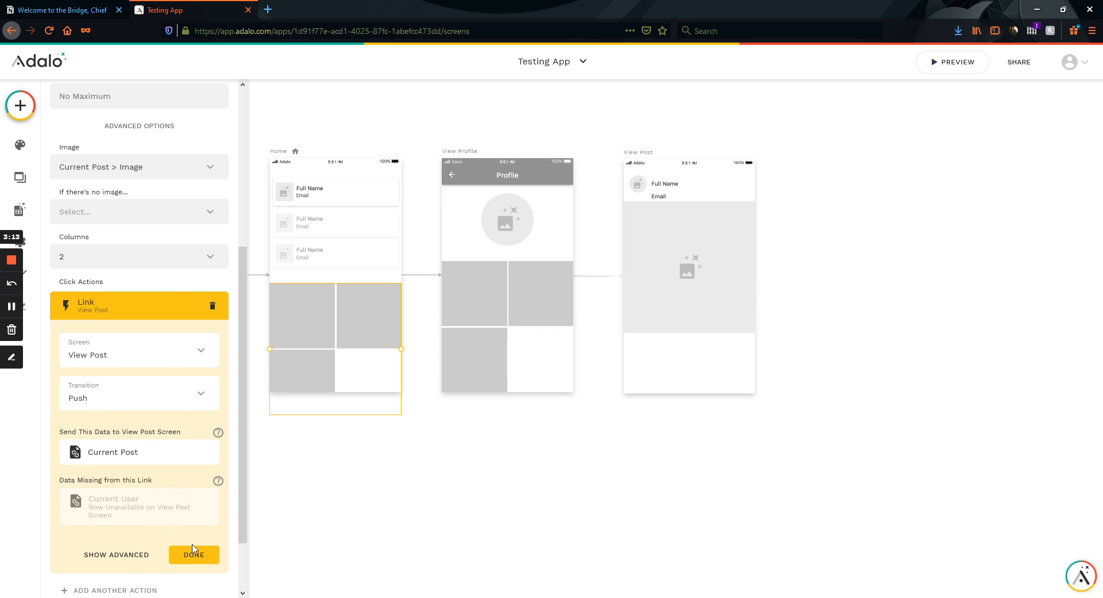
{"action": "mouse_move", "coordinate": [223, 451]}
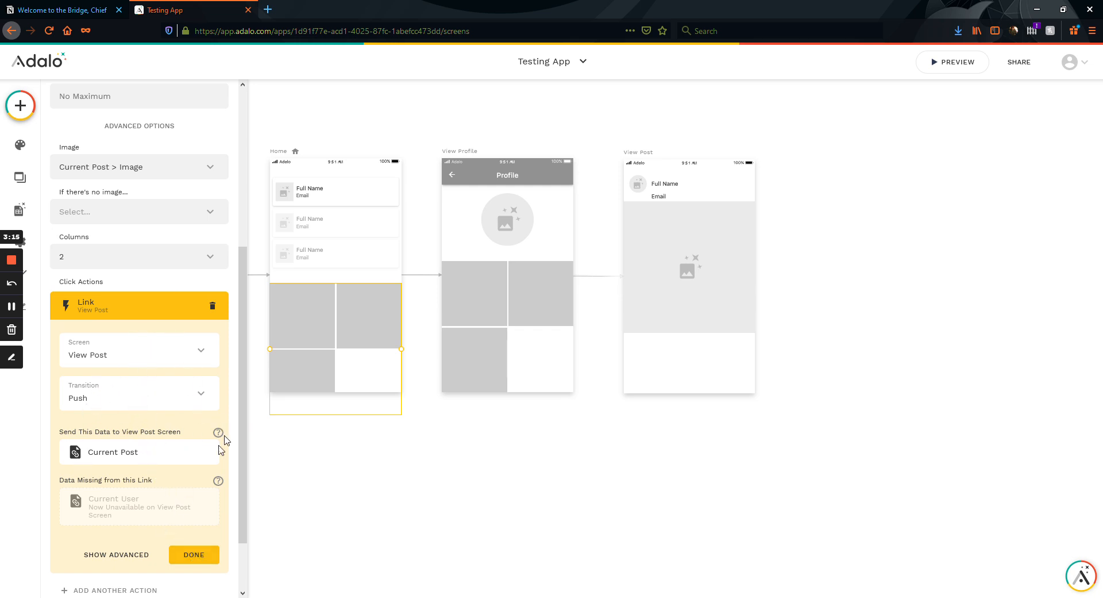
Re-create the Home image list's View Post link and review its Data Missing section.
{"action": "scroll", "scroll_direction": "down", "scroll_amount": 3}
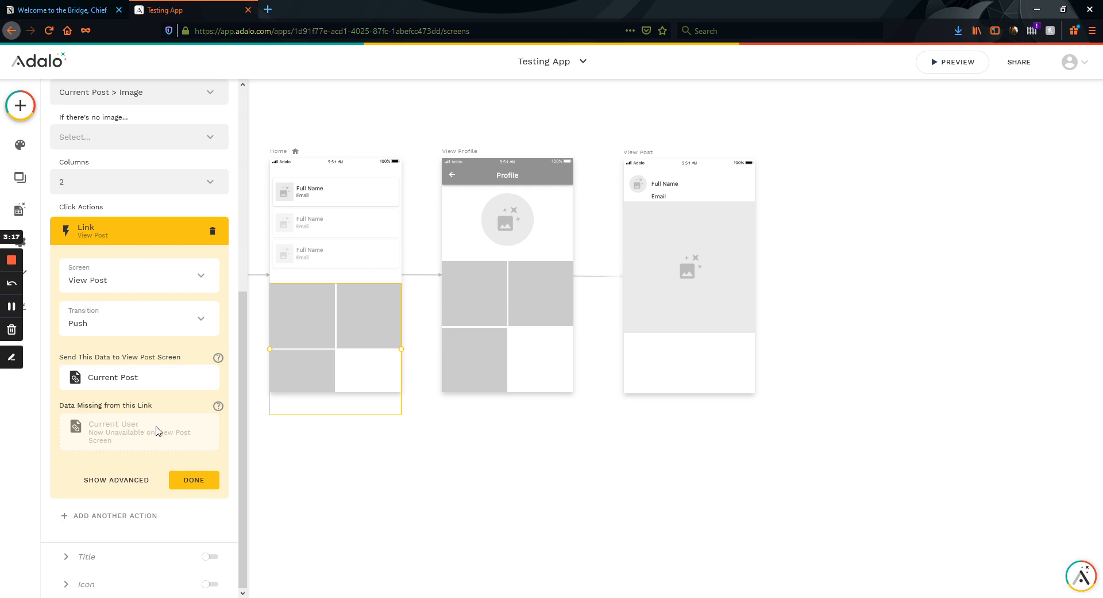
{"action": "mouse_move", "coordinate": [85, 409]}
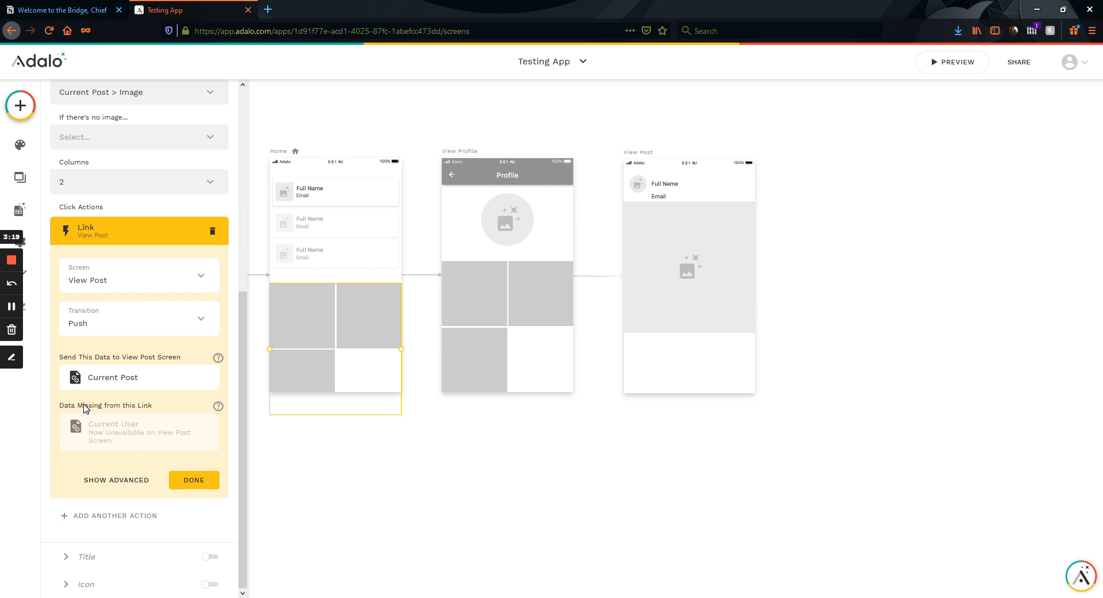
{"action": "mouse_move", "coordinate": [102, 436]}
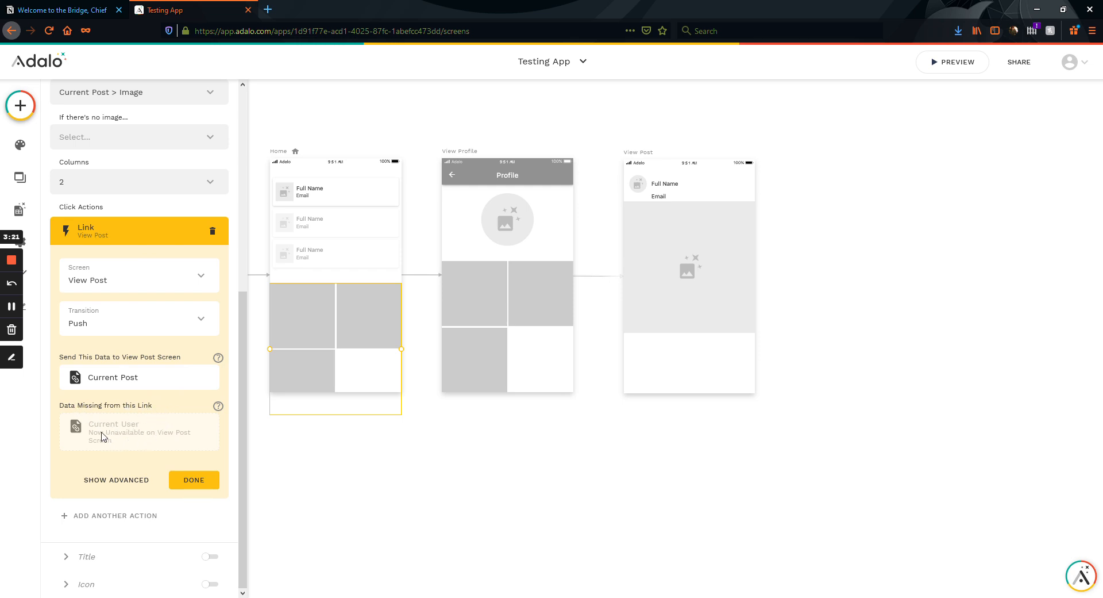
{"action": "mouse_move", "coordinate": [332, 345]}
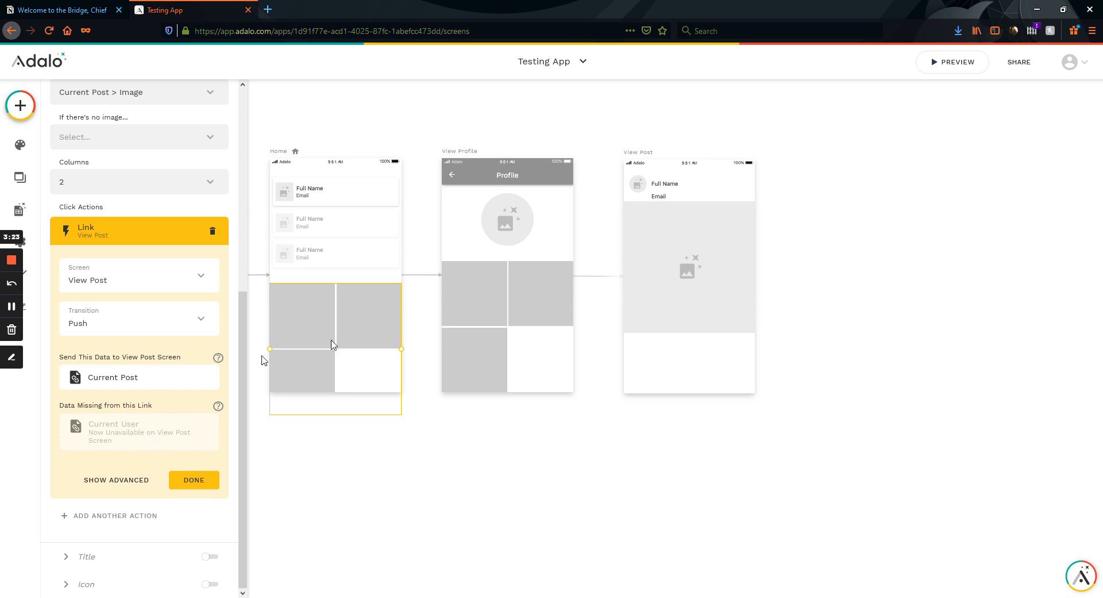
{"action": "mouse_move", "coordinate": [313, 395]}
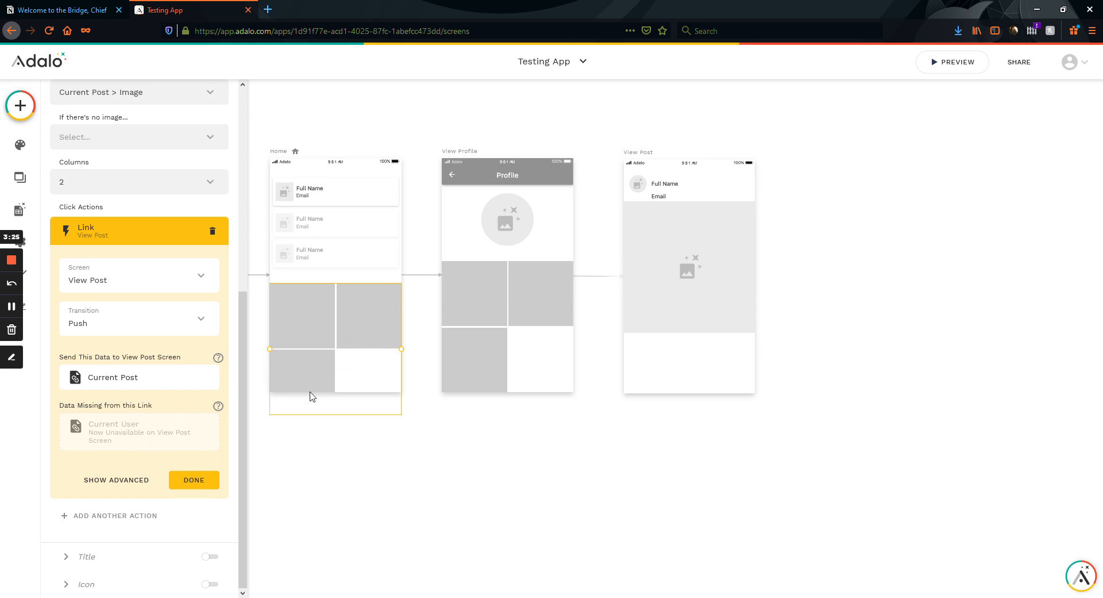
{"action": "mouse_move", "coordinate": [617, 350]}
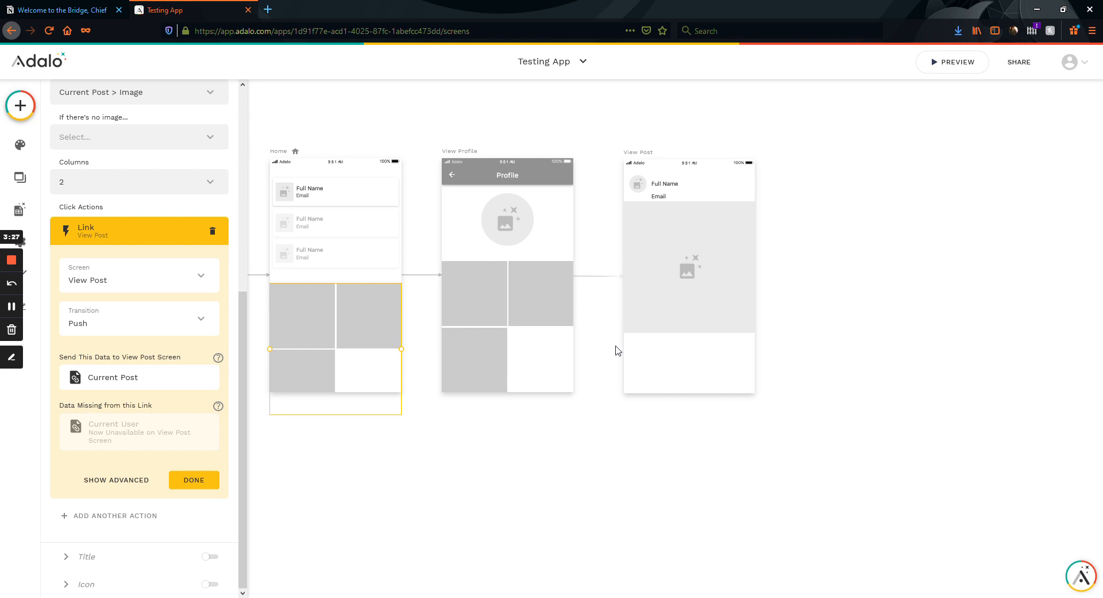
{"action": "mouse_move", "coordinate": [611, 214]}
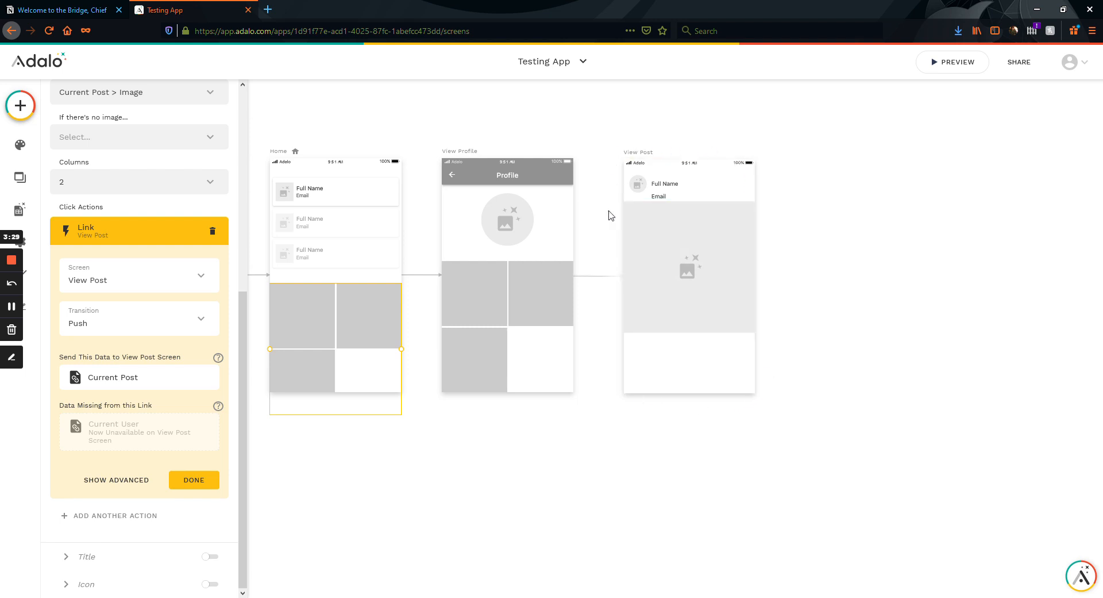
{"action": "mouse_move", "coordinate": [357, 329]}
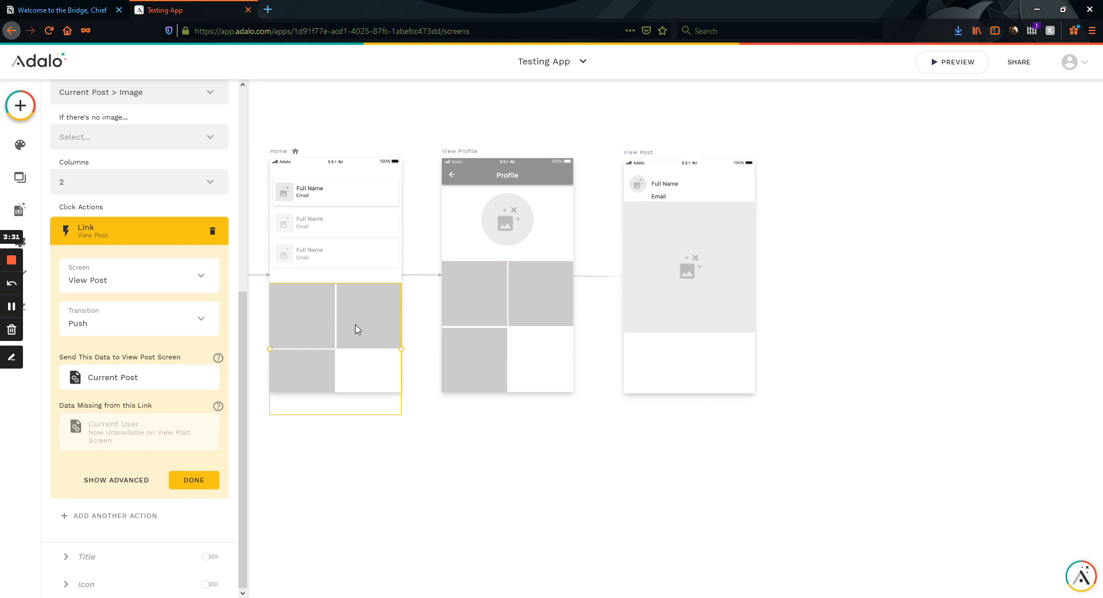
{"action": "mouse_move", "coordinate": [364, 350]}
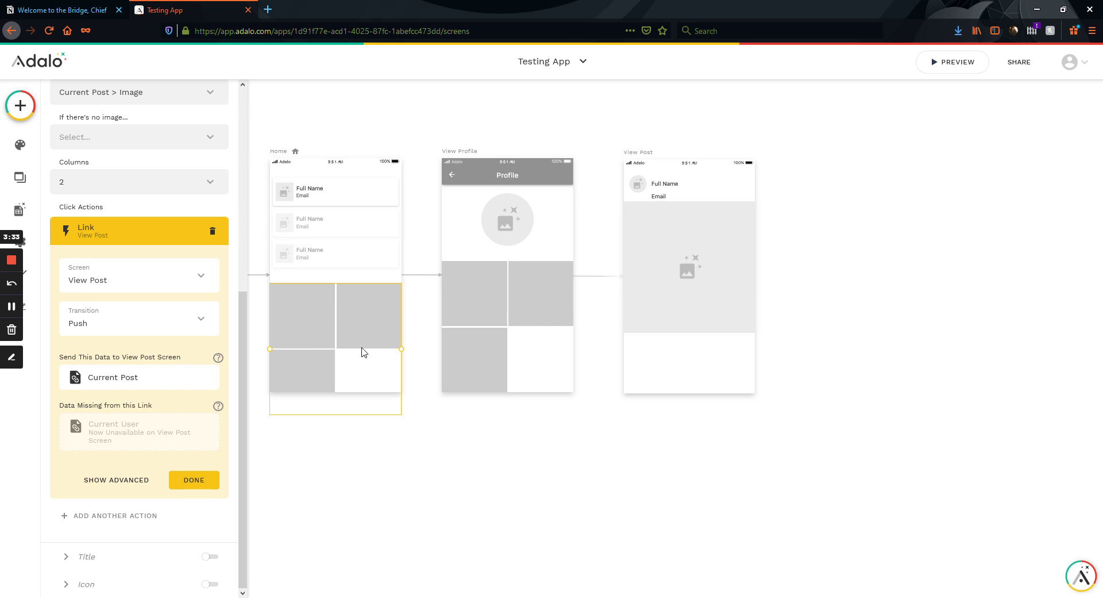
{"action": "mouse_move", "coordinate": [641, 159]}
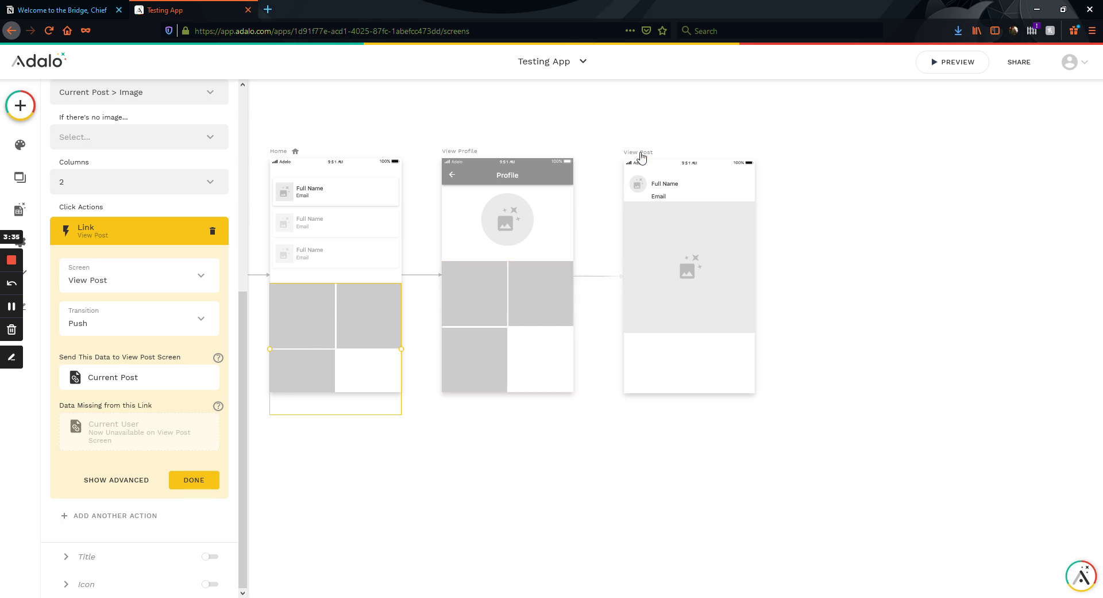
{"action": "left_click", "coordinate": [640, 153]}
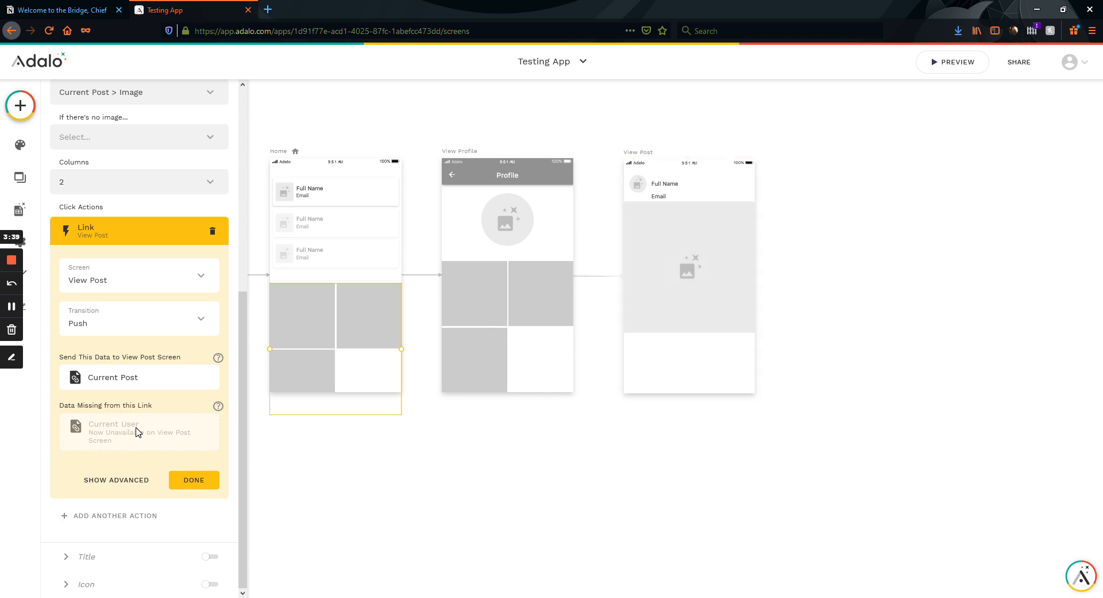
{"action": "mouse_move", "coordinate": [155, 428]}
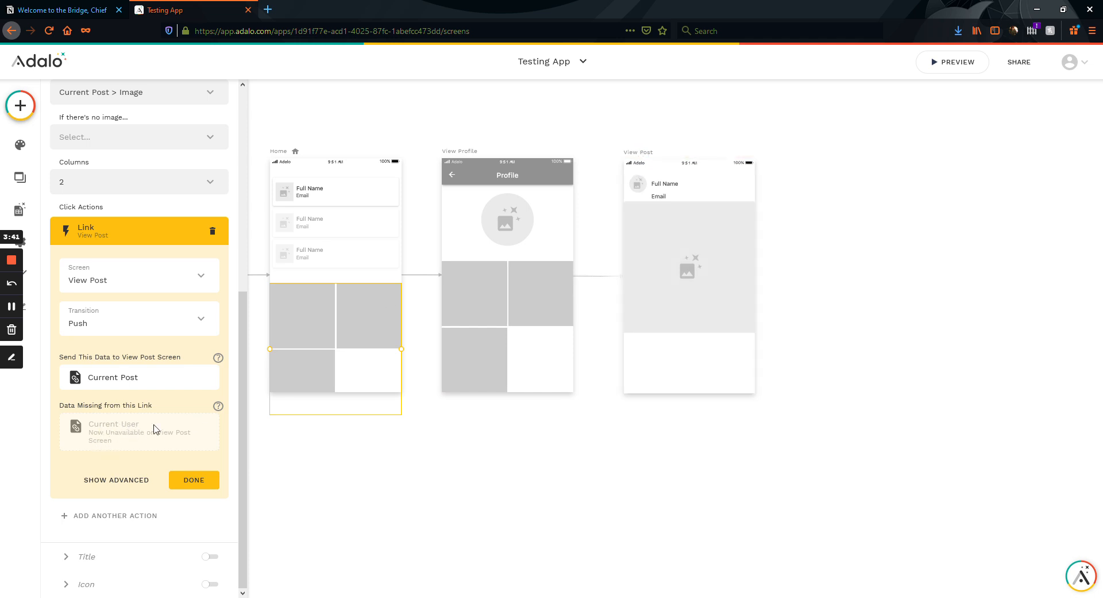
{"action": "mouse_move", "coordinate": [451, 262]}
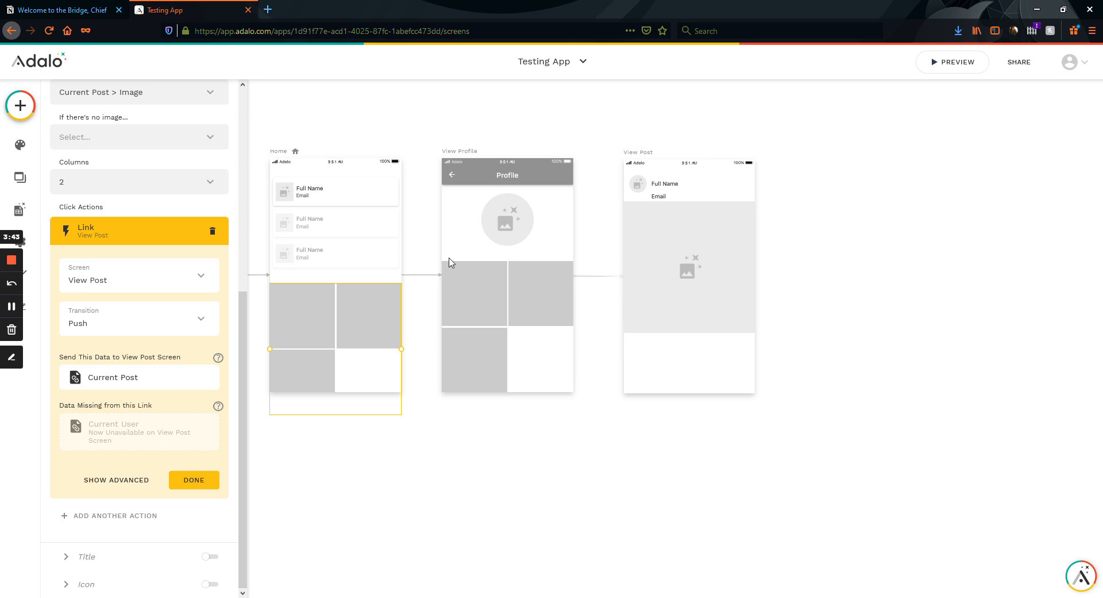
{"action": "mouse_move", "coordinate": [538, 207]}
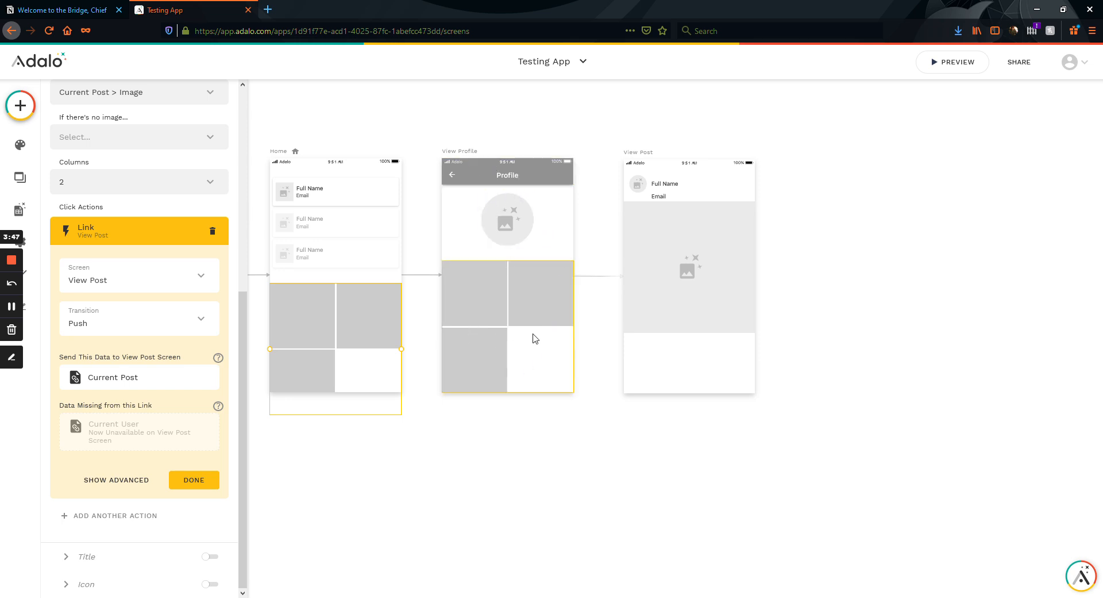
{"action": "mouse_move", "coordinate": [466, 324]}
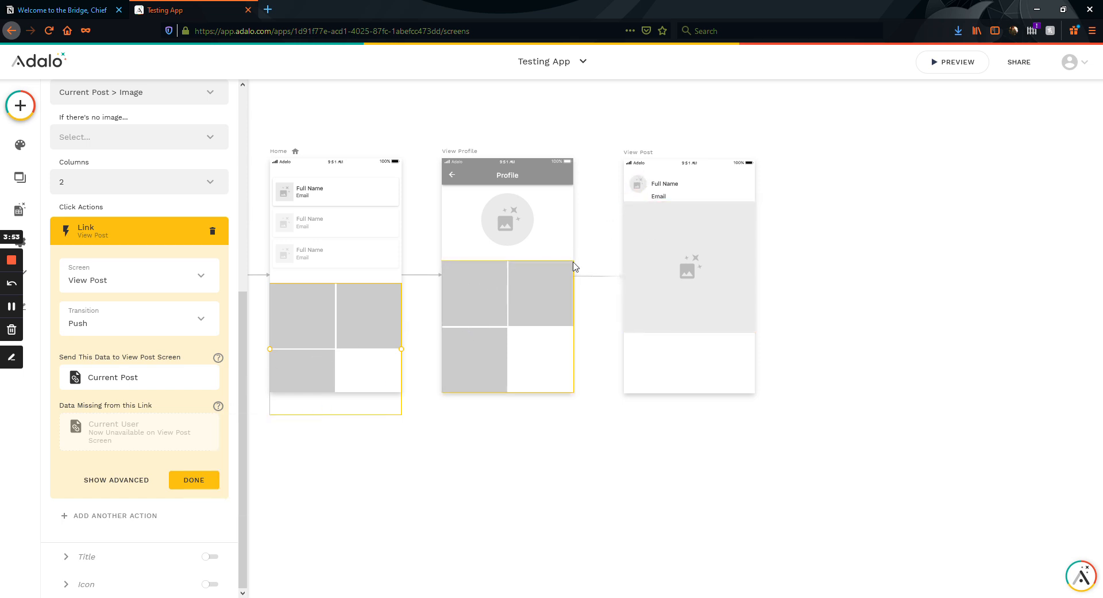
{"action": "left_click", "coordinate": [363, 326]}
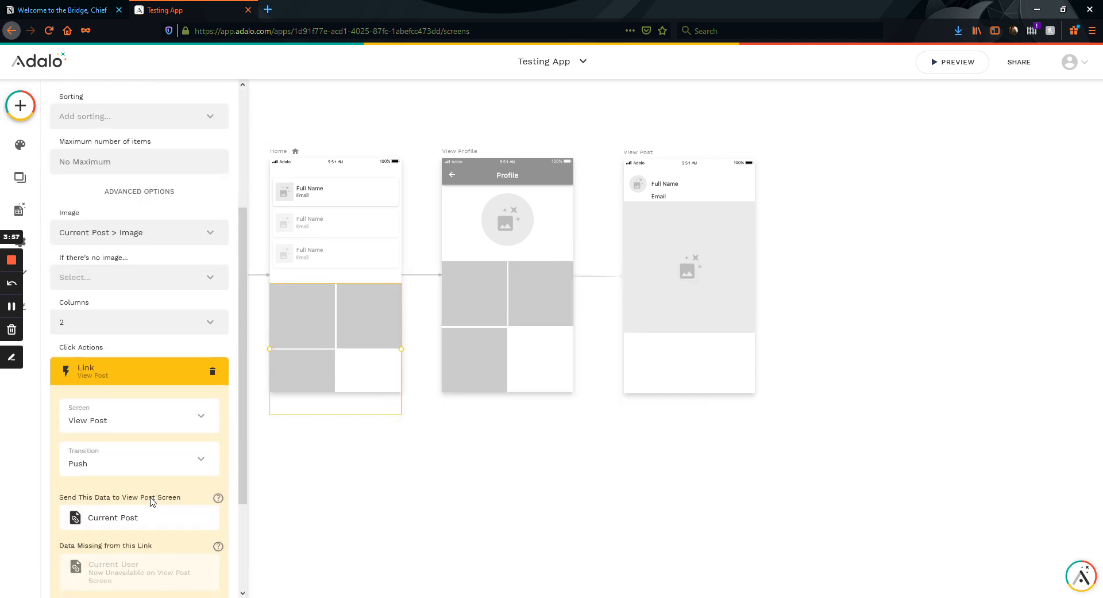
{"action": "scroll", "scroll_direction": "down", "scroll_amount": 3}
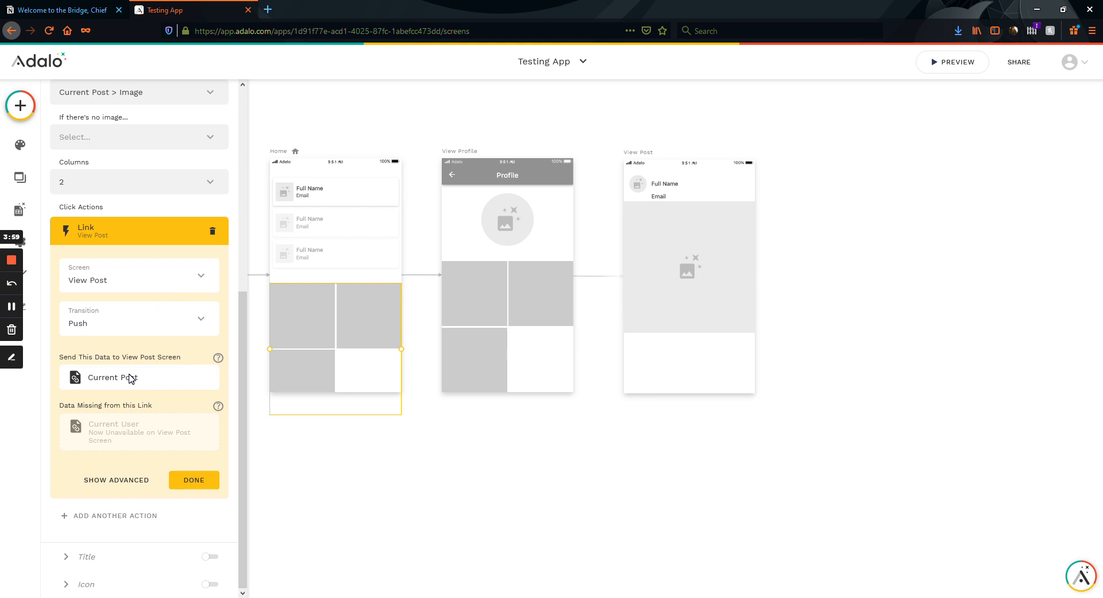
{"action": "mouse_move", "coordinate": [183, 383]}
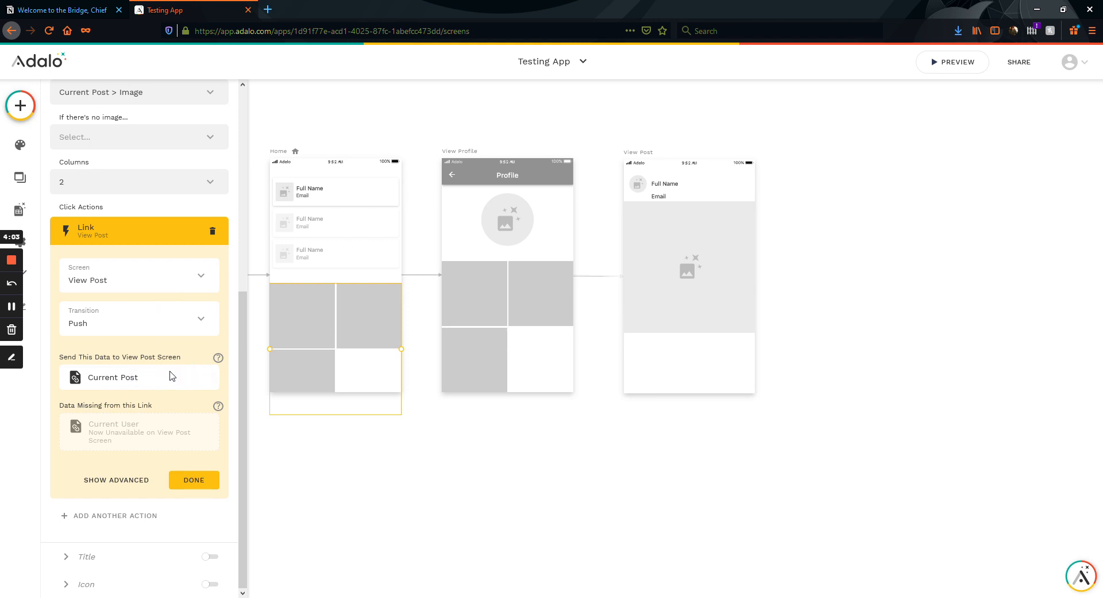
{"action": "mouse_move", "coordinate": [152, 425]}
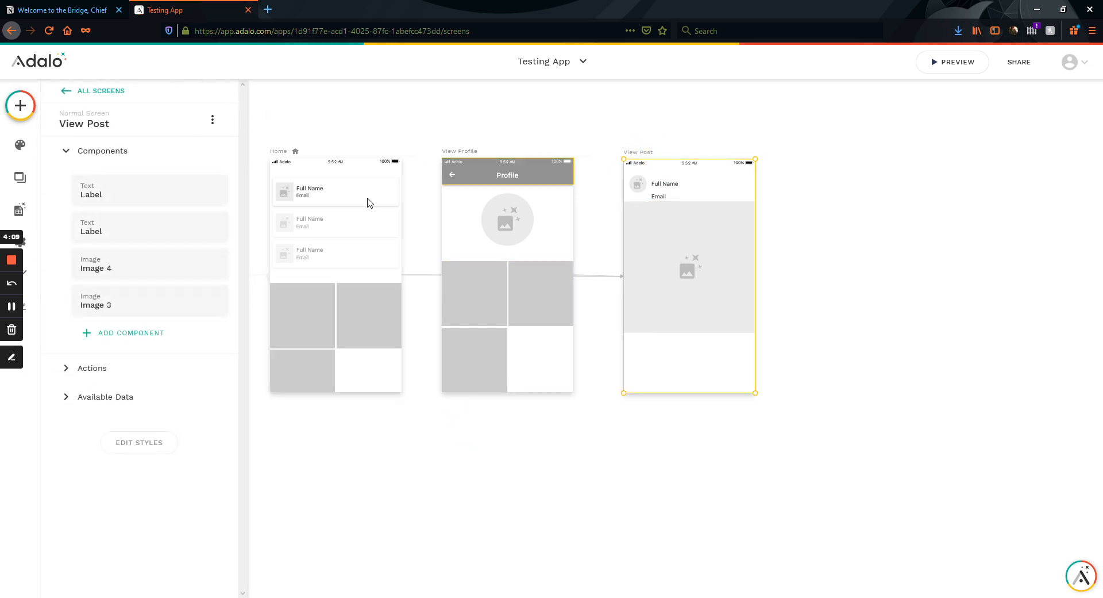
{"action": "mouse_move", "coordinate": [141, 372]}
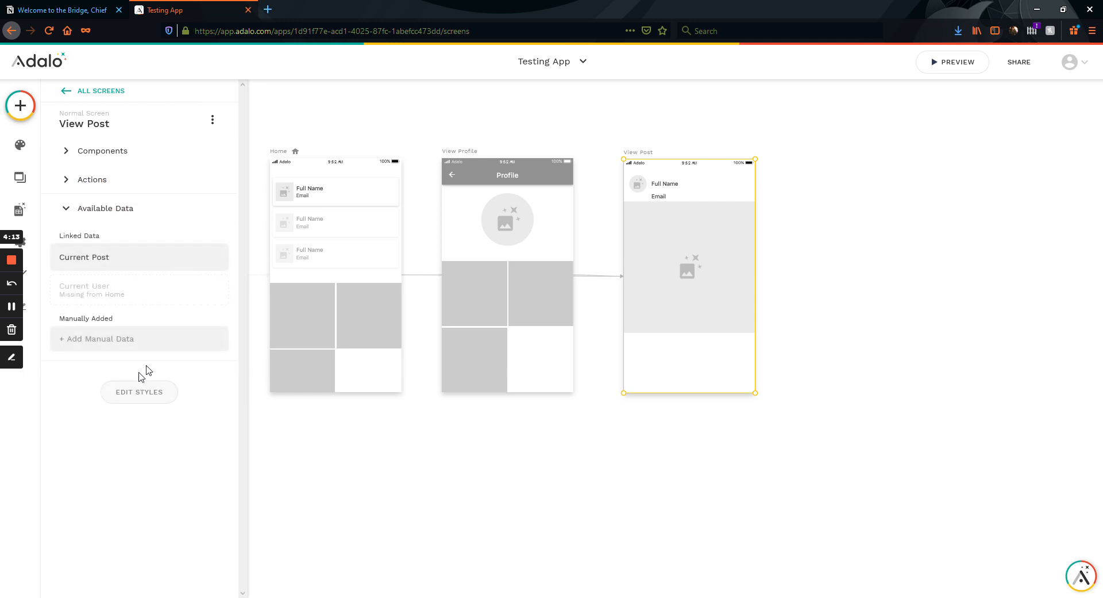
{"action": "mouse_move", "coordinate": [97, 296]}
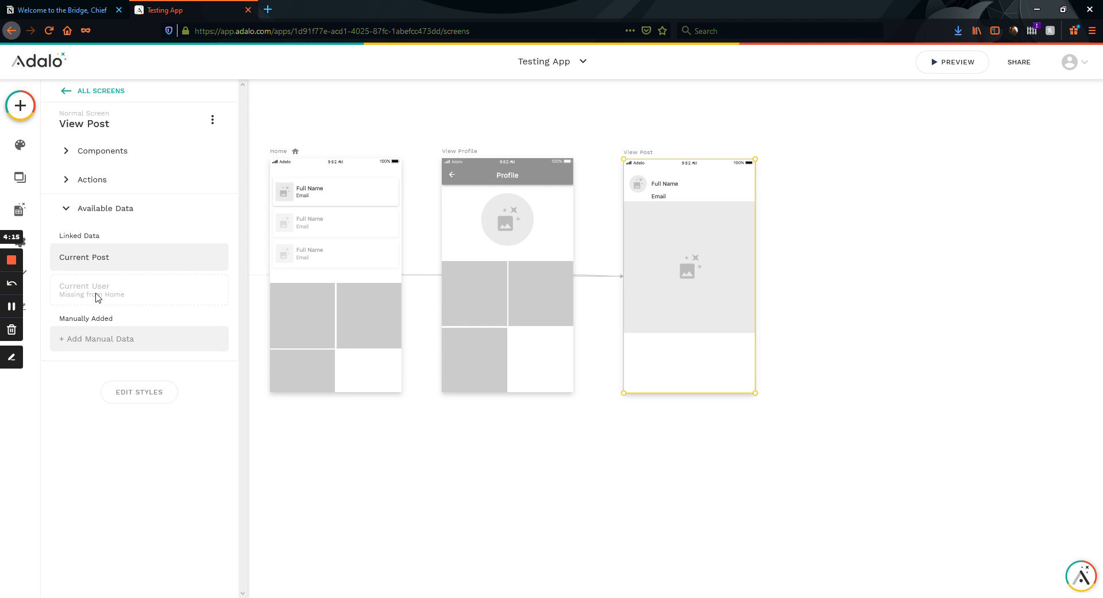
{"action": "mouse_move", "coordinate": [133, 303]}
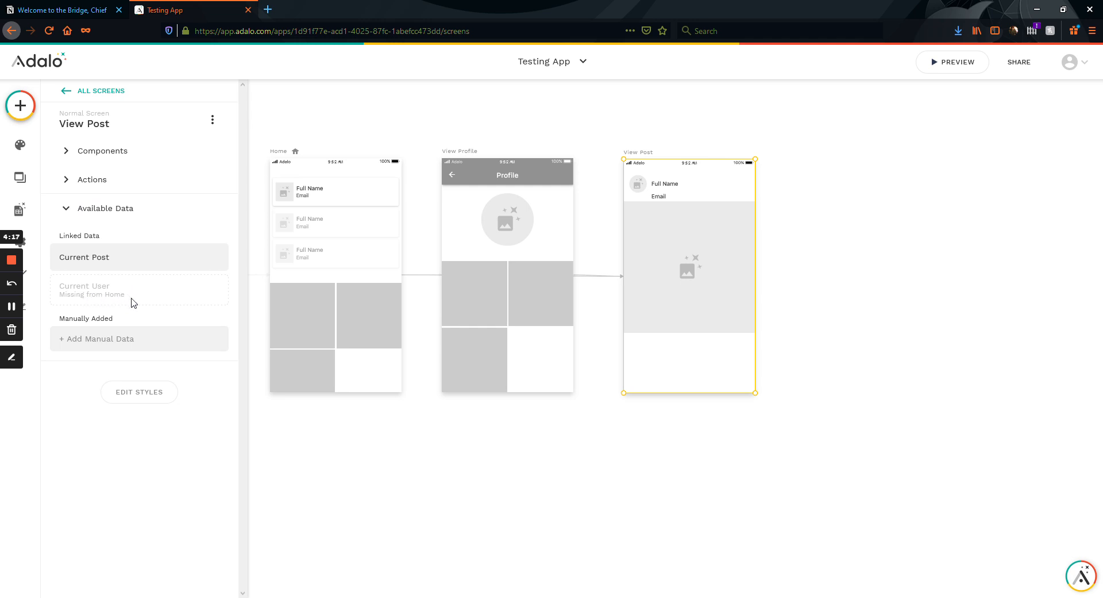
{"action": "mouse_move", "coordinate": [127, 293]}
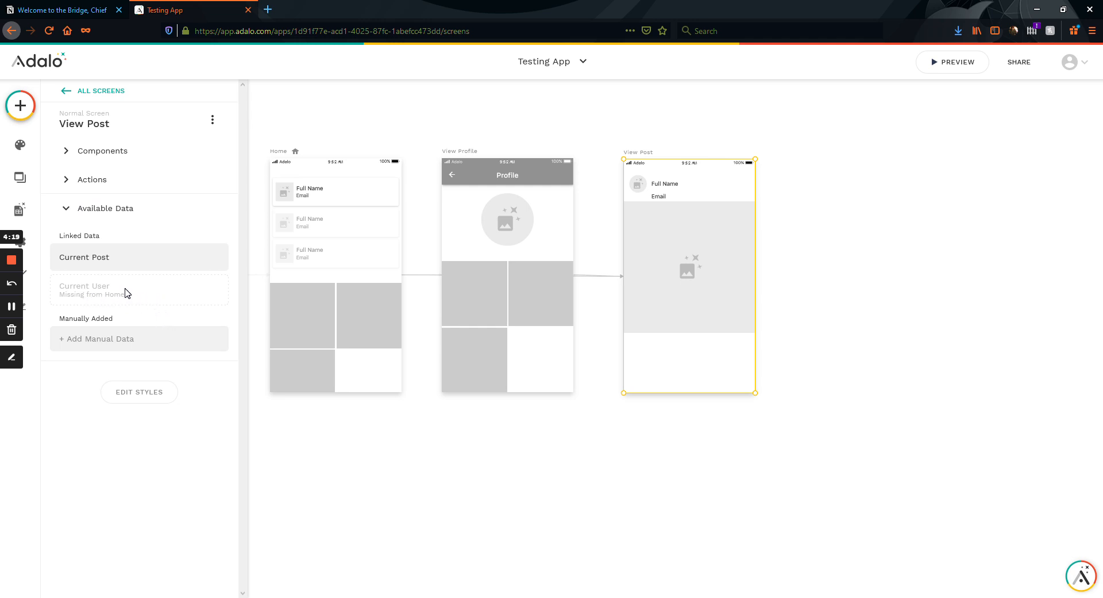
{"action": "mouse_move", "coordinate": [94, 298]}
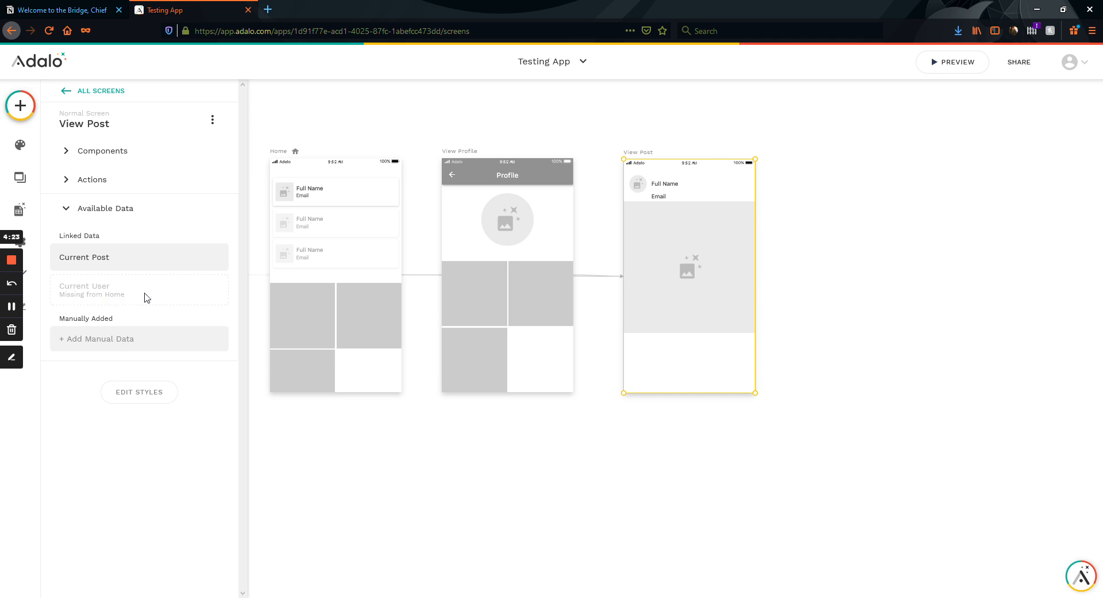
{"action": "mouse_move", "coordinate": [116, 297]}
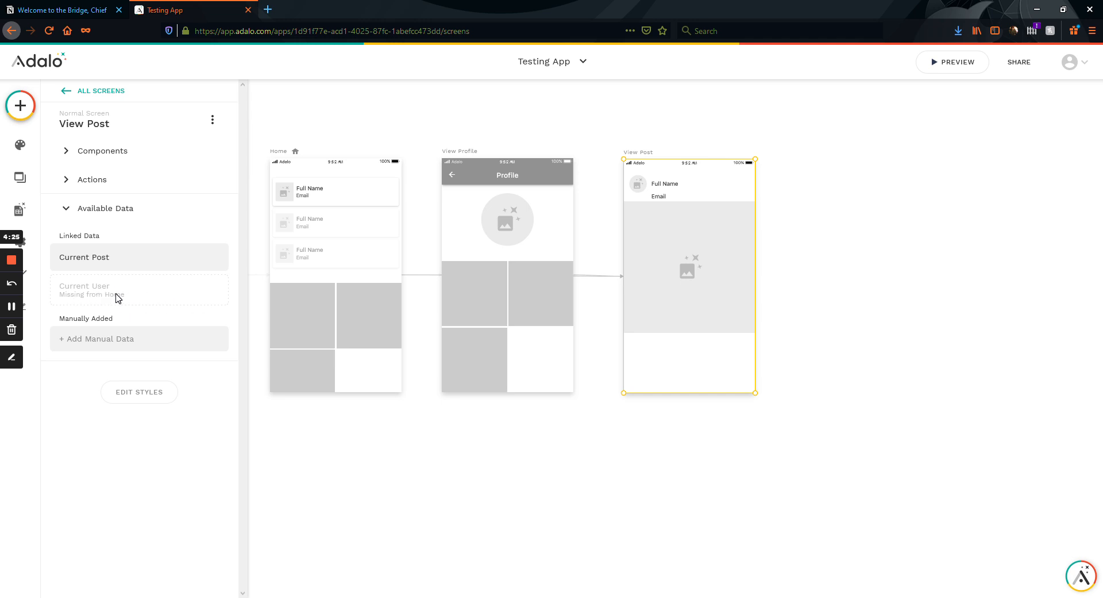
{"action": "mouse_move", "coordinate": [185, 297]}
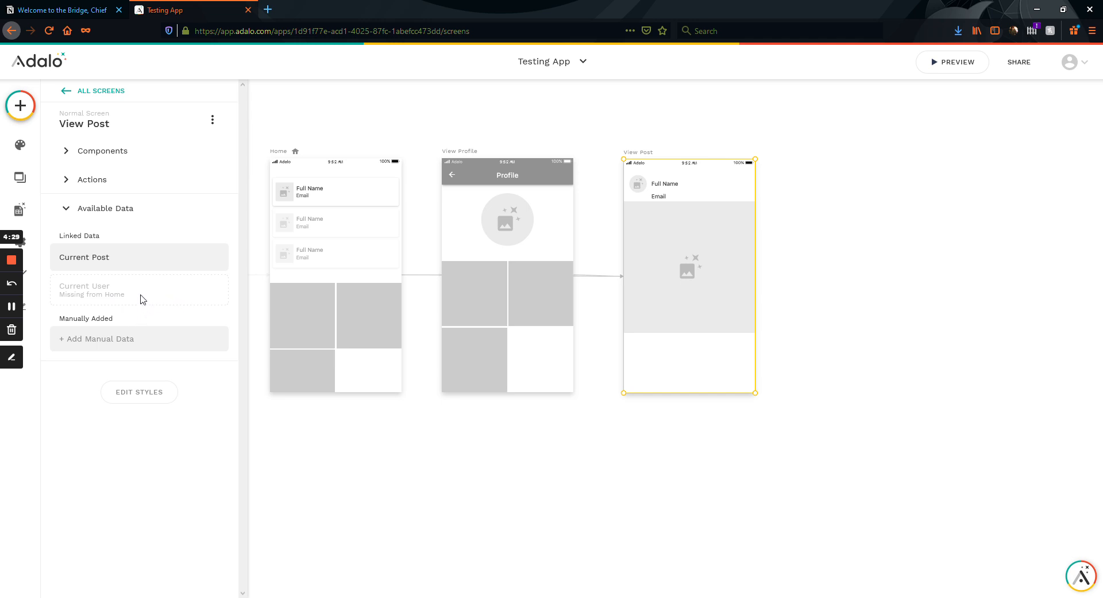
Review View Post's Available Data, then close its settings to return to the canvas.
{"action": "left_click", "coordinate": [369, 321]}
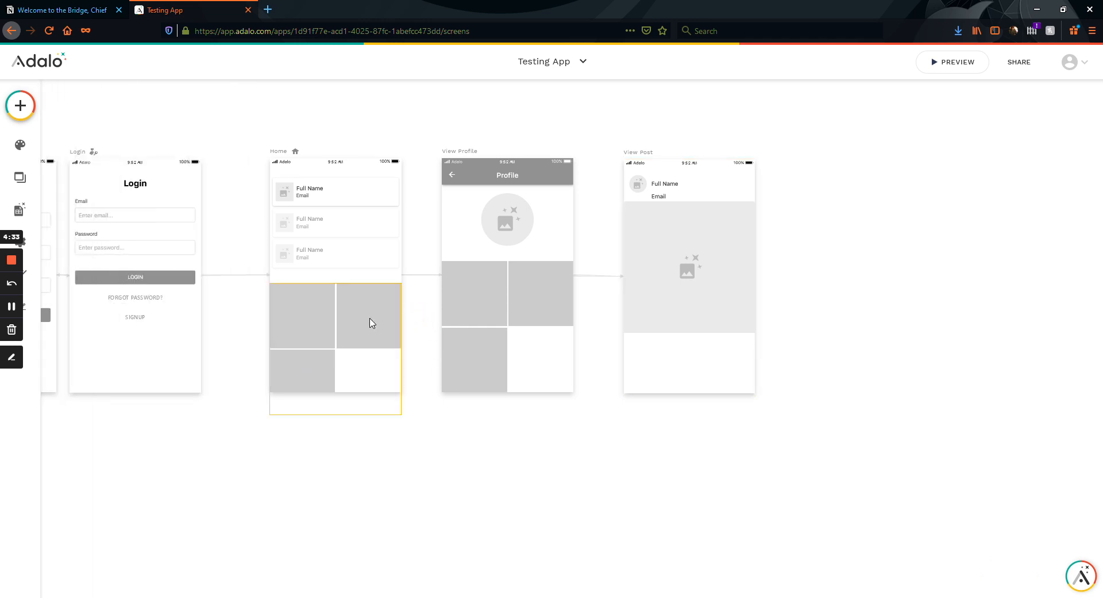
Place an empty Text label under the View Post image and open its Magic Text options.
{"action": "left_click", "coordinate": [832, 217]}
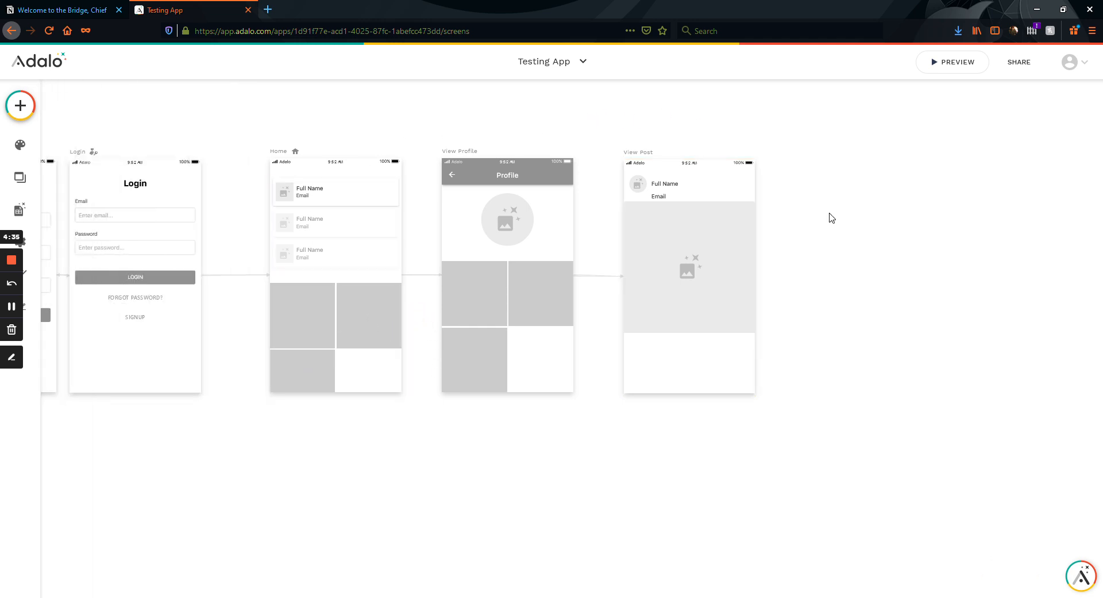
{"action": "left_click", "coordinate": [690, 268]}
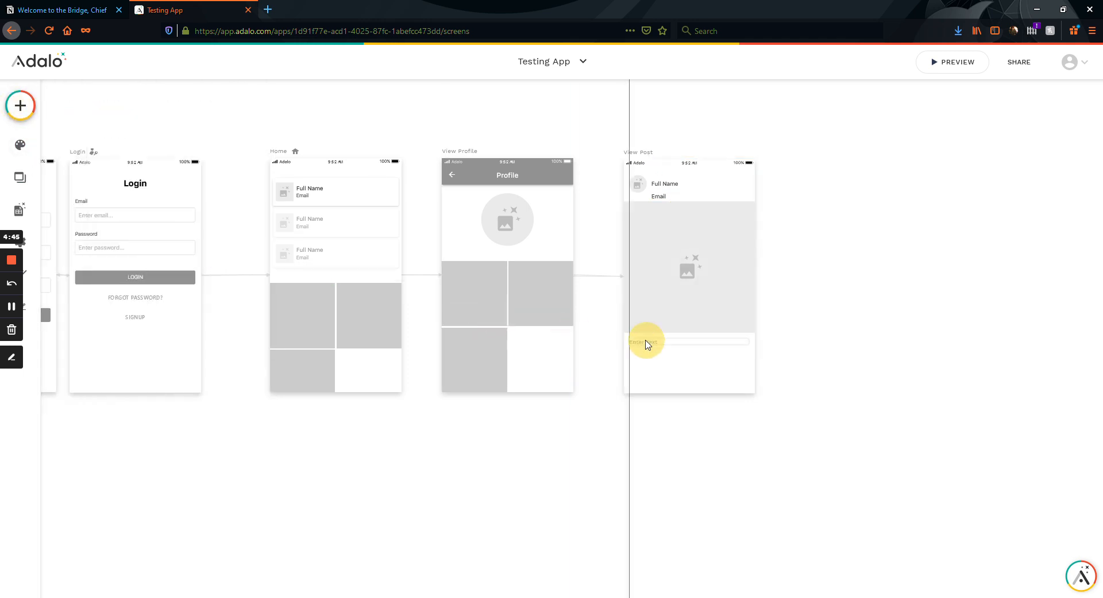
{"action": "left_click", "coordinate": [647, 341]}
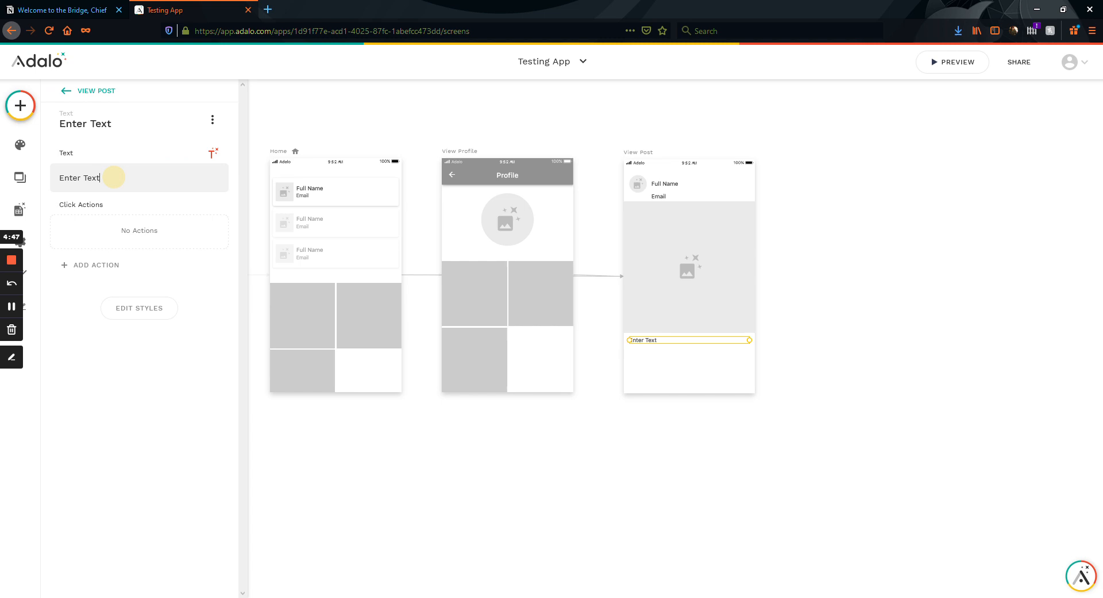
{"action": "left_click", "coordinate": [212, 153]}
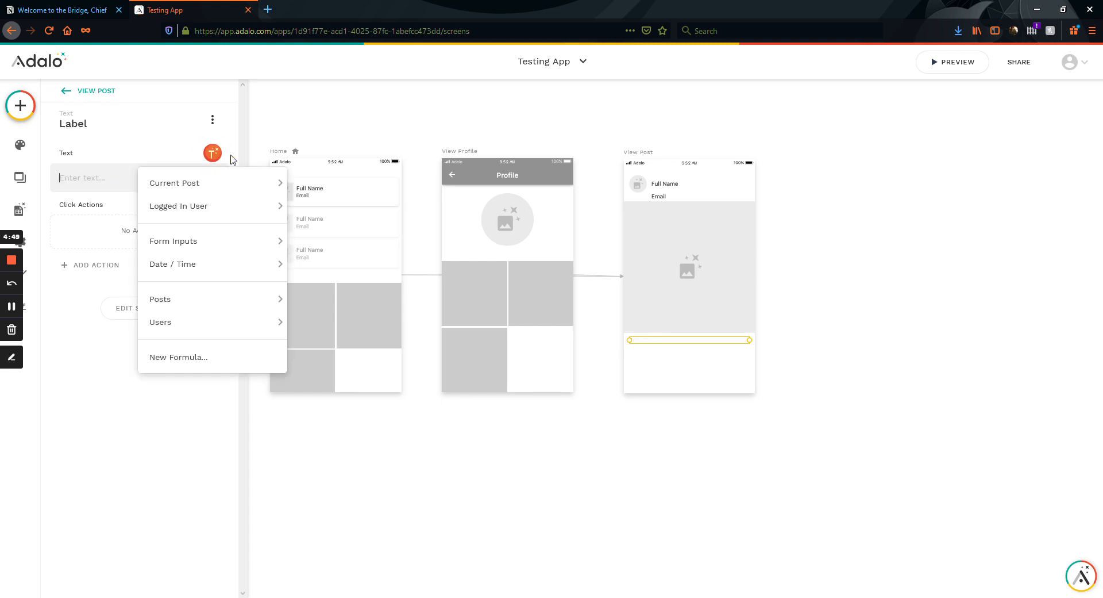
Bind the label to Current Post > Creating User > Email.
{"action": "left_click", "coordinate": [174, 183]}
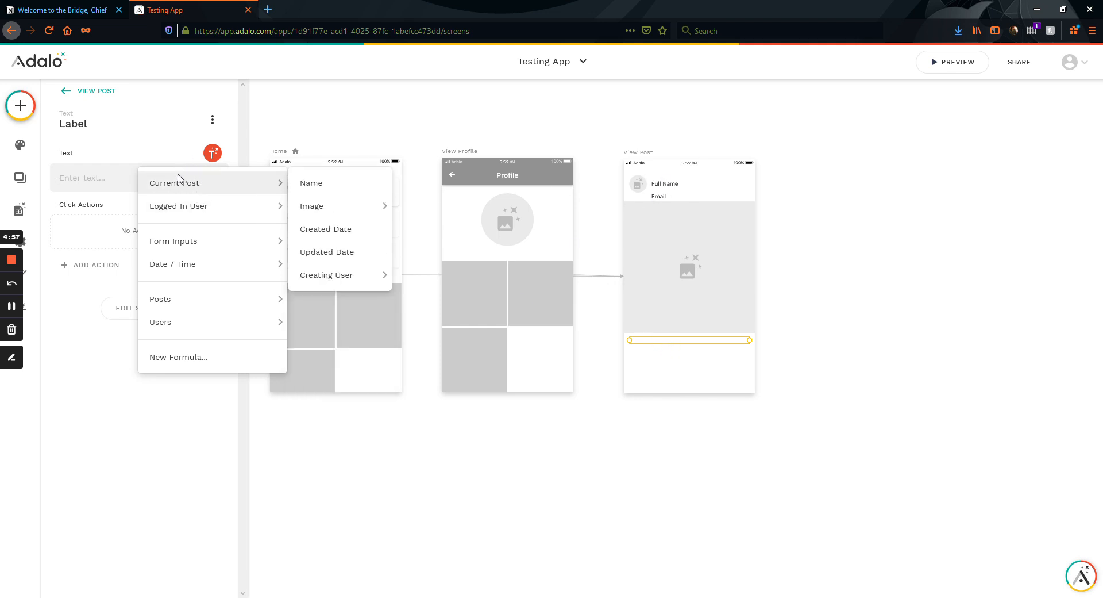
{"action": "mouse_move", "coordinate": [222, 175]}
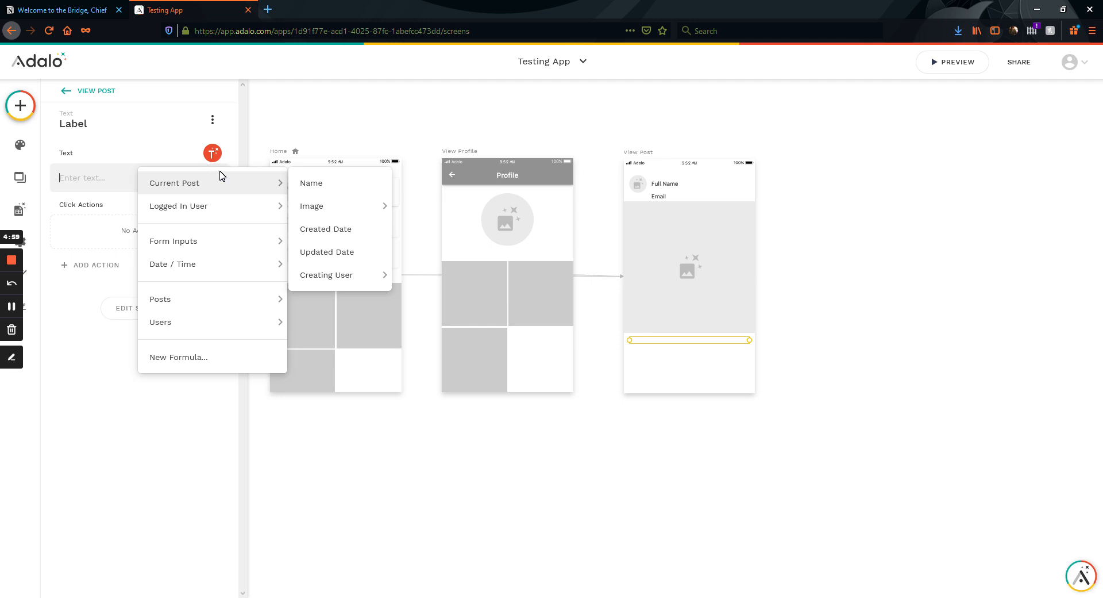
{"action": "mouse_move", "coordinate": [213, 185]}
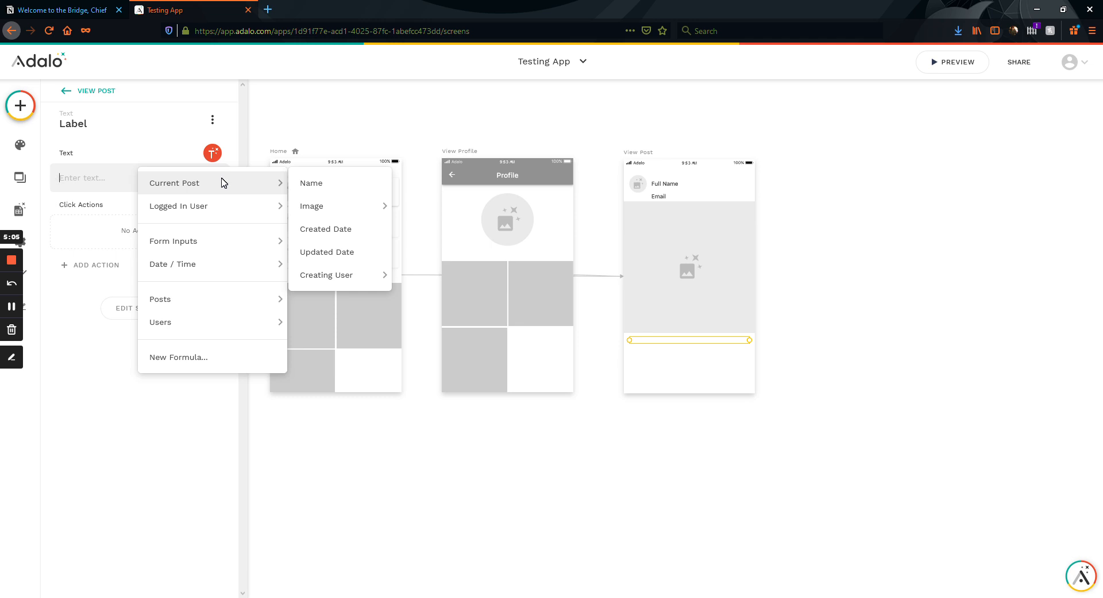
{"action": "mouse_move", "coordinate": [222, 176]}
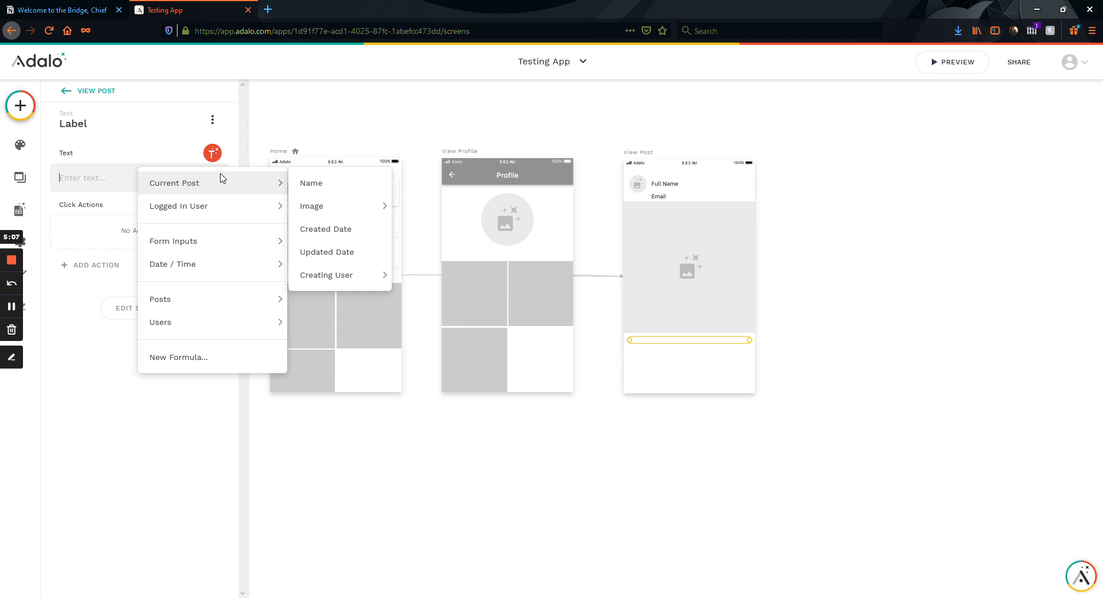
{"action": "mouse_move", "coordinate": [226, 182]}
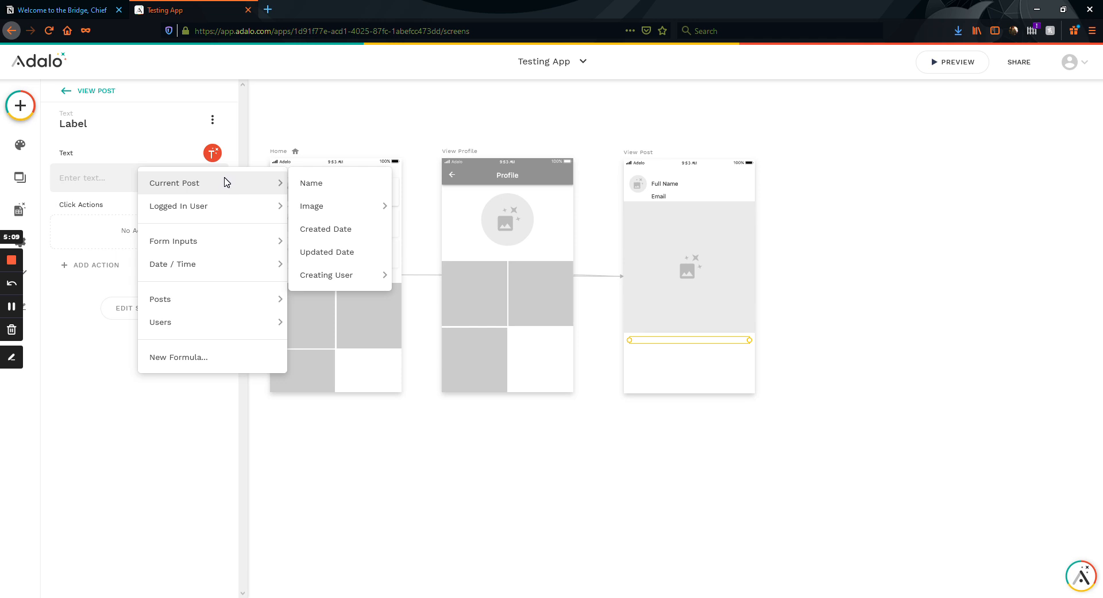
{"action": "mouse_move", "coordinate": [221, 185]}
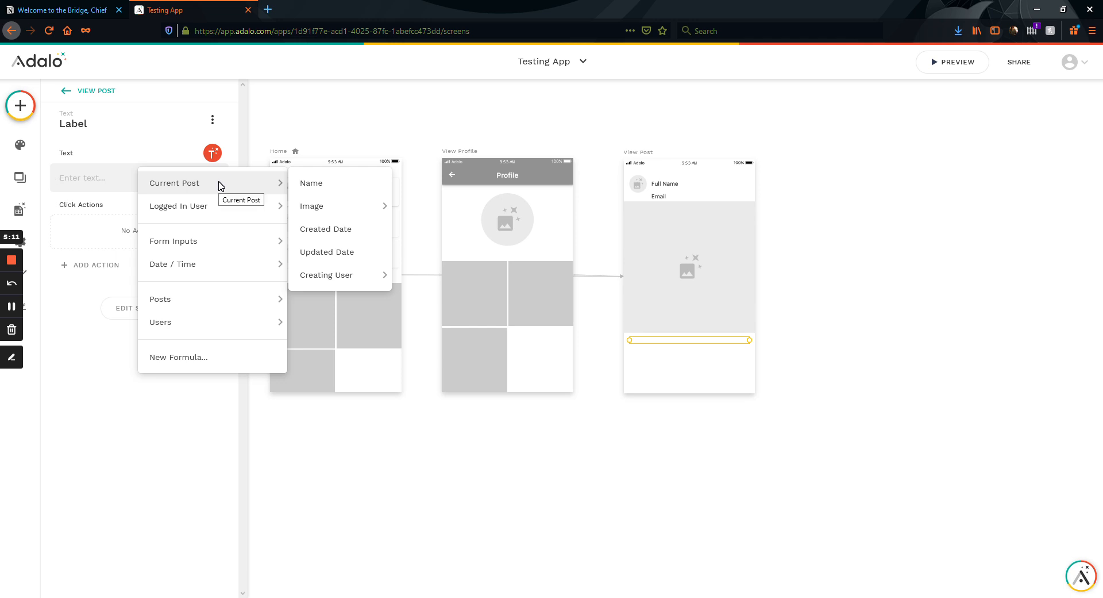
{"action": "mouse_move", "coordinate": [228, 187]}
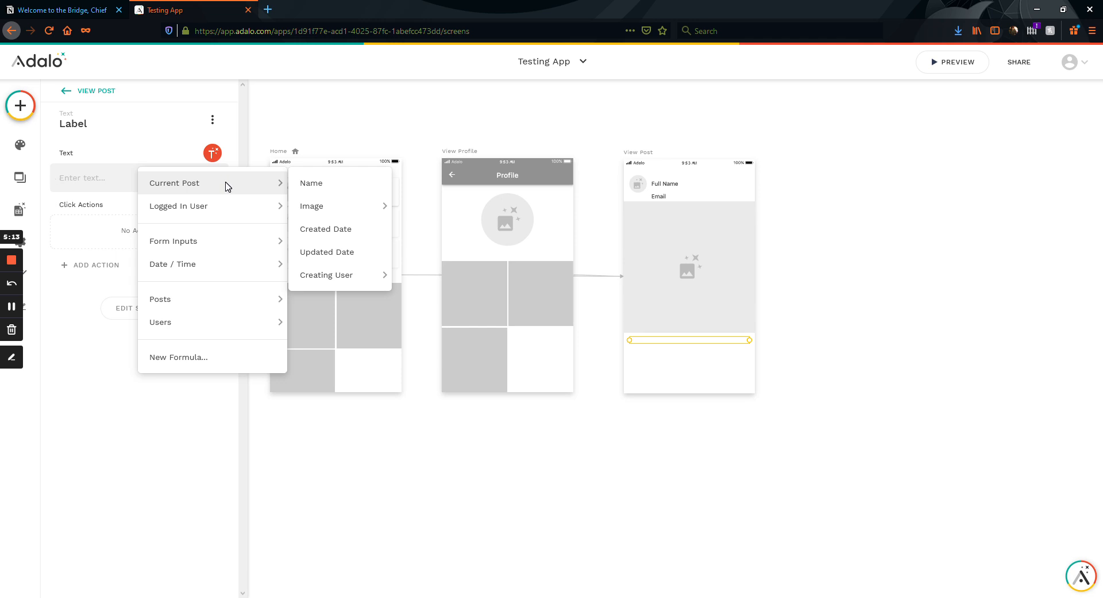
{"action": "mouse_move", "coordinate": [200, 186]}
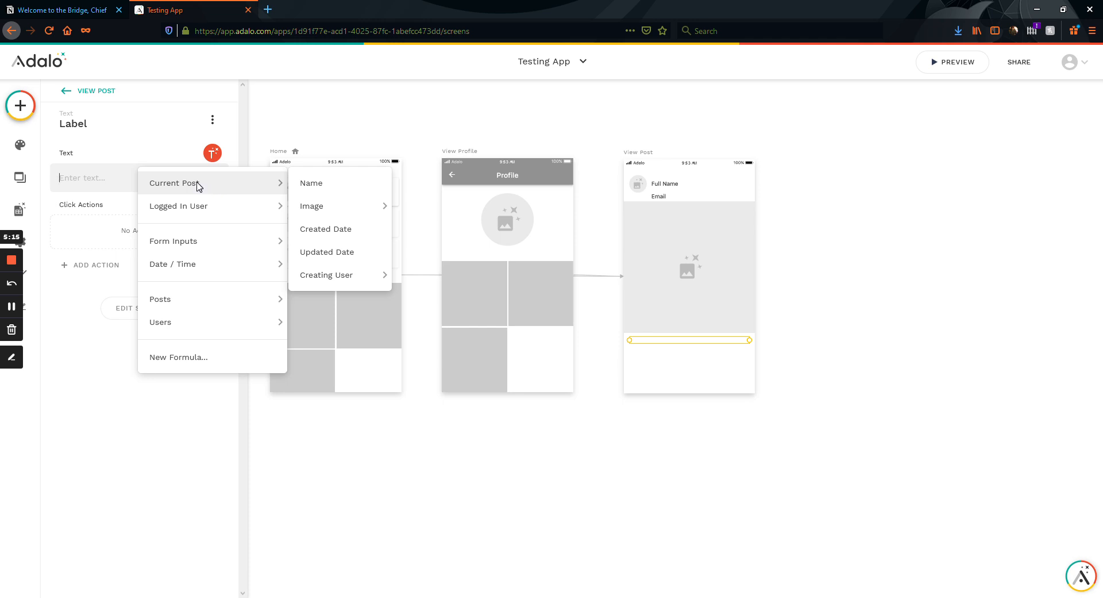
{"action": "left_click", "coordinate": [326, 274]}
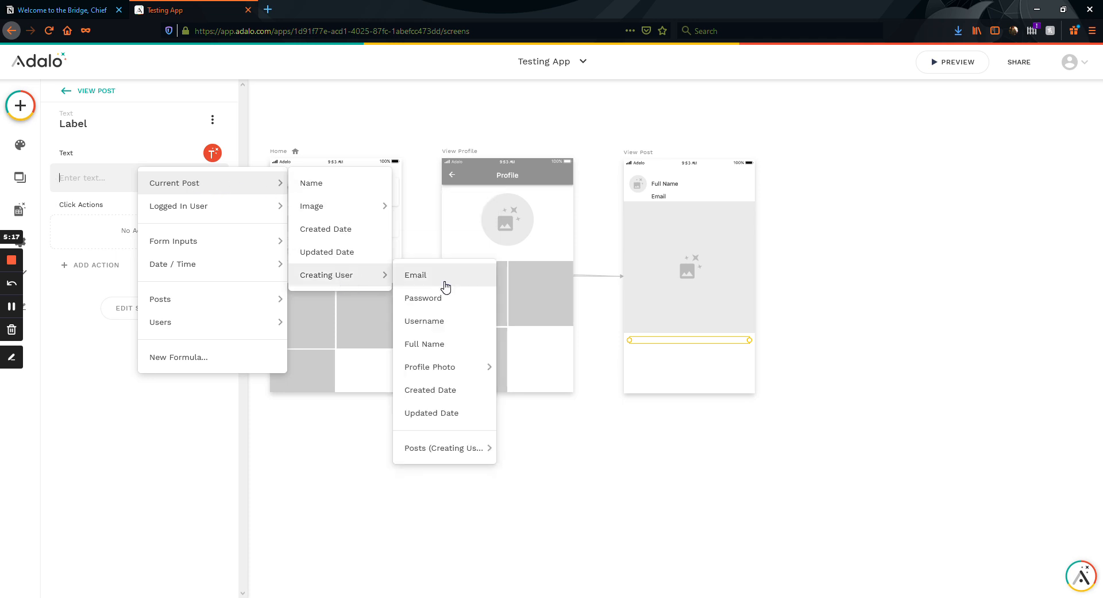
{"action": "left_click", "coordinate": [416, 275]}
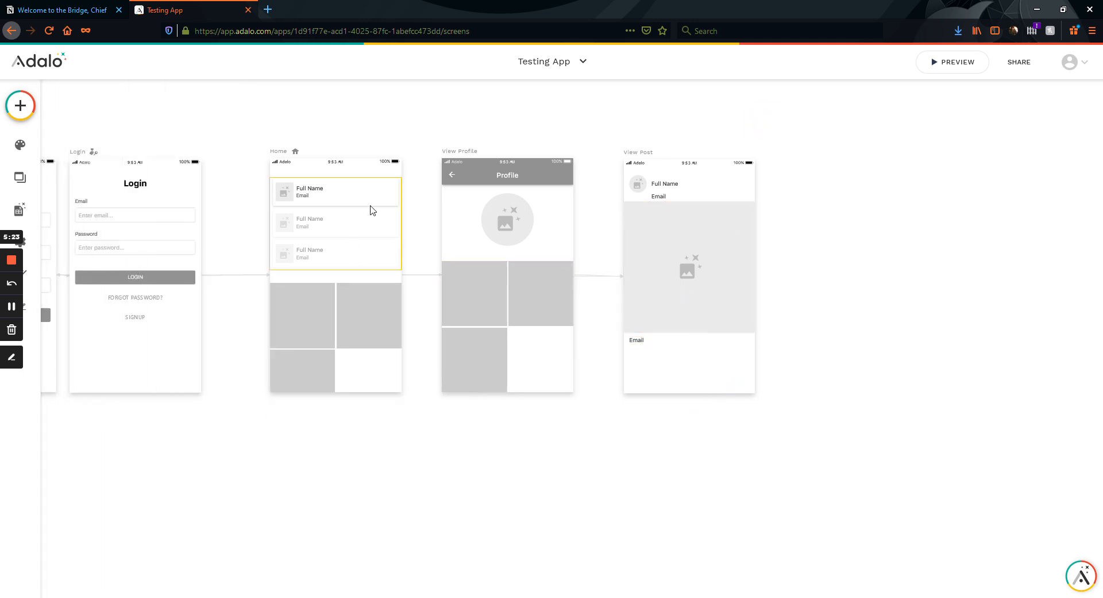
{"action": "mouse_move", "coordinate": [437, 171]}
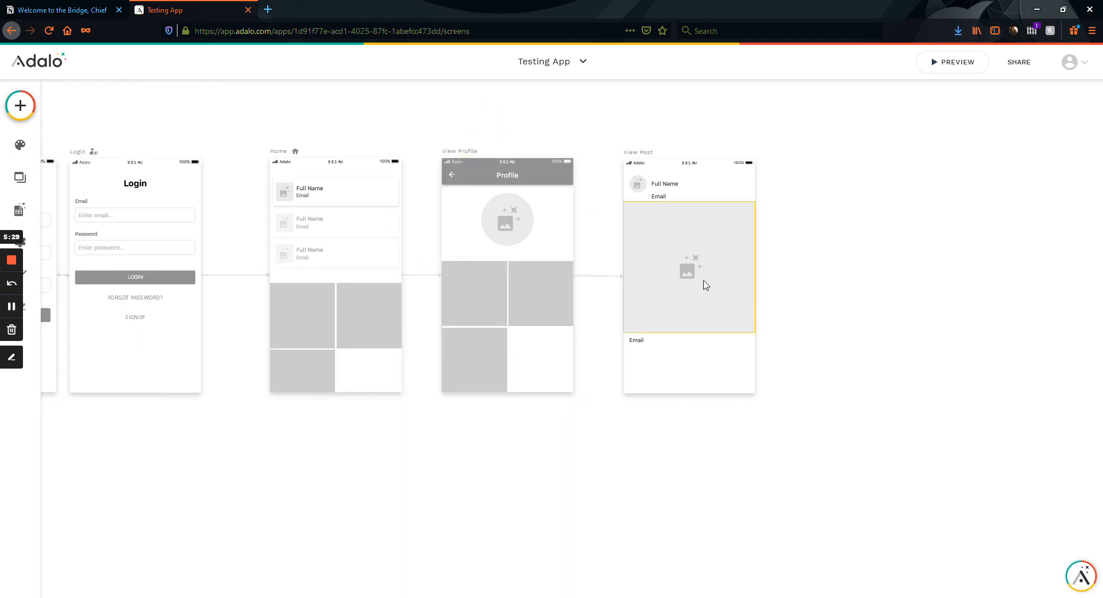
{"action": "mouse_move", "coordinate": [705, 208]}
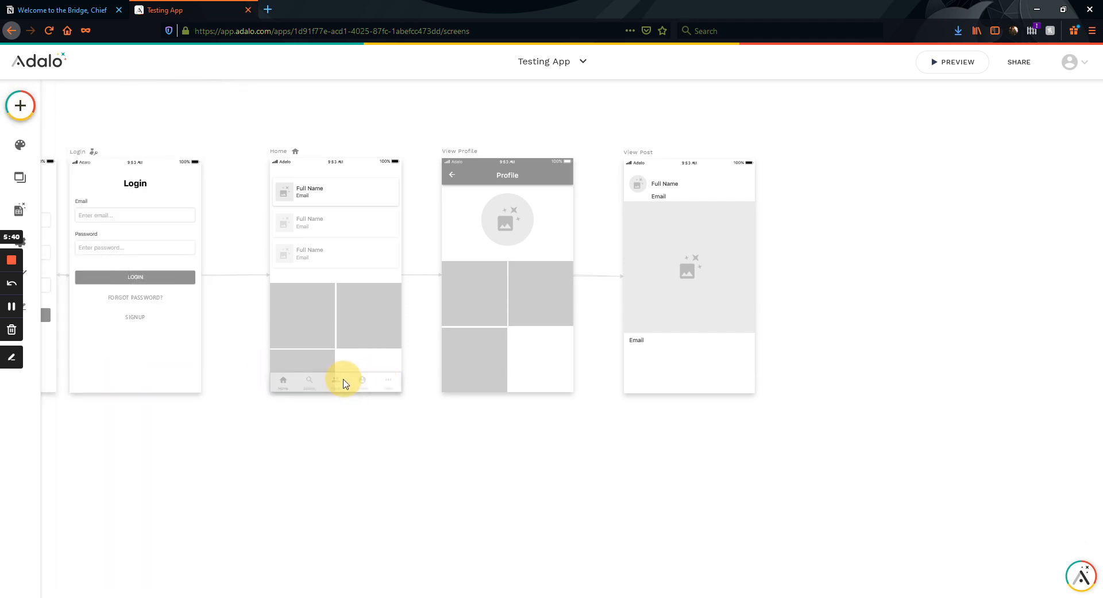
Add a Link action to the Home tab bar's Profile tab pointing to View Profile.
{"action": "left_click", "coordinate": [336, 381]}
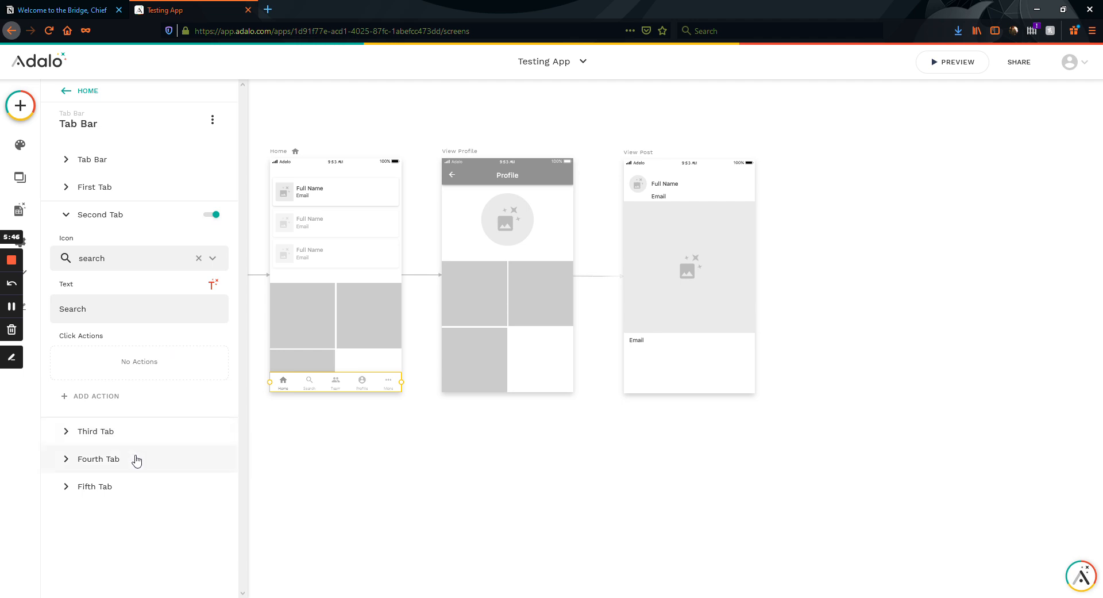
{"action": "left_click", "coordinate": [99, 458]}
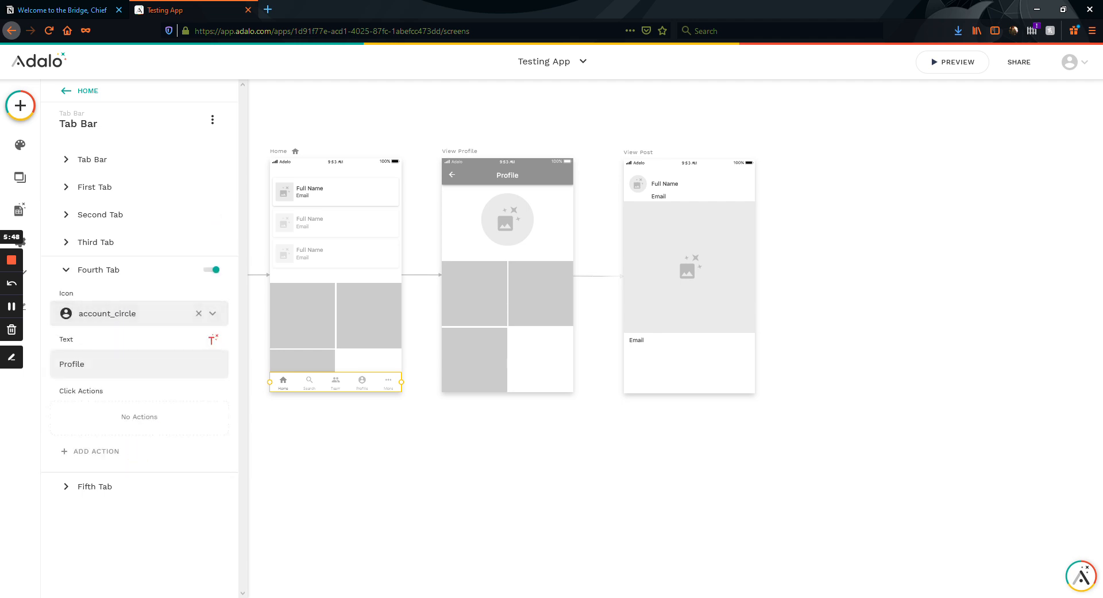
{"action": "left_click", "coordinate": [96, 451]}
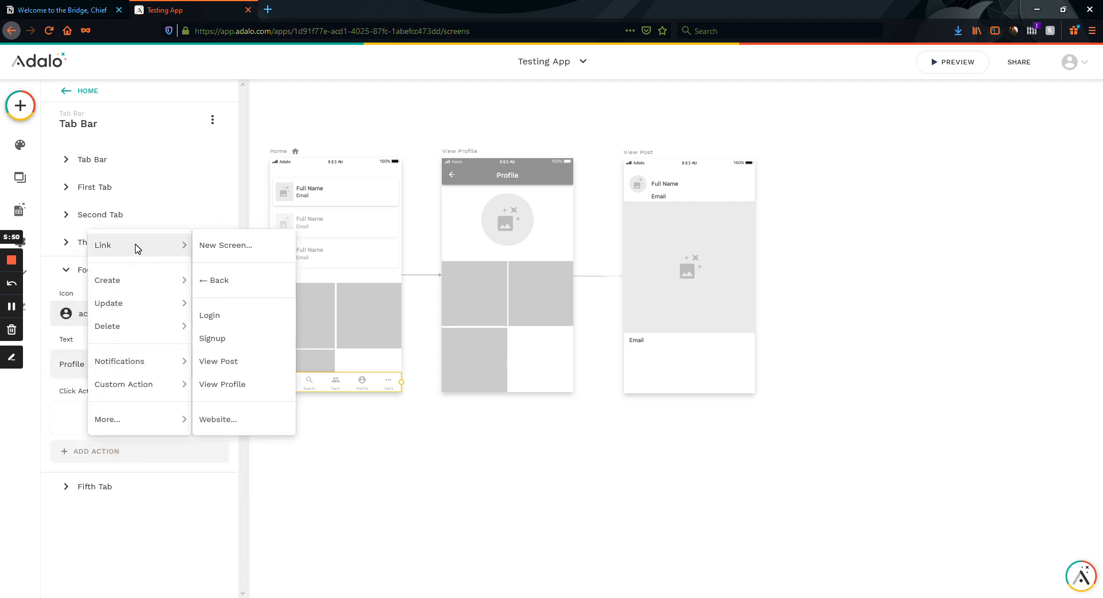
{"action": "left_click", "coordinate": [222, 384]}
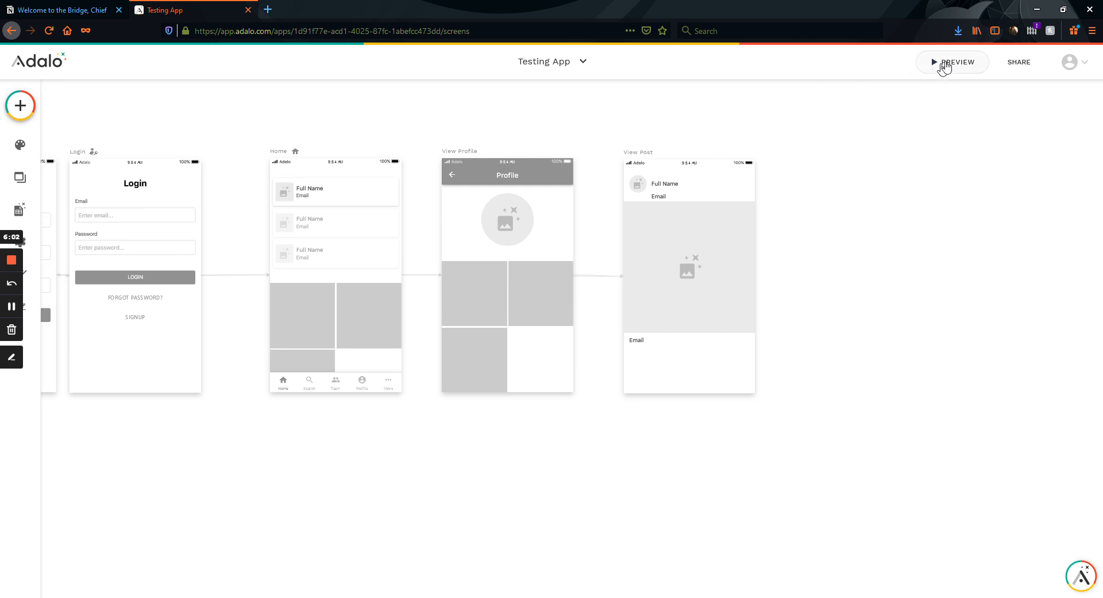
Preview the app, log in with the saved test account, and open the Profile tab.
{"action": "left_click", "coordinate": [953, 63]}
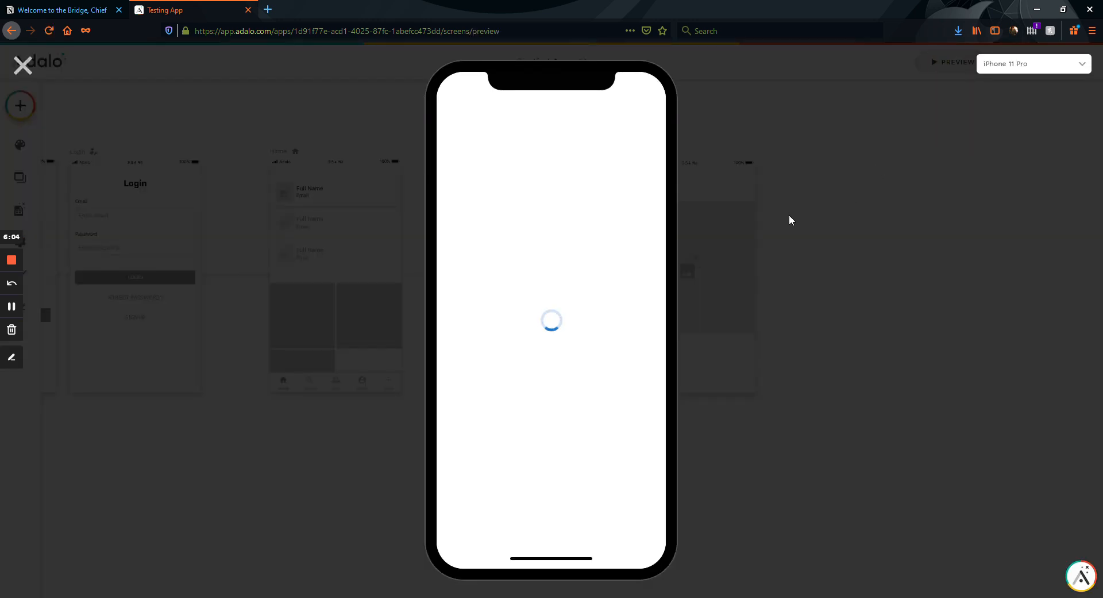
{"action": "left_click", "coordinate": [551, 188]}
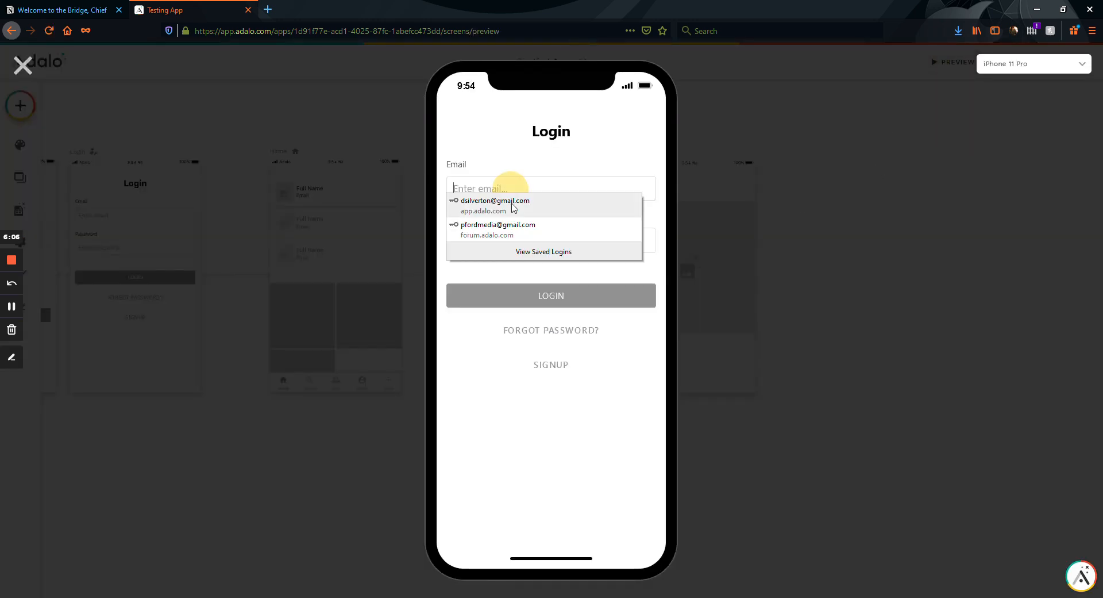
{"action": "left_click", "coordinate": [498, 225]}
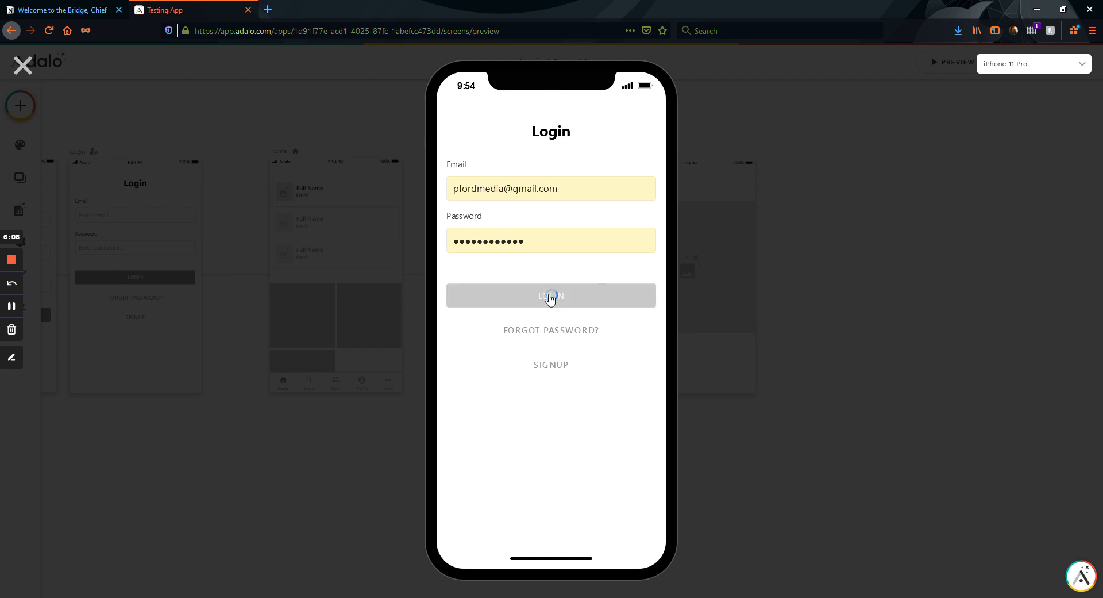
{"action": "left_click", "coordinate": [551, 295]}
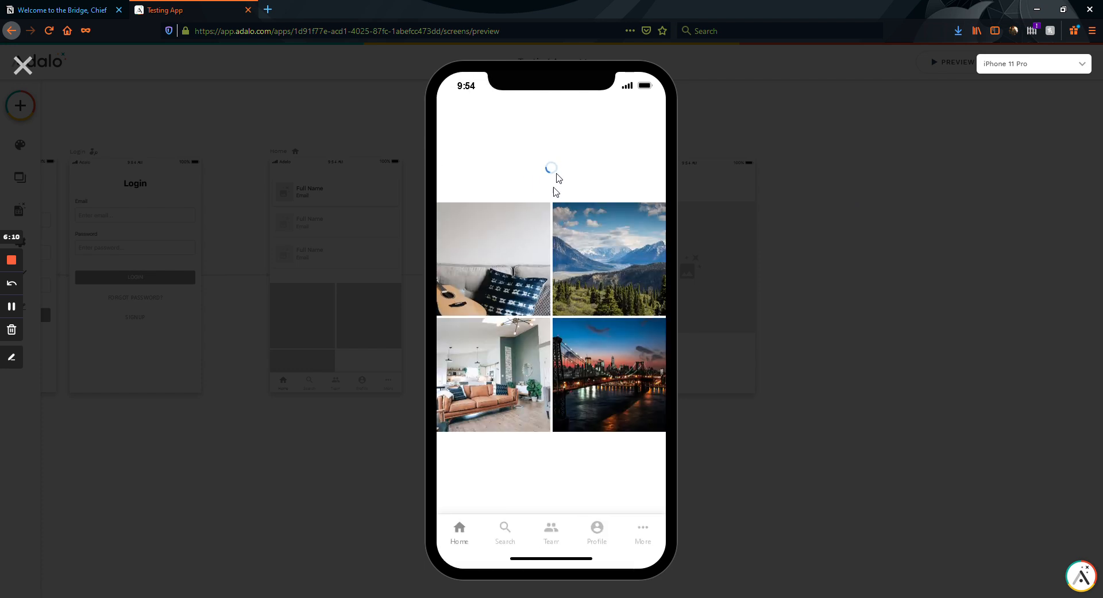
{"action": "mouse_move", "coordinate": [554, 139]}
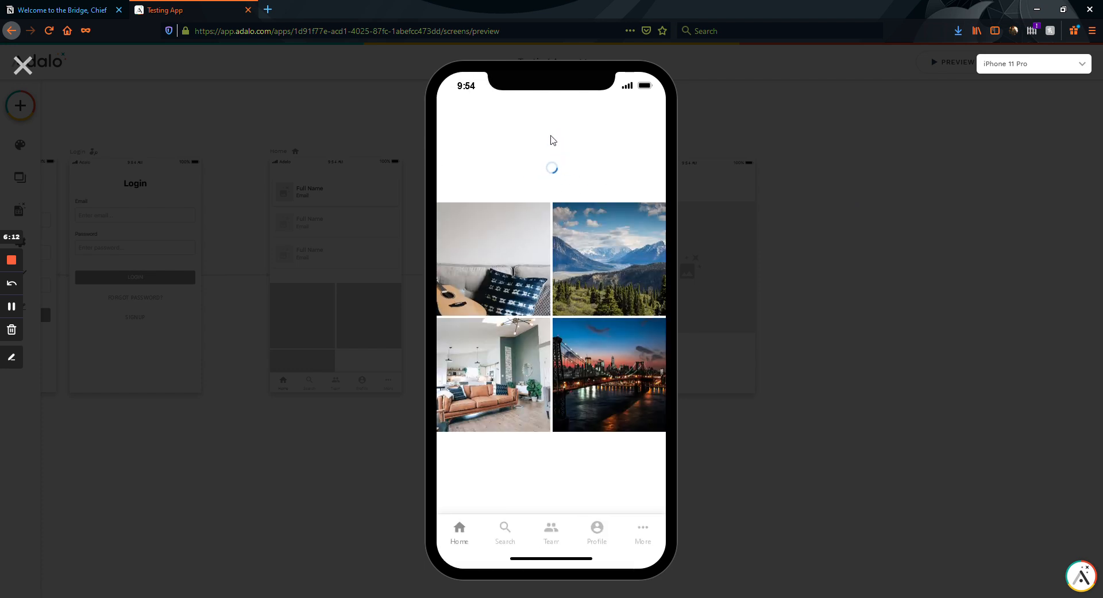
{"action": "mouse_move", "coordinate": [589, 489]}
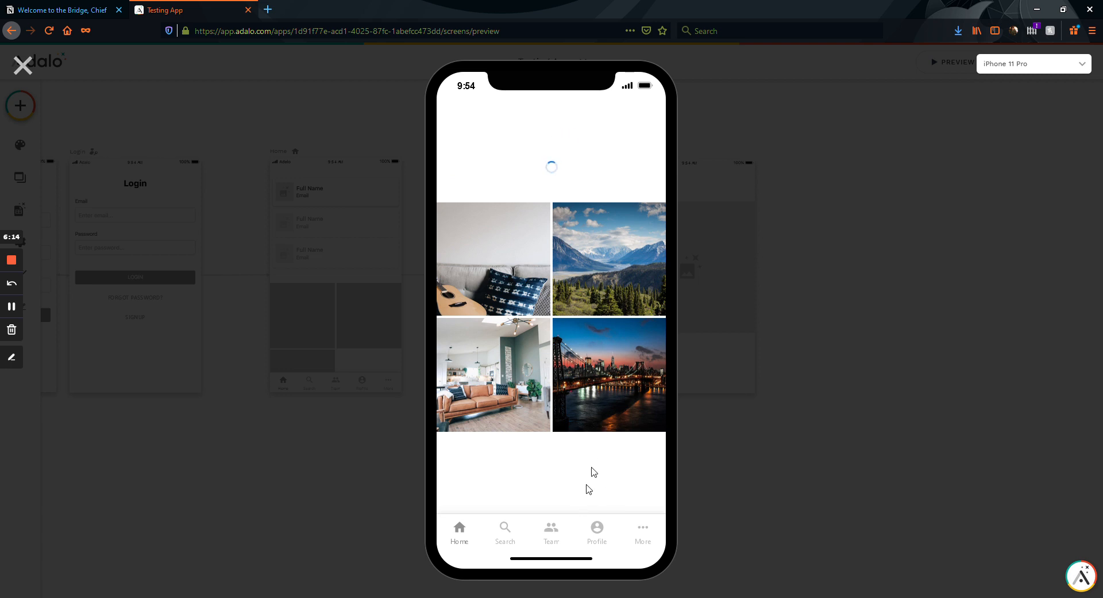
{"action": "left_click", "coordinate": [597, 533]}
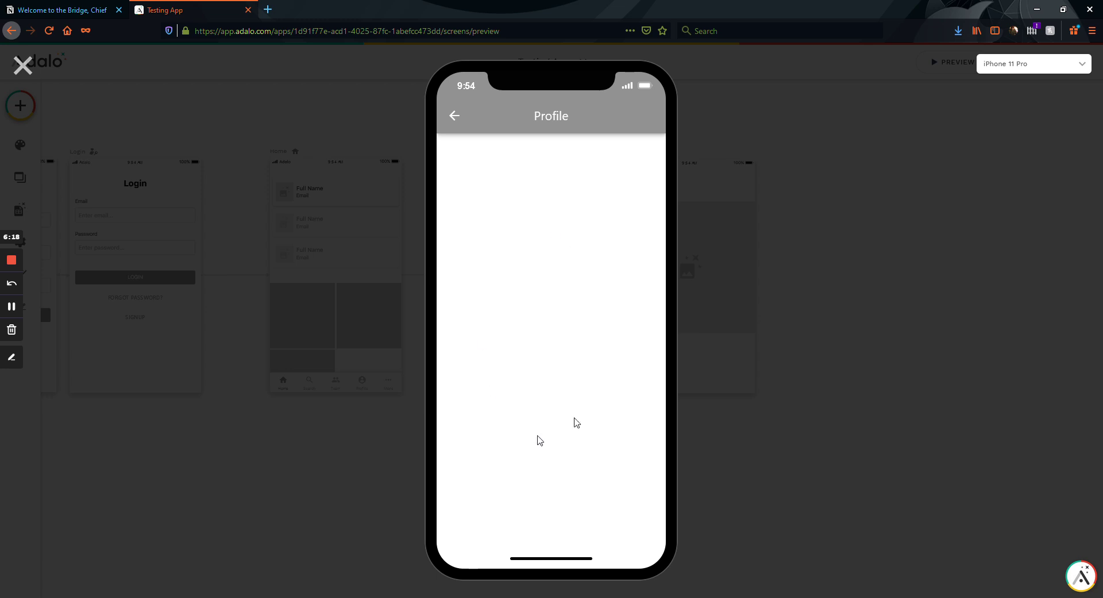
{"action": "mouse_move", "coordinate": [574, 180]}
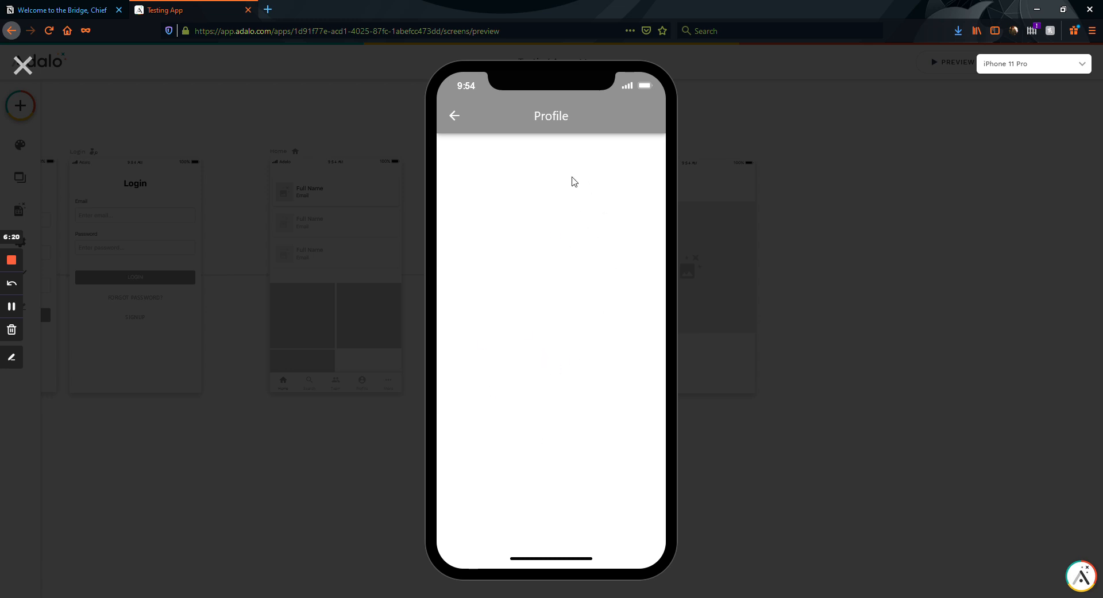
{"action": "mouse_move", "coordinate": [552, 206]}
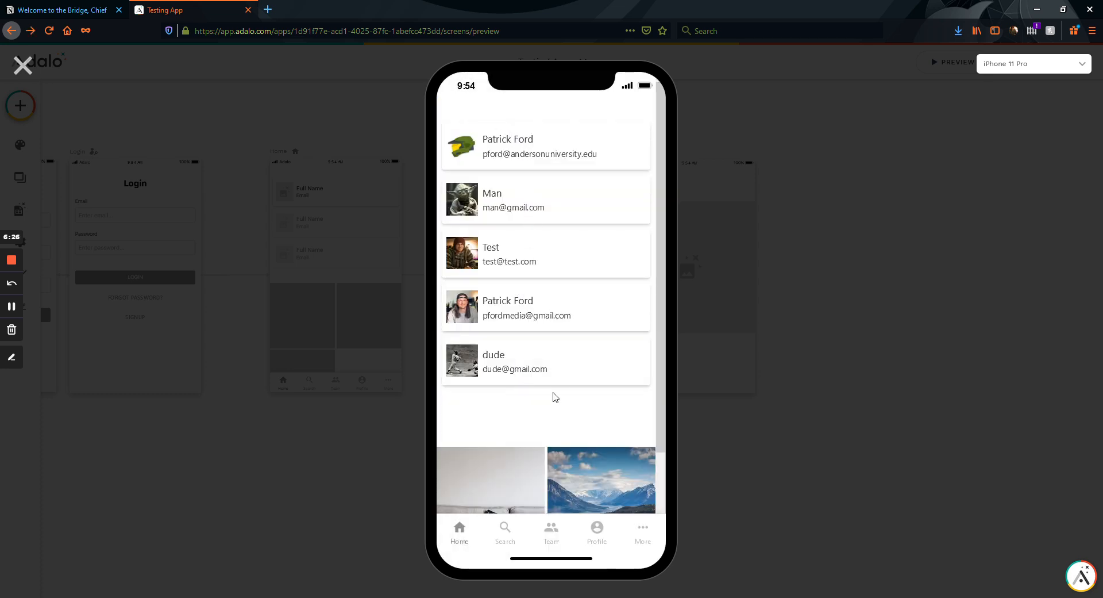
{"action": "mouse_move", "coordinate": [552, 374]}
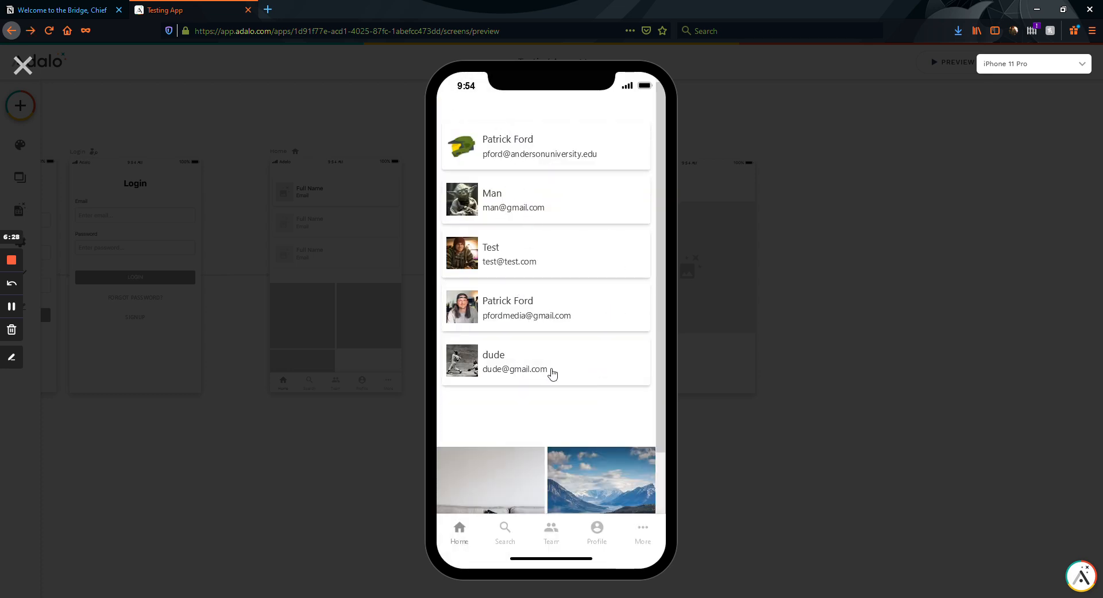
Open the last listed user's profile and view their mountain photo post.
{"action": "left_click", "coordinate": [535, 361]}
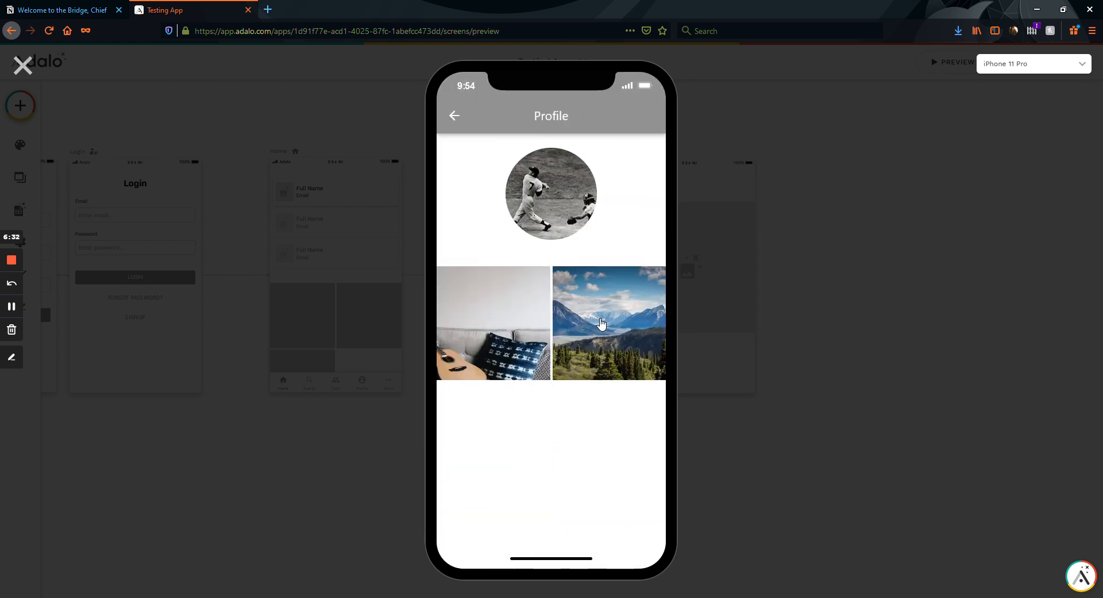
{"action": "left_click", "coordinate": [602, 322]}
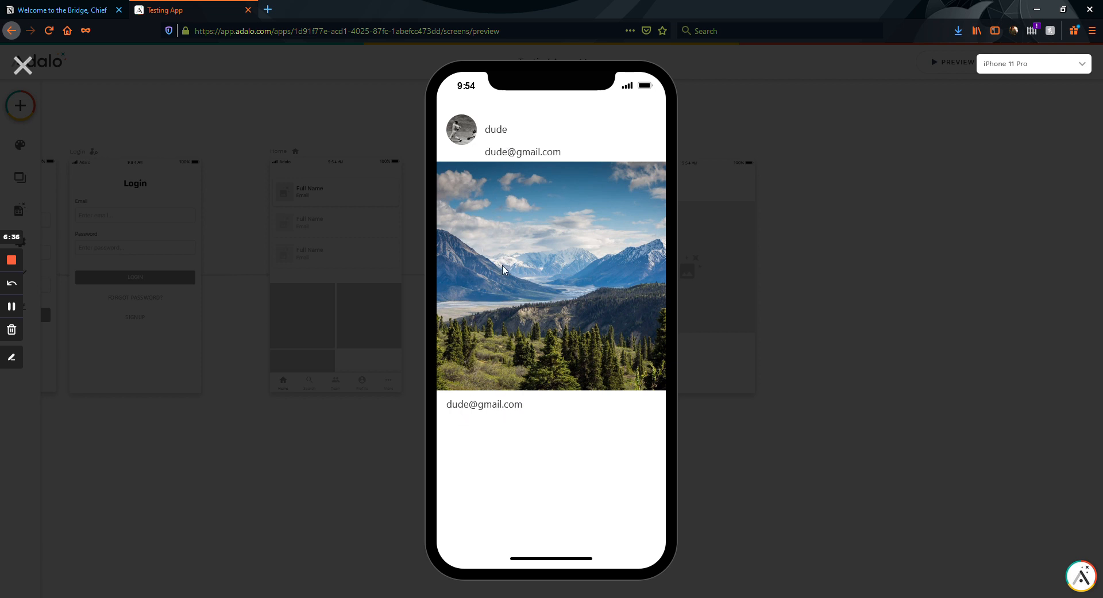
{"action": "mouse_move", "coordinate": [454, 400]}
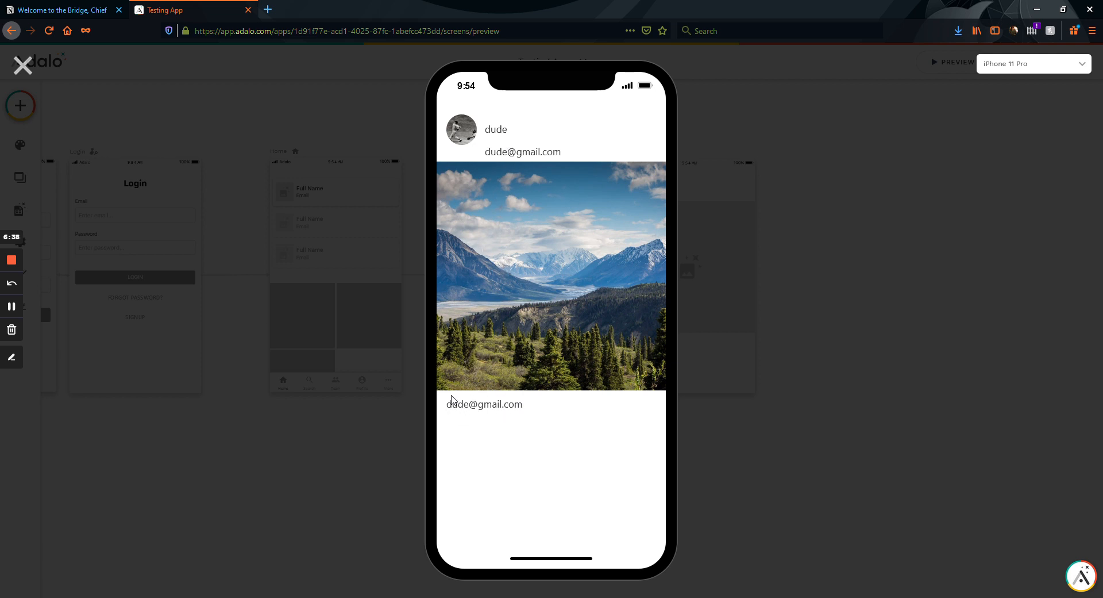
{"action": "mouse_move", "coordinate": [100, 61]}
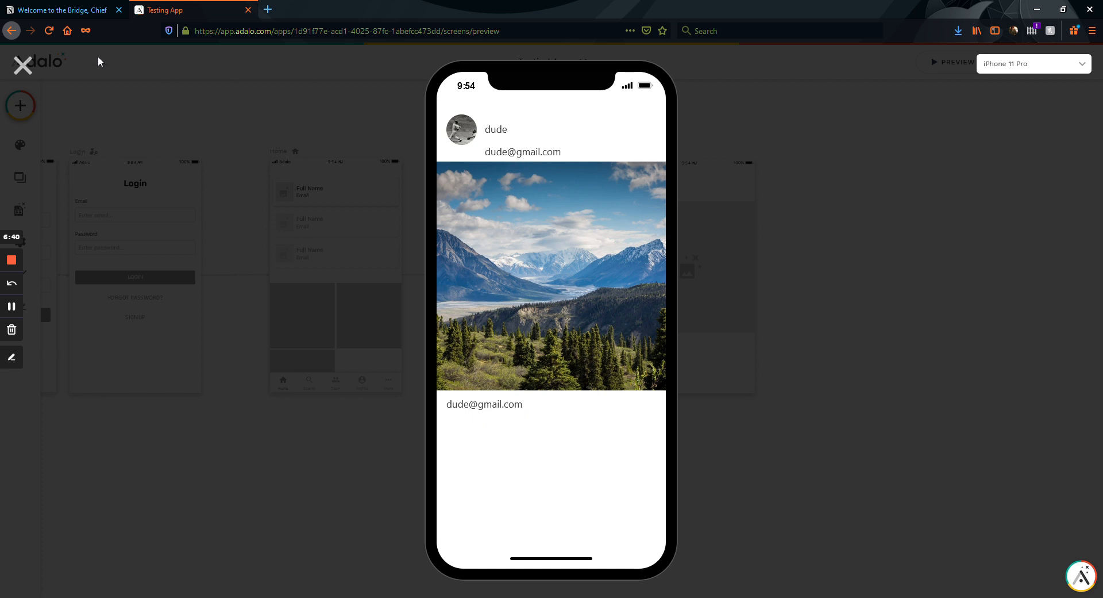
{"action": "left_click", "coordinate": [19, 64]}
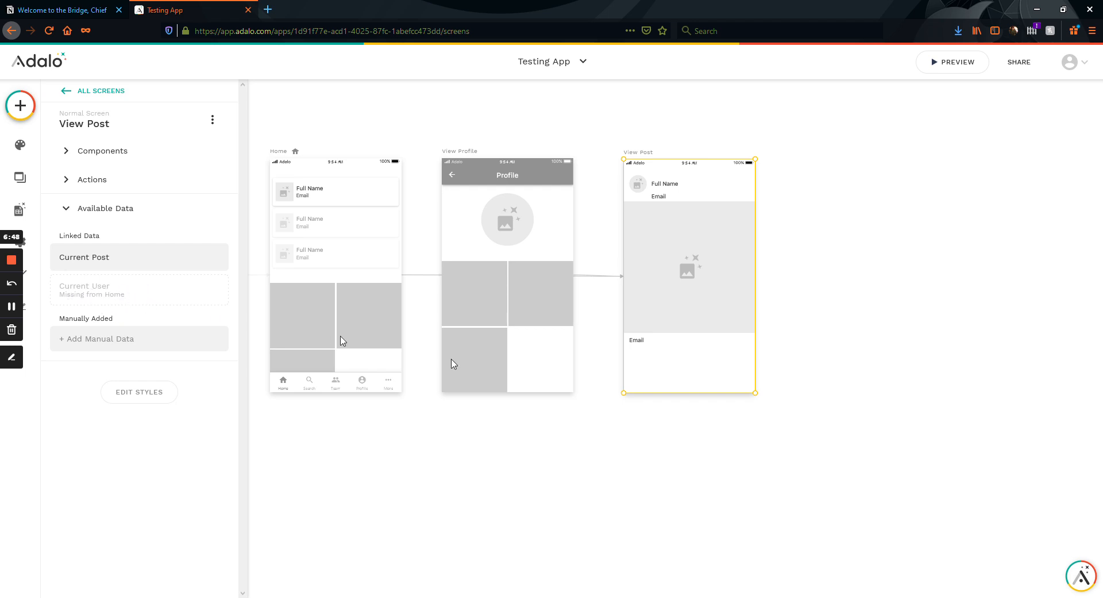
{"action": "mouse_move", "coordinate": [569, 387]}
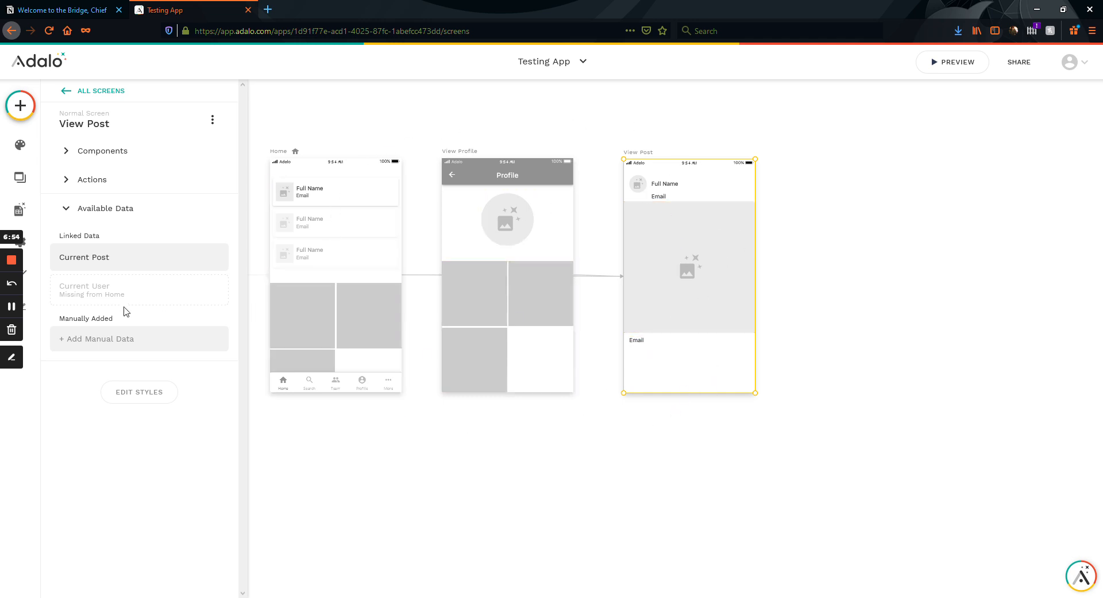
{"action": "mouse_move", "coordinate": [695, 197]}
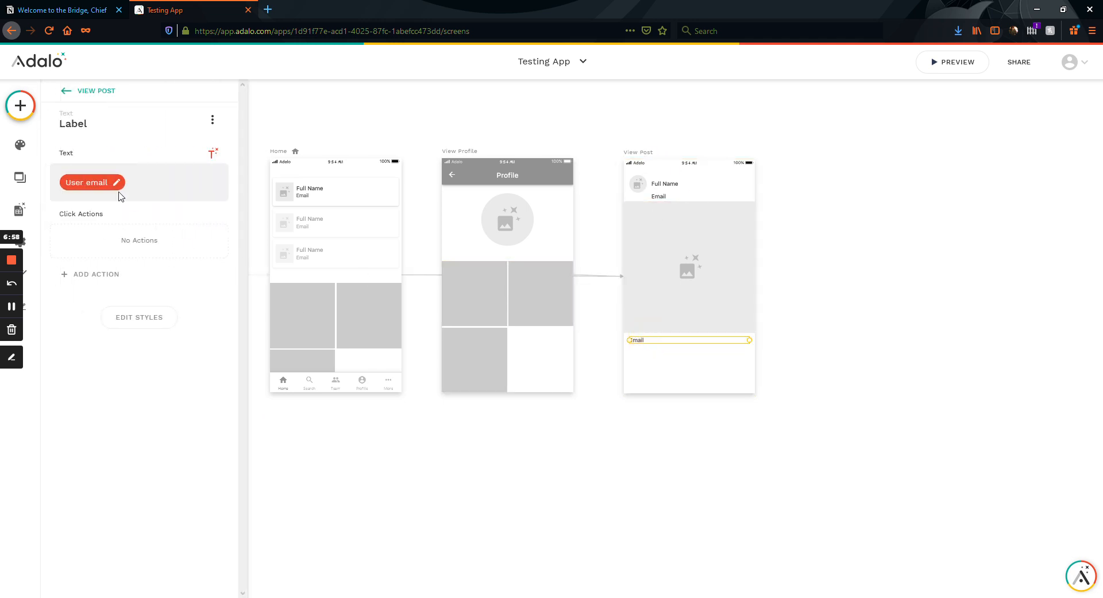
{"action": "left_click", "coordinate": [213, 153]}
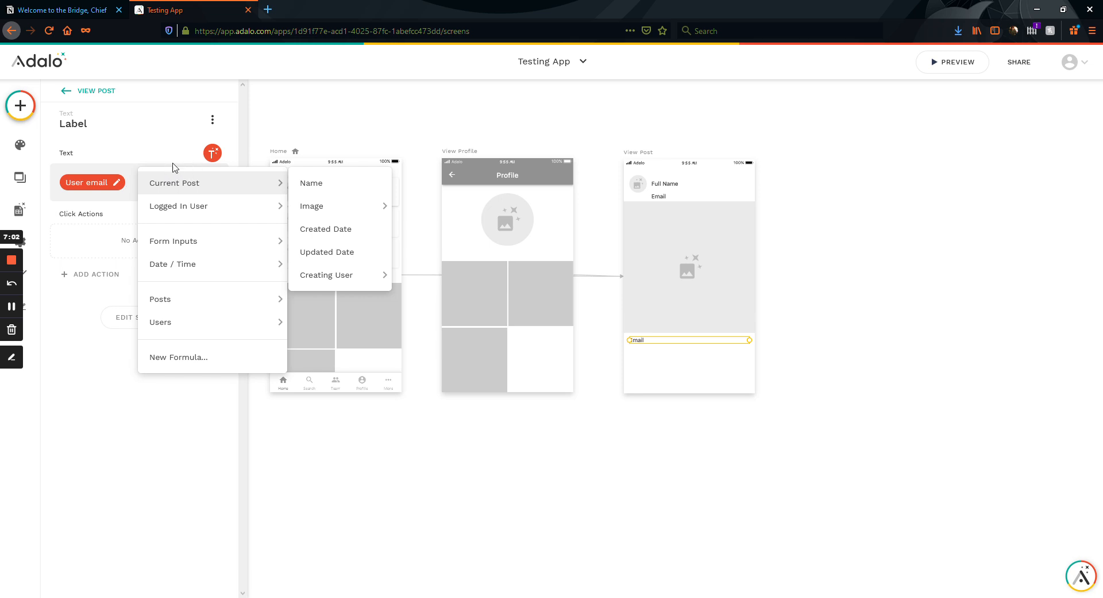
{"action": "mouse_move", "coordinate": [181, 163]}
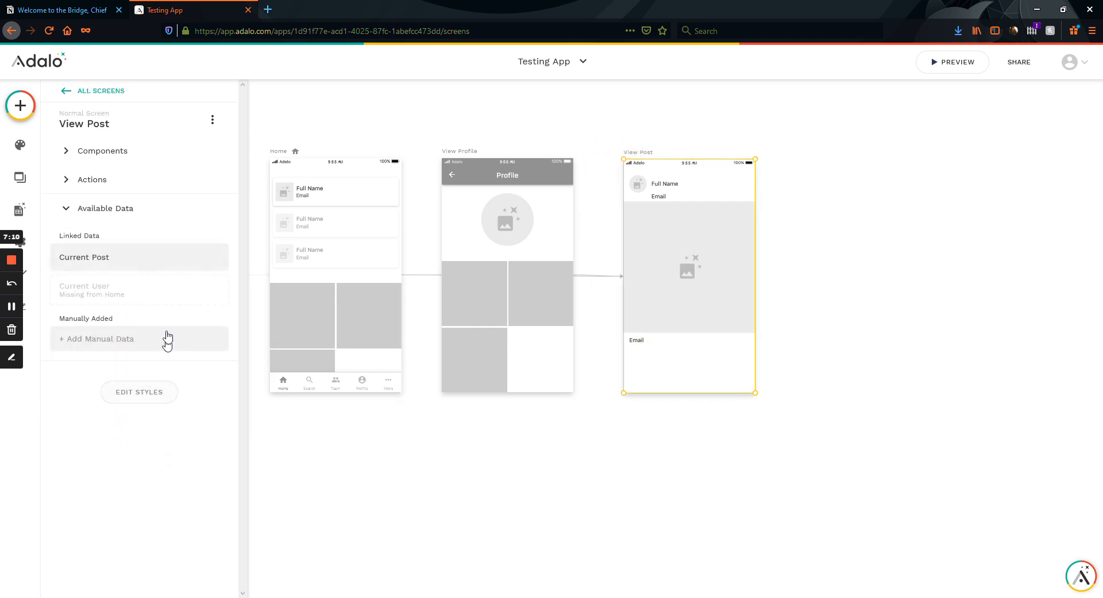
{"action": "mouse_move", "coordinate": [90, 294]}
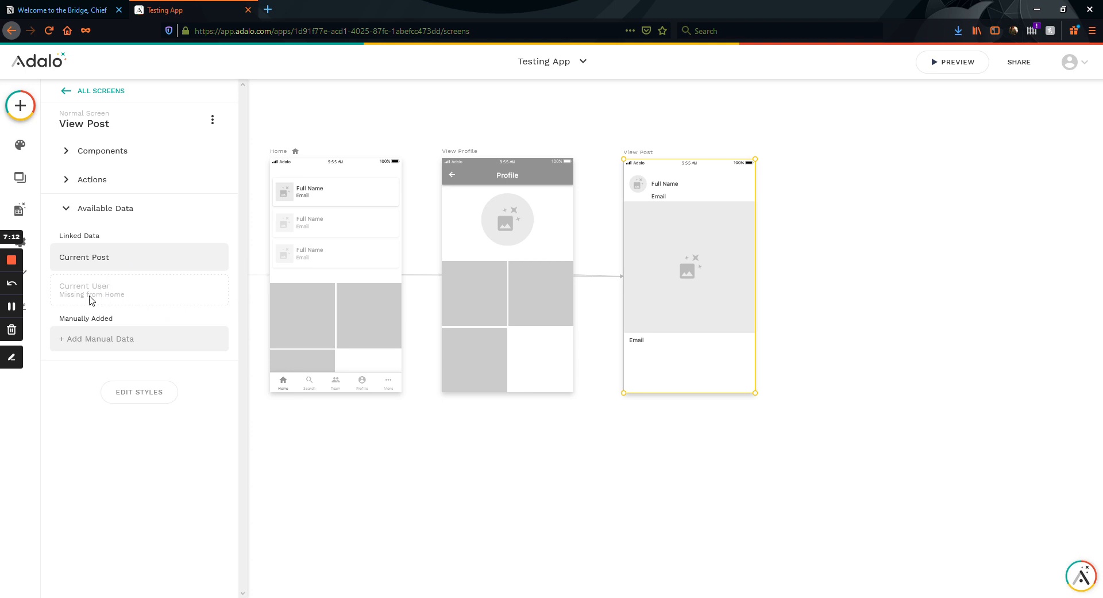
{"action": "mouse_move", "coordinate": [127, 300]}
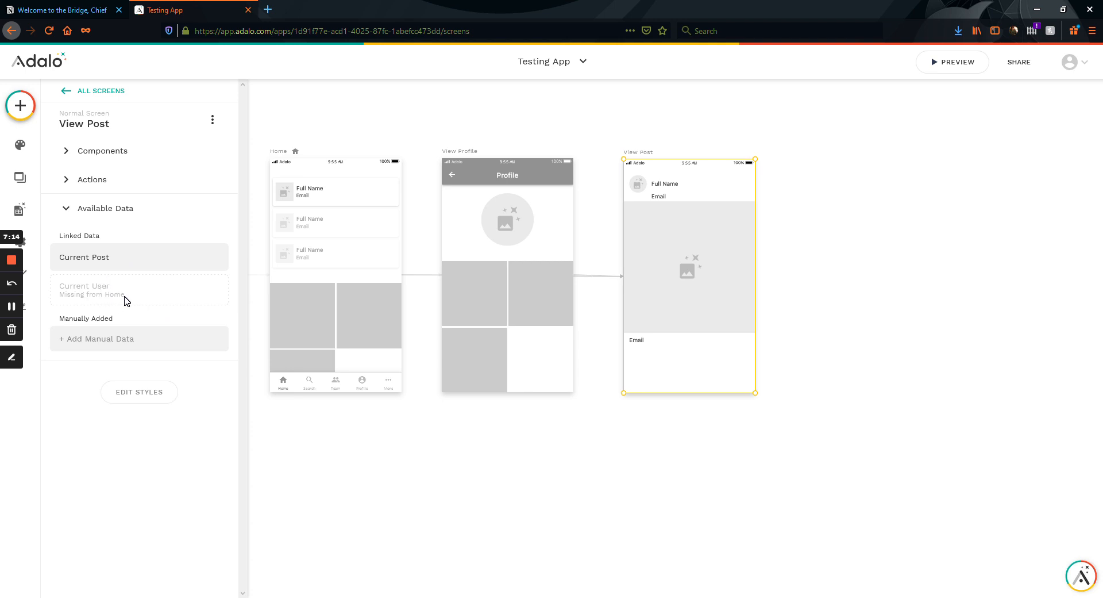
{"action": "mouse_move", "coordinate": [104, 295]}
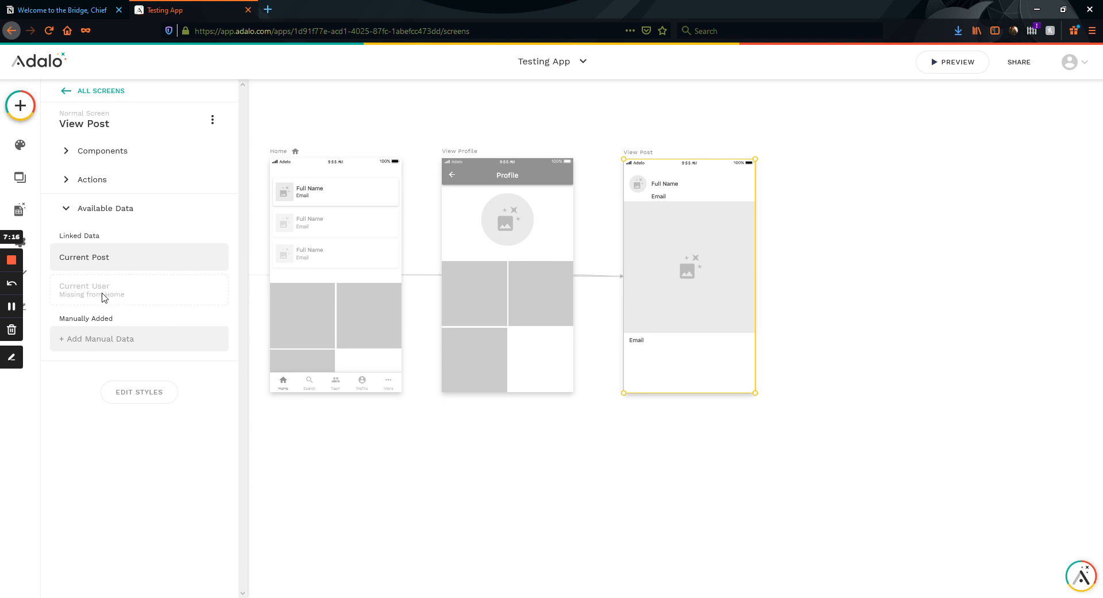
{"action": "mouse_move", "coordinate": [132, 296]}
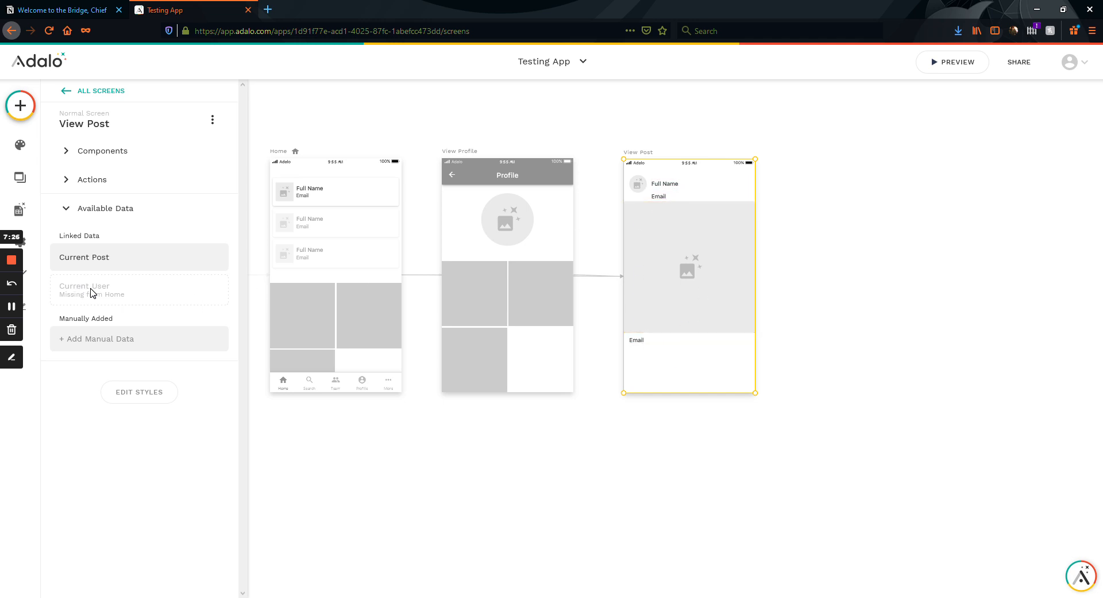
{"action": "left_click", "coordinate": [346, 323]}
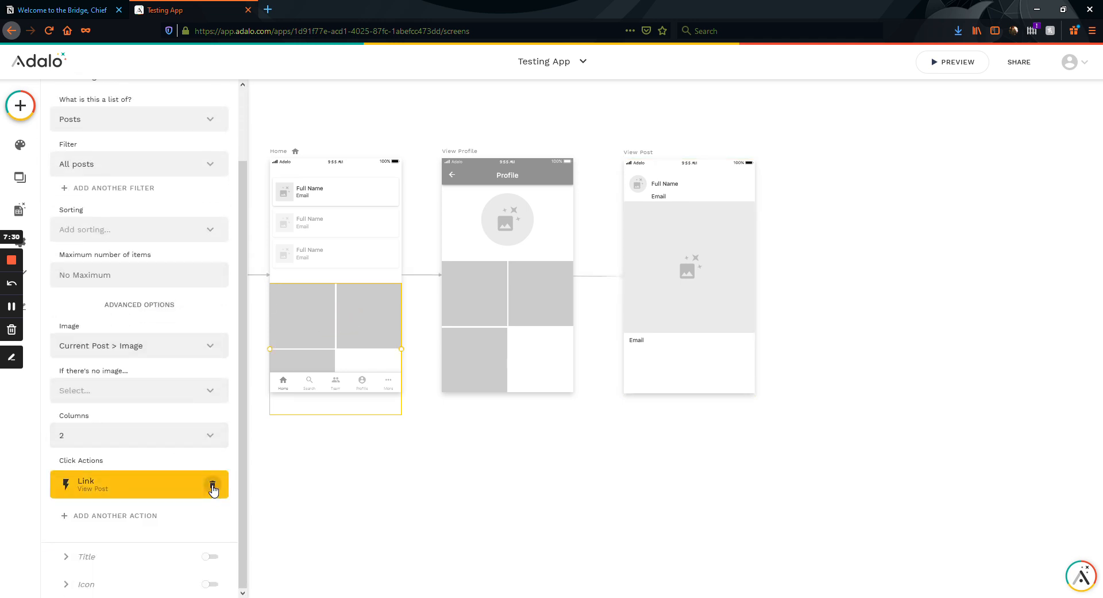
{"action": "left_click", "coordinate": [213, 484]}
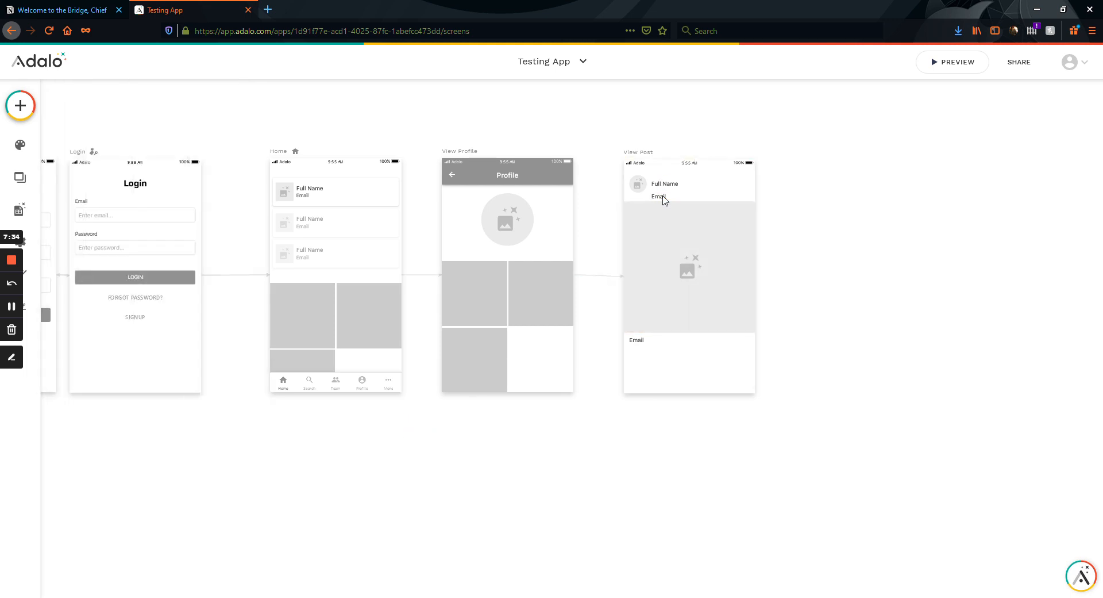
{"action": "left_click", "coordinate": [659, 195]}
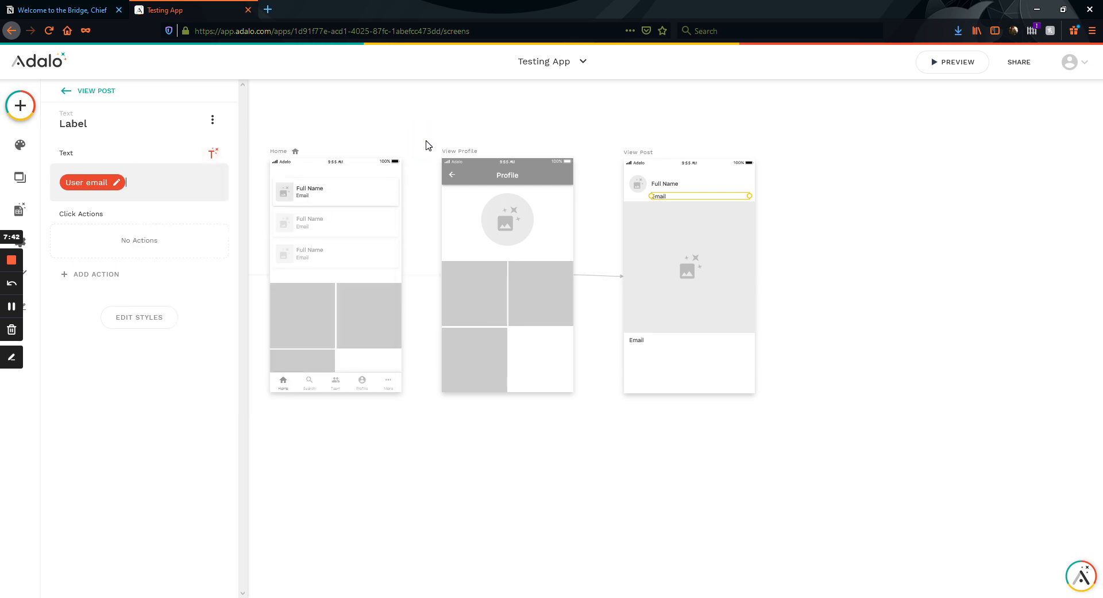
{"action": "mouse_move", "coordinate": [456, 152]}
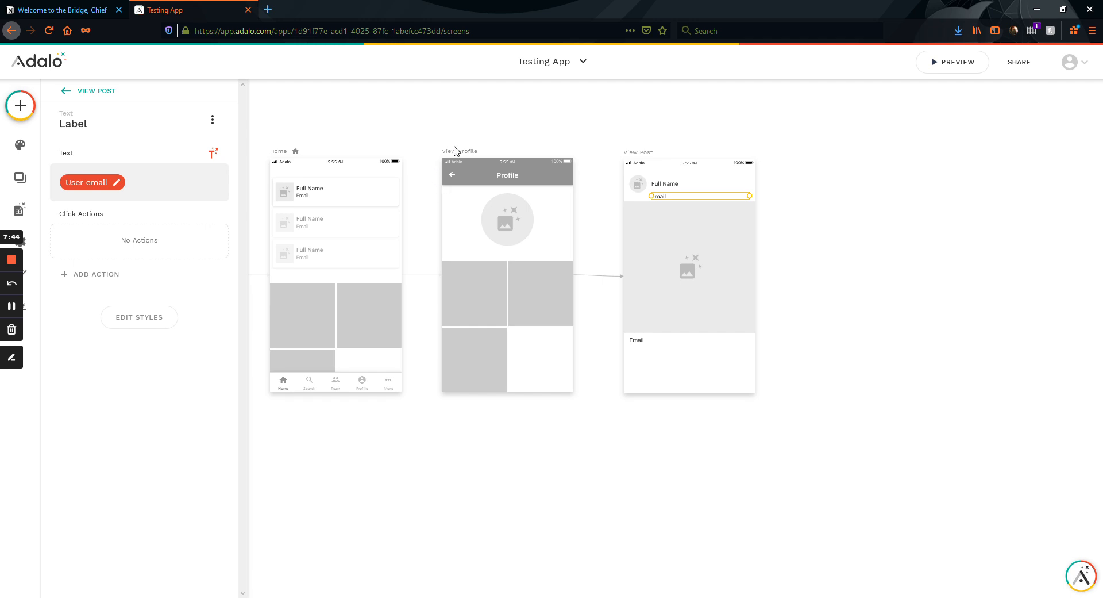
{"action": "mouse_move", "coordinate": [611, 129]}
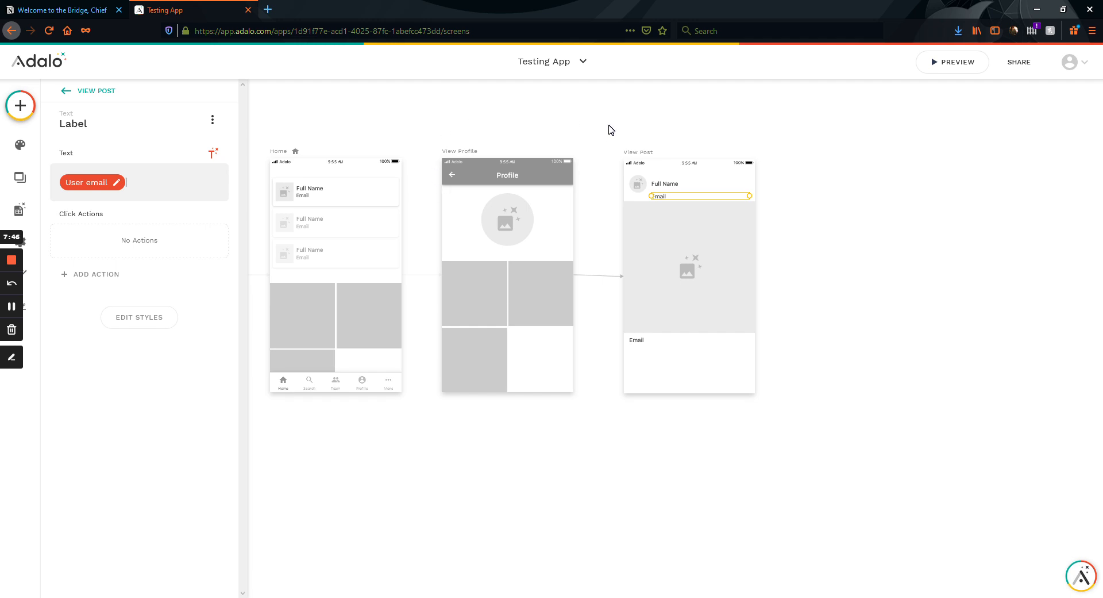
{"action": "mouse_move", "coordinate": [593, 158]}
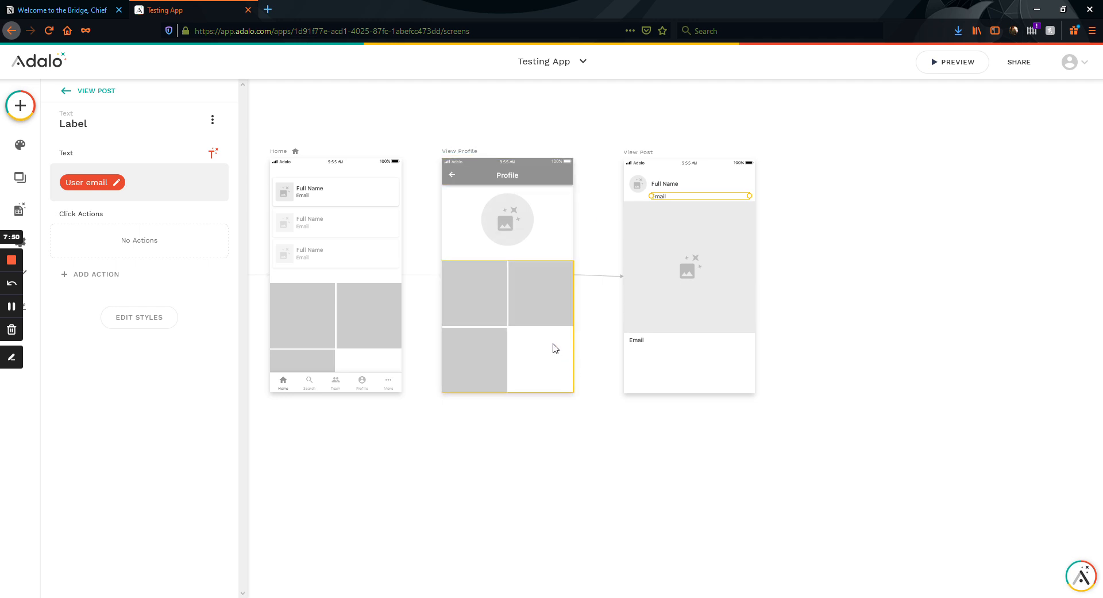
Select the Home image list and inspect its link action settings.
{"action": "left_click", "coordinate": [646, 152]}
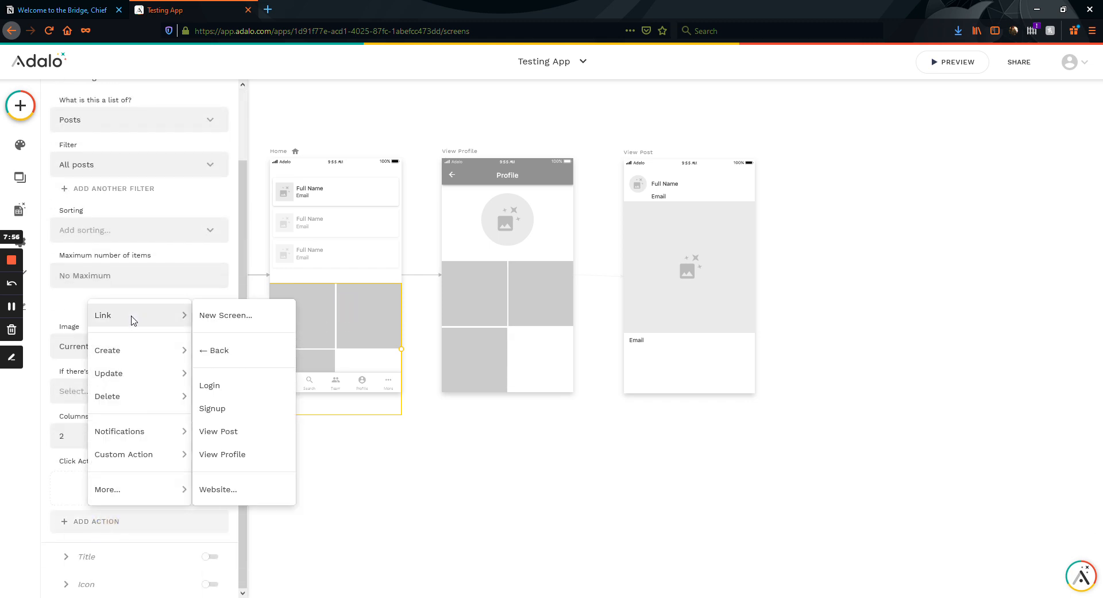
{"action": "left_click", "coordinate": [218, 431]}
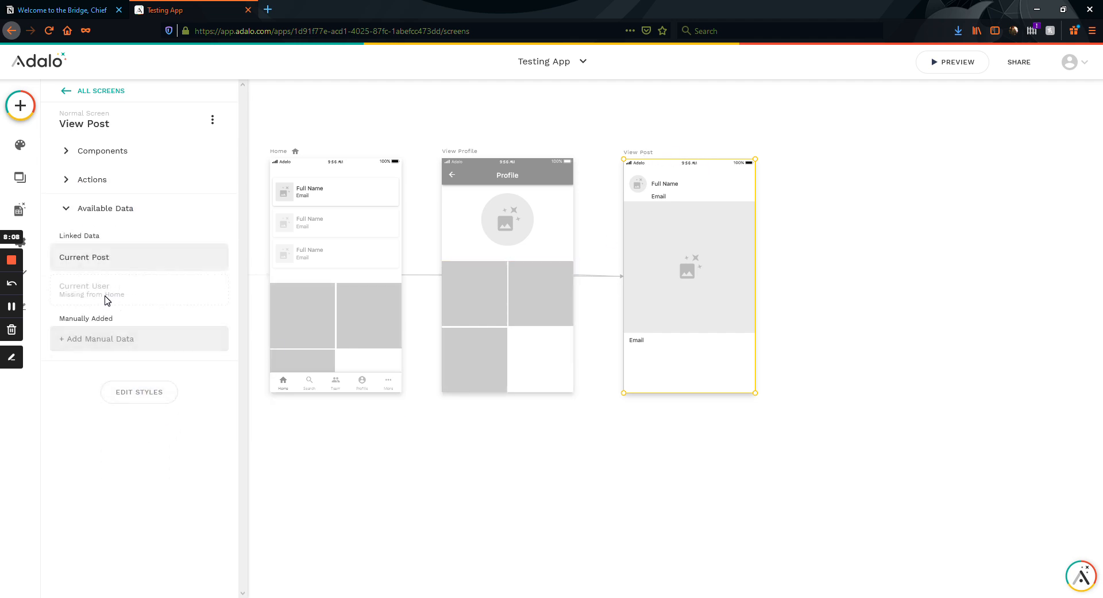
{"action": "mouse_move", "coordinate": [127, 298]}
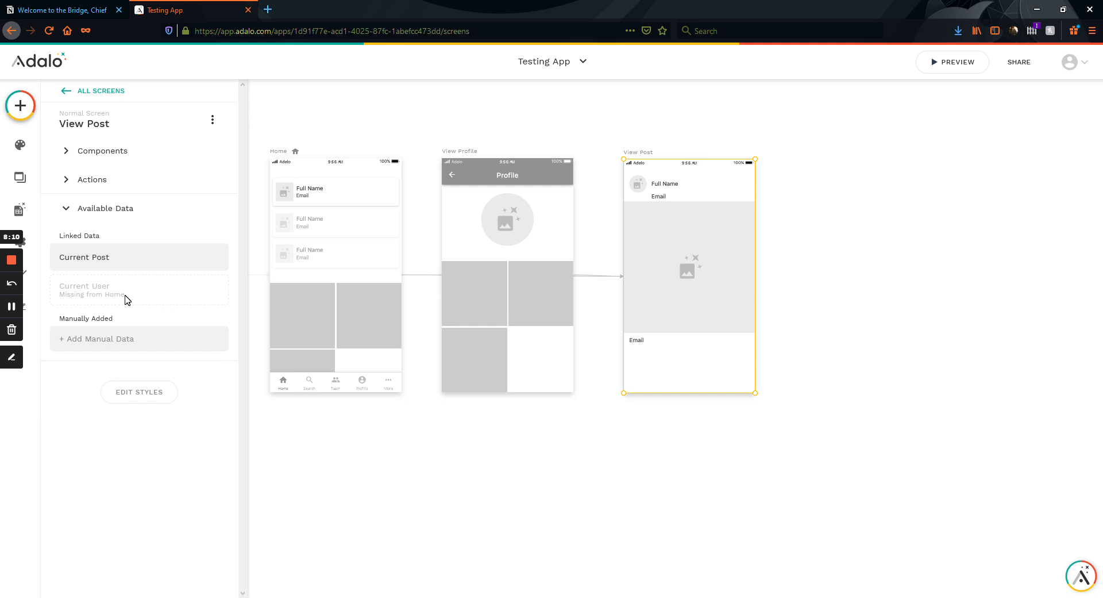
{"action": "mouse_move", "coordinate": [116, 295]}
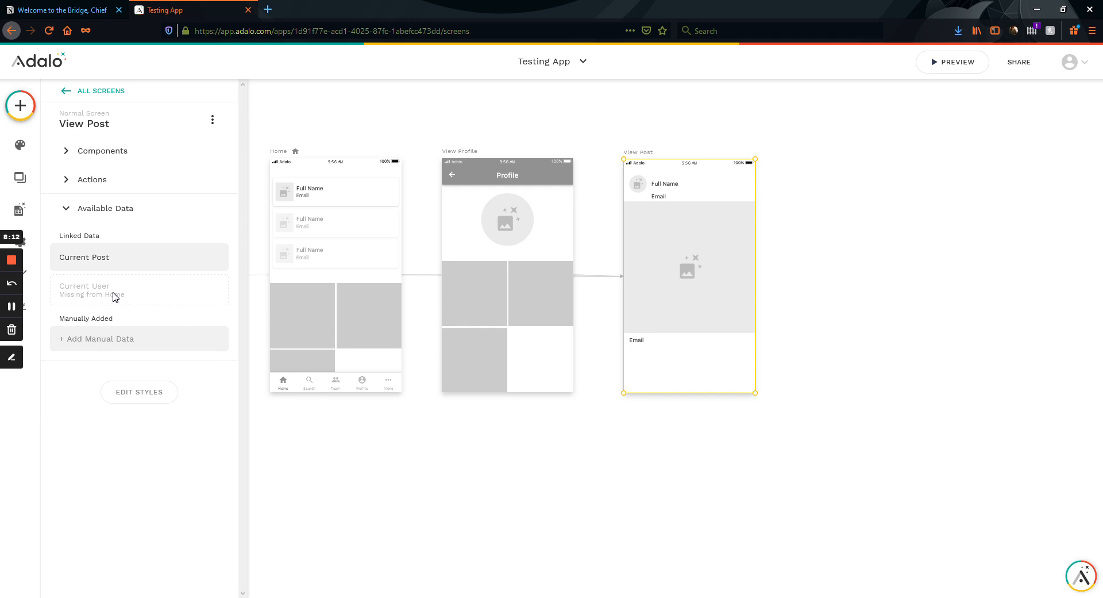
{"action": "mouse_move", "coordinate": [152, 289]}
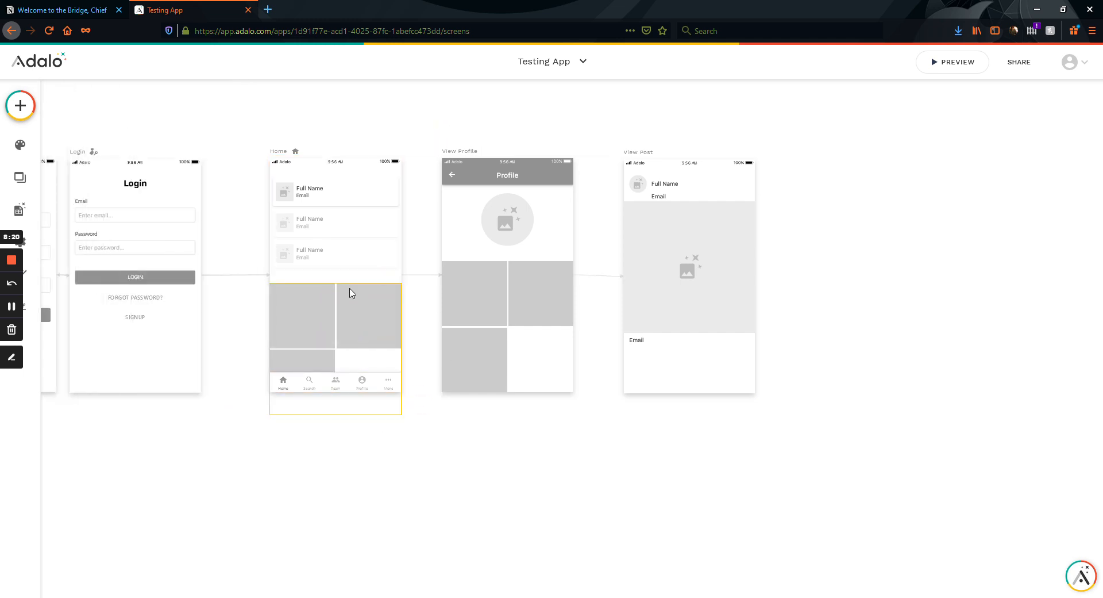
{"action": "left_click", "coordinate": [594, 124]}
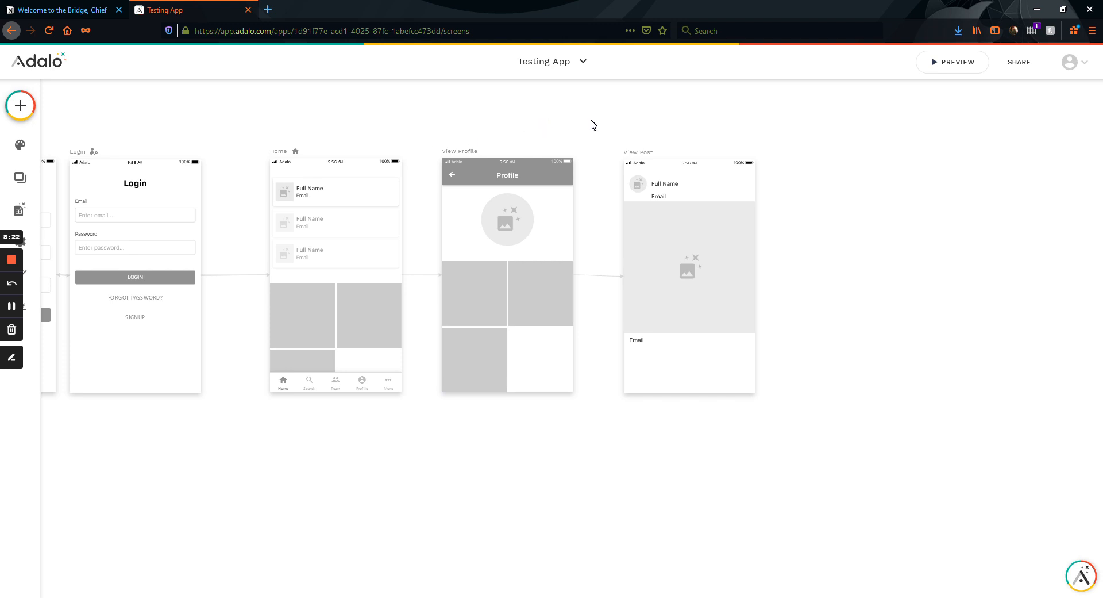
{"action": "mouse_move", "coordinate": [605, 171]}
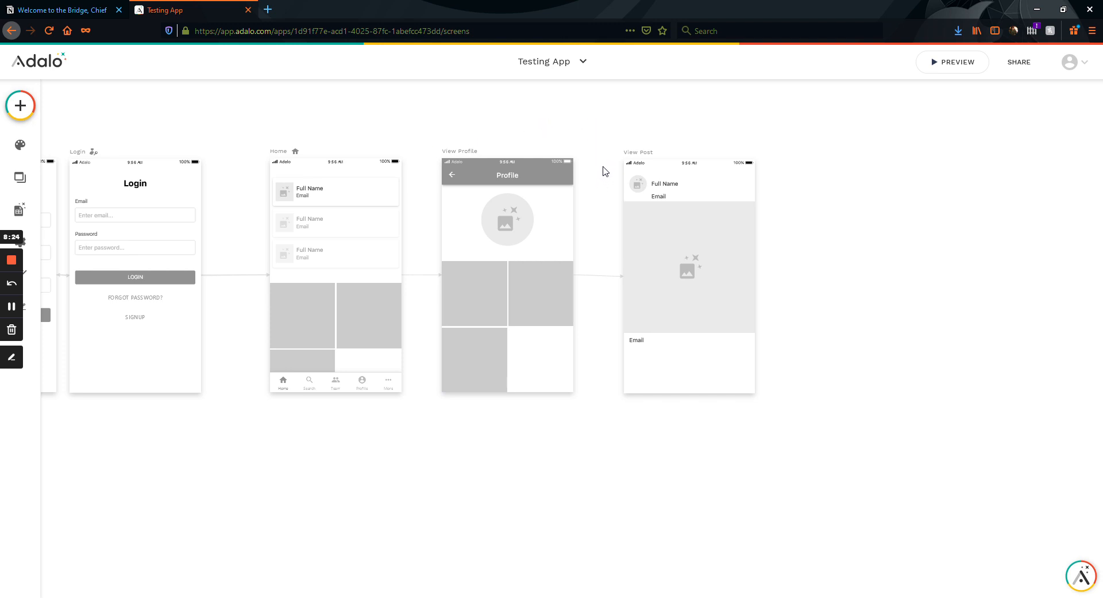
{"action": "mouse_move", "coordinate": [600, 182]}
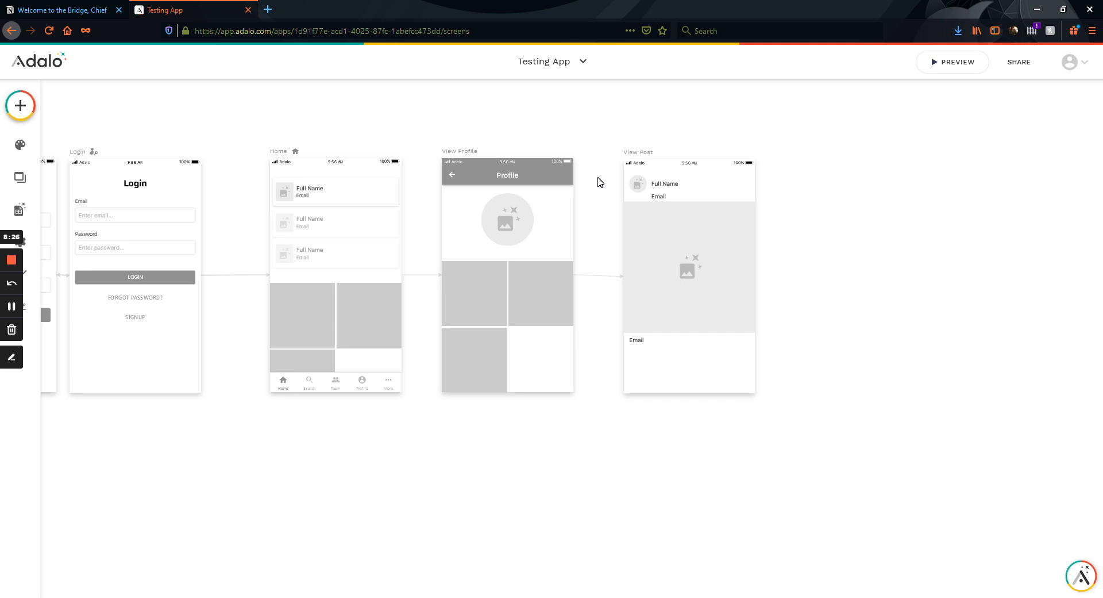
{"action": "mouse_move", "coordinate": [556, 124]}
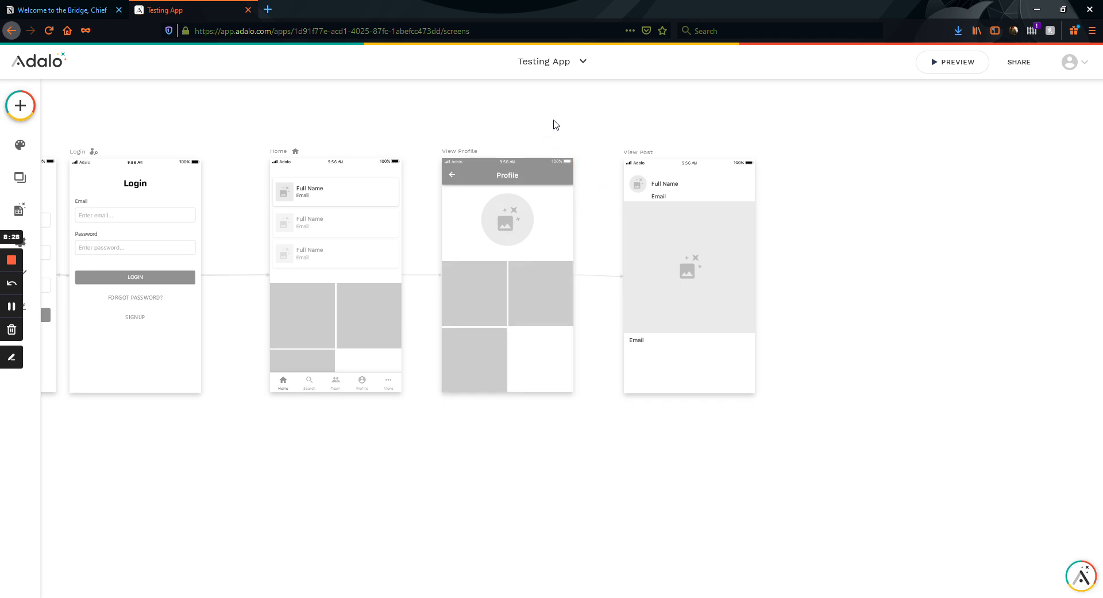
{"action": "left_click", "coordinate": [689, 267]}
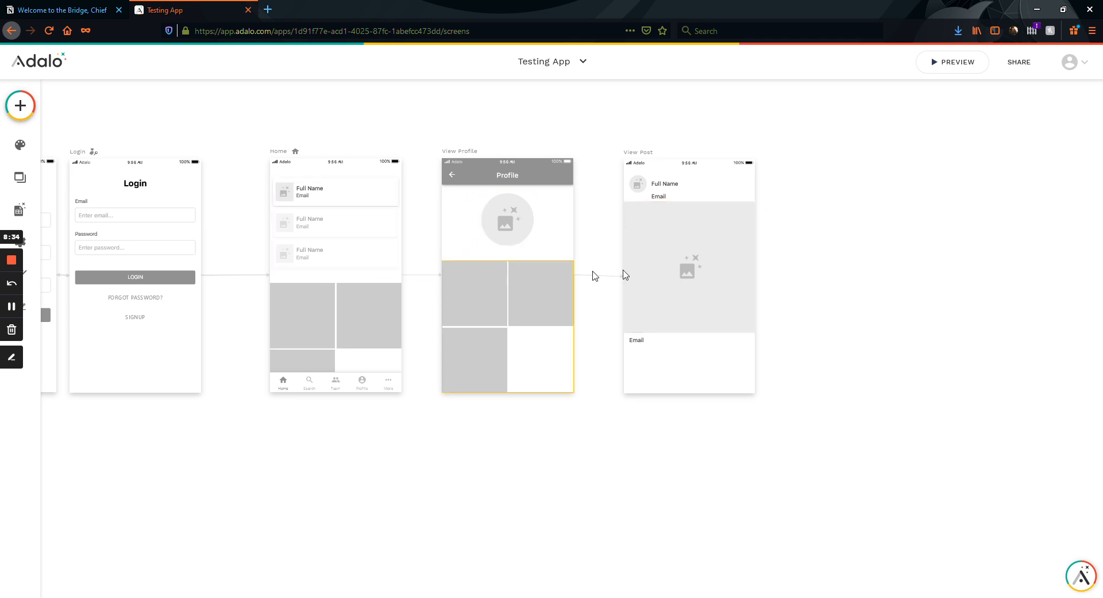
{"action": "left_click", "coordinate": [904, 262]}
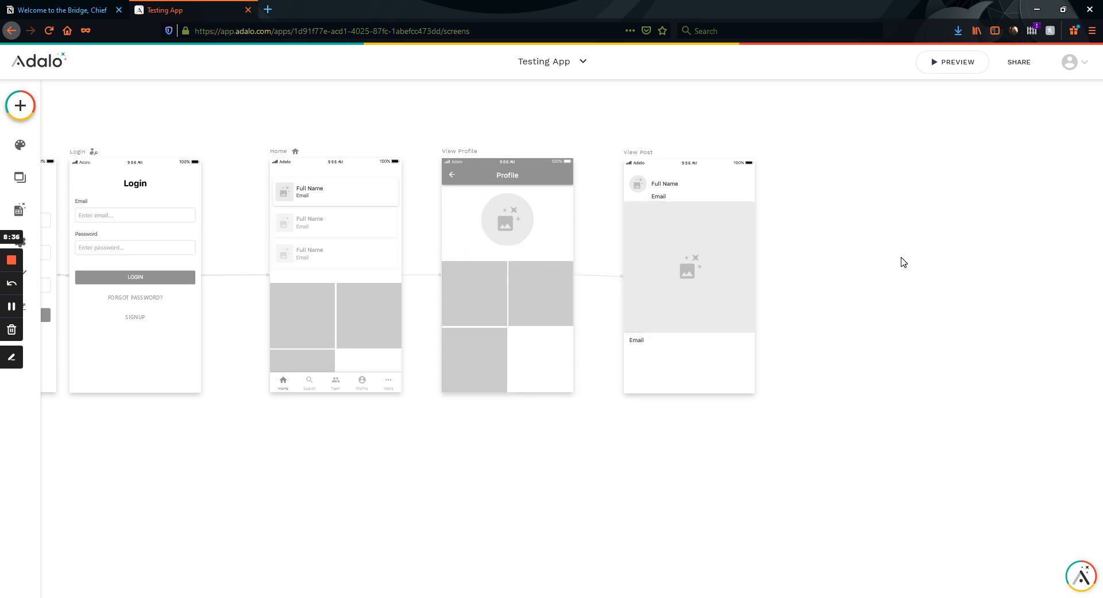
{"action": "mouse_move", "coordinate": [889, 274]}
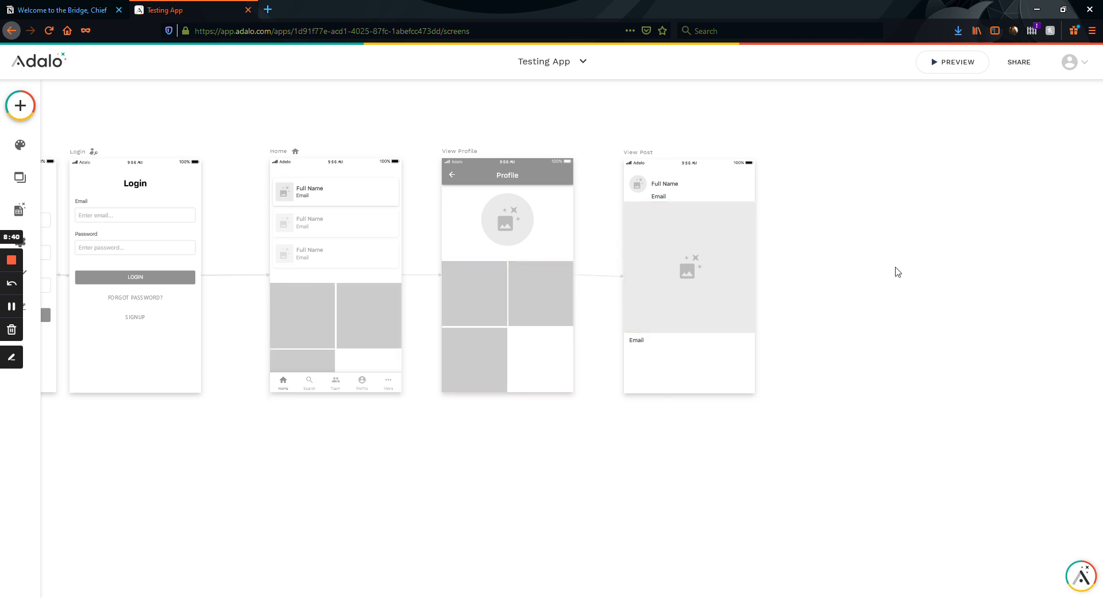
{"action": "mouse_move", "coordinate": [913, 295]}
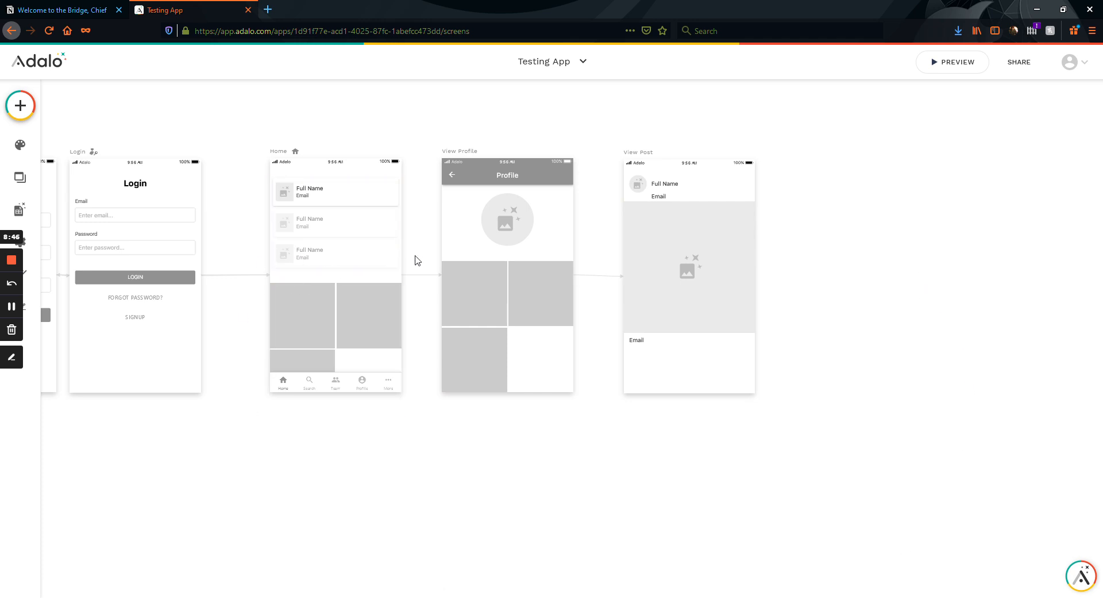
{"action": "mouse_move", "coordinate": [375, 276]}
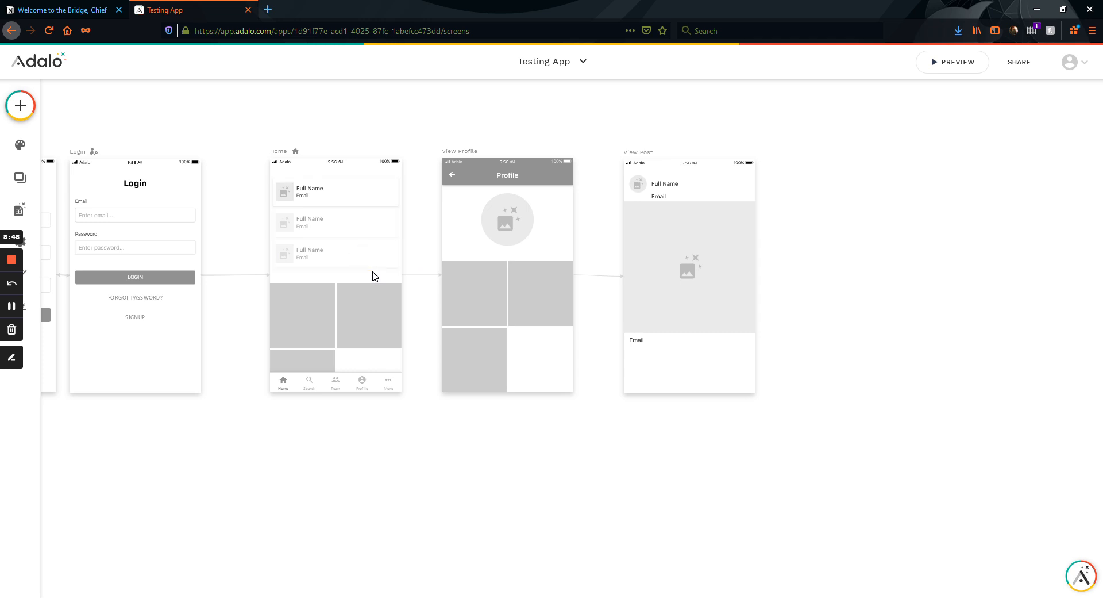
{"action": "mouse_move", "coordinate": [894, 258]}
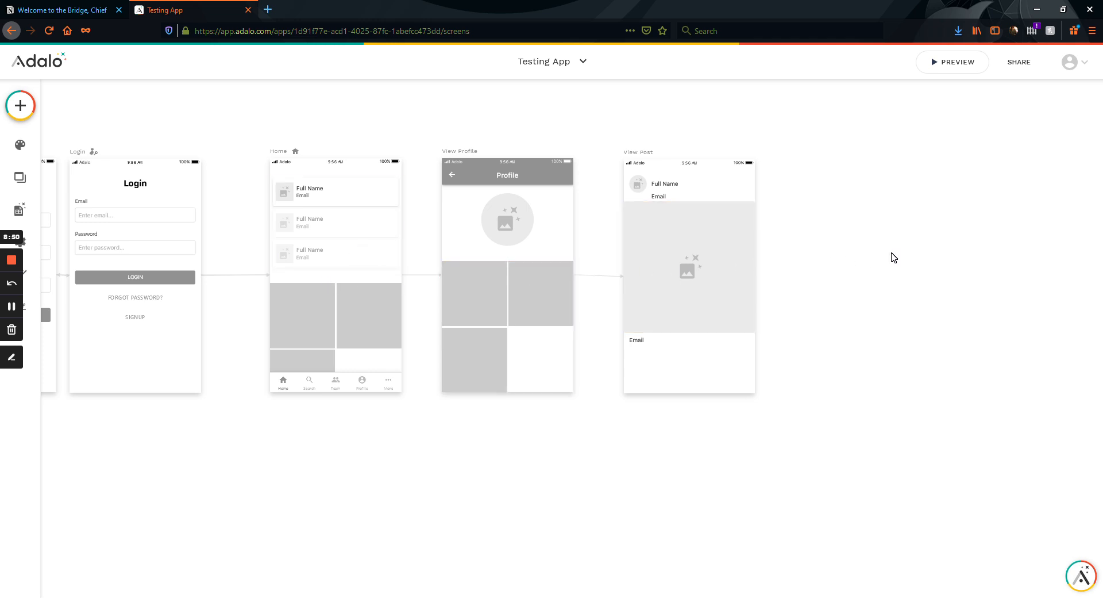
{"action": "mouse_move", "coordinate": [849, 258]}
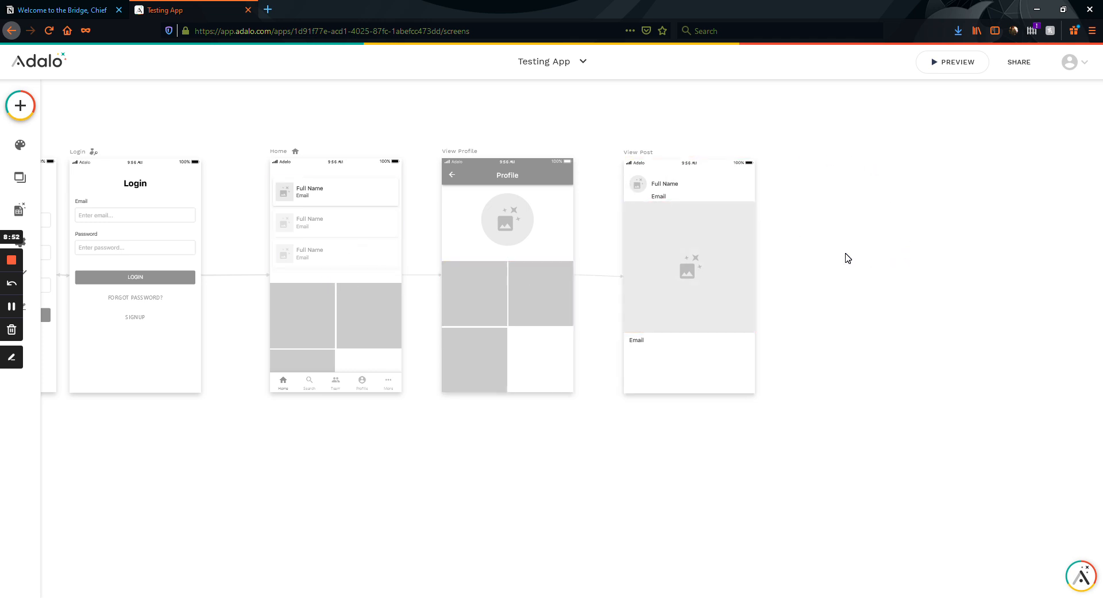
{"action": "left_click", "coordinate": [336, 223]}
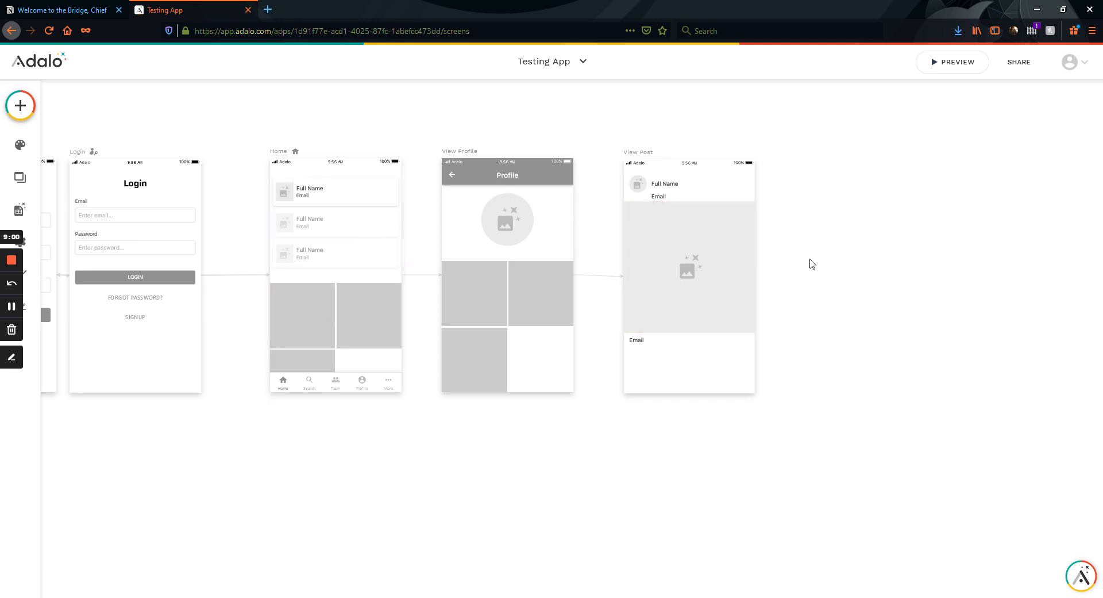
{"action": "left_click", "coordinate": [335, 223]}
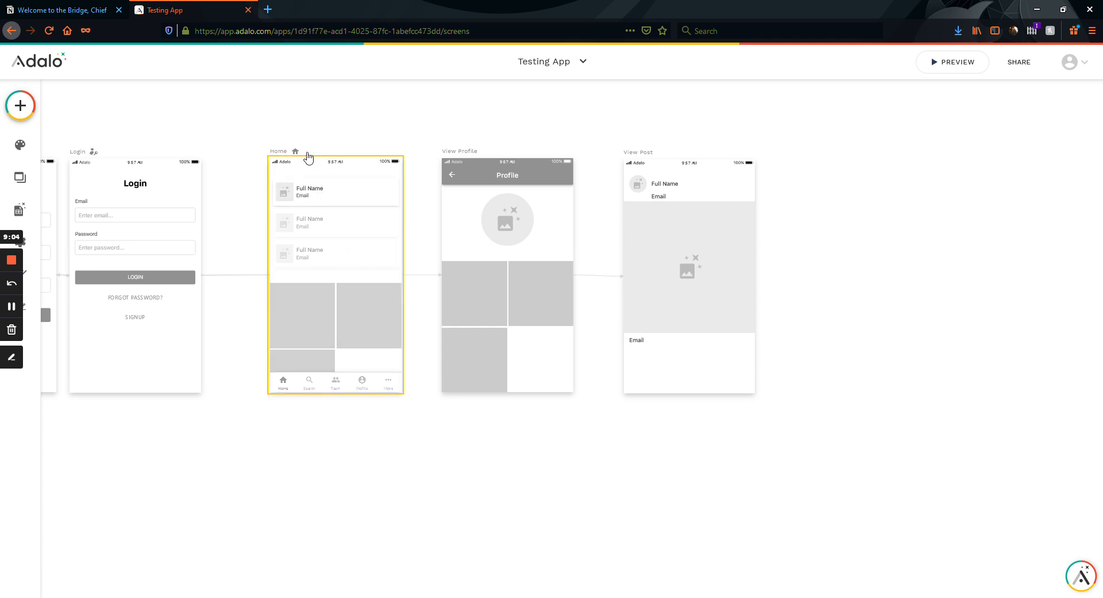
{"action": "left_click", "coordinate": [424, 165]}
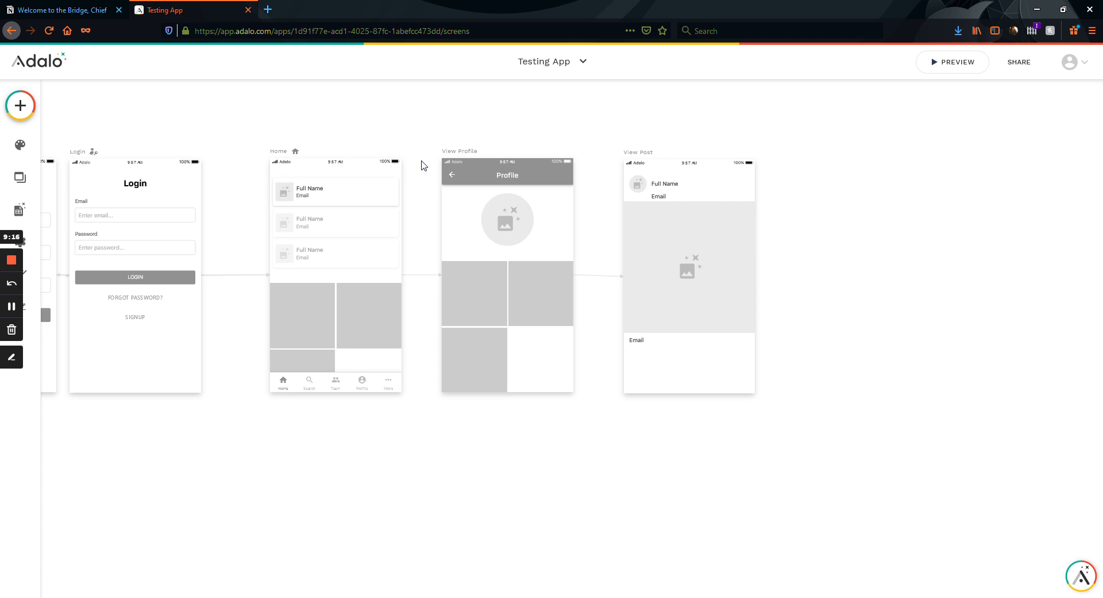
{"action": "mouse_move", "coordinate": [427, 161]}
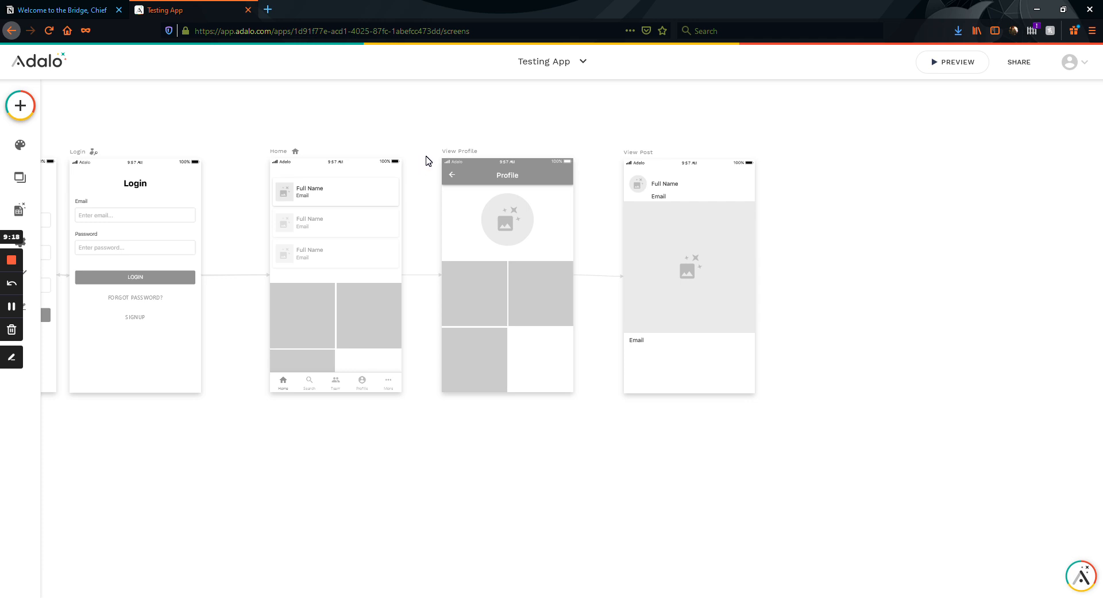
{"action": "mouse_move", "coordinate": [423, 164]}
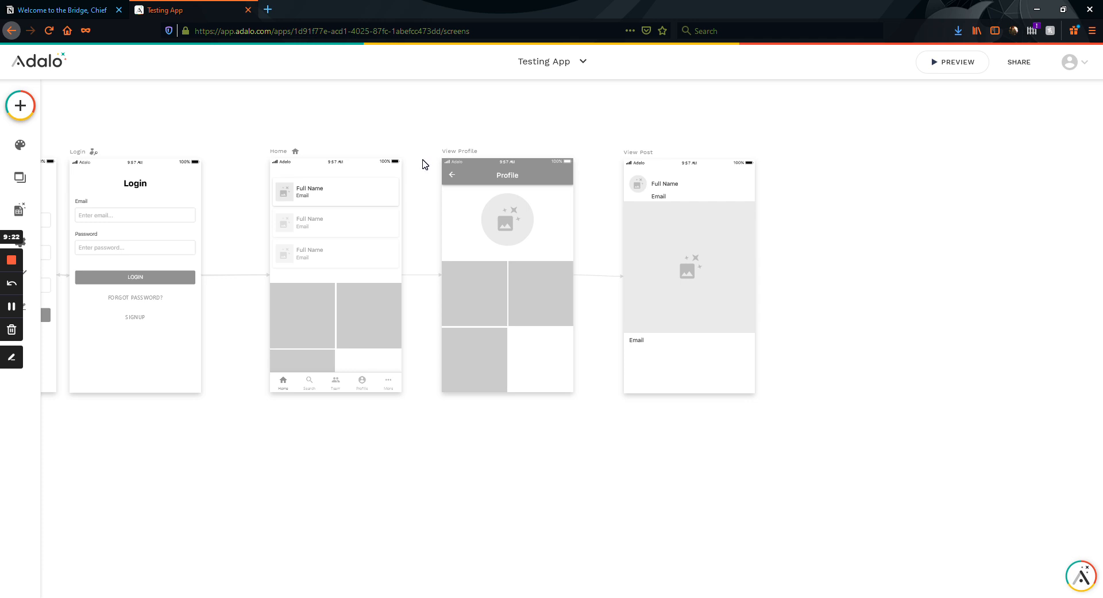
{"action": "left_click", "coordinate": [689, 280]}
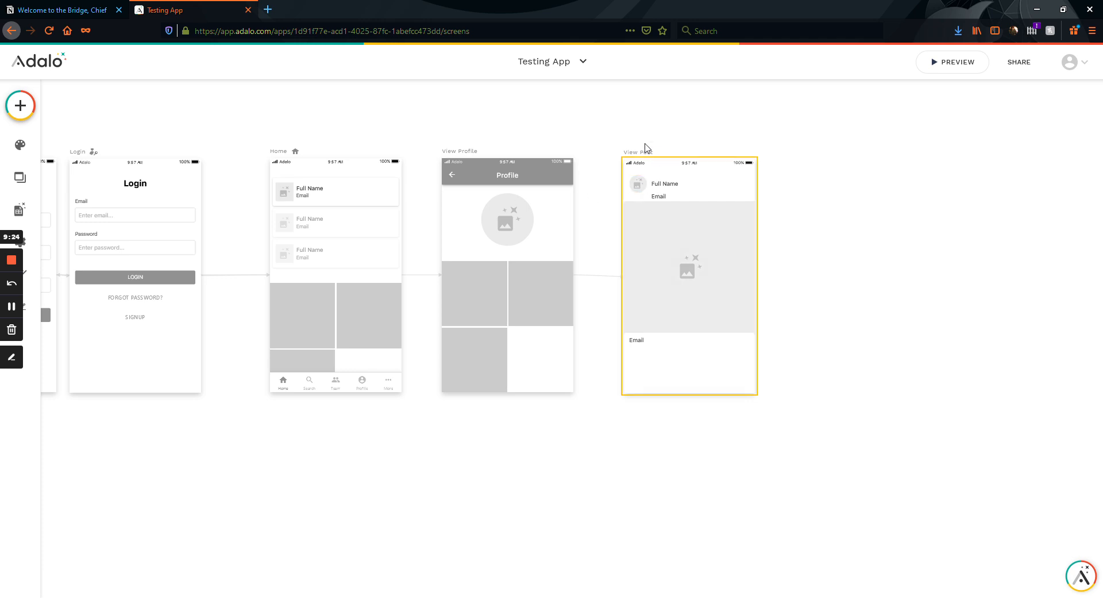
{"action": "left_click", "coordinate": [434, 168]}
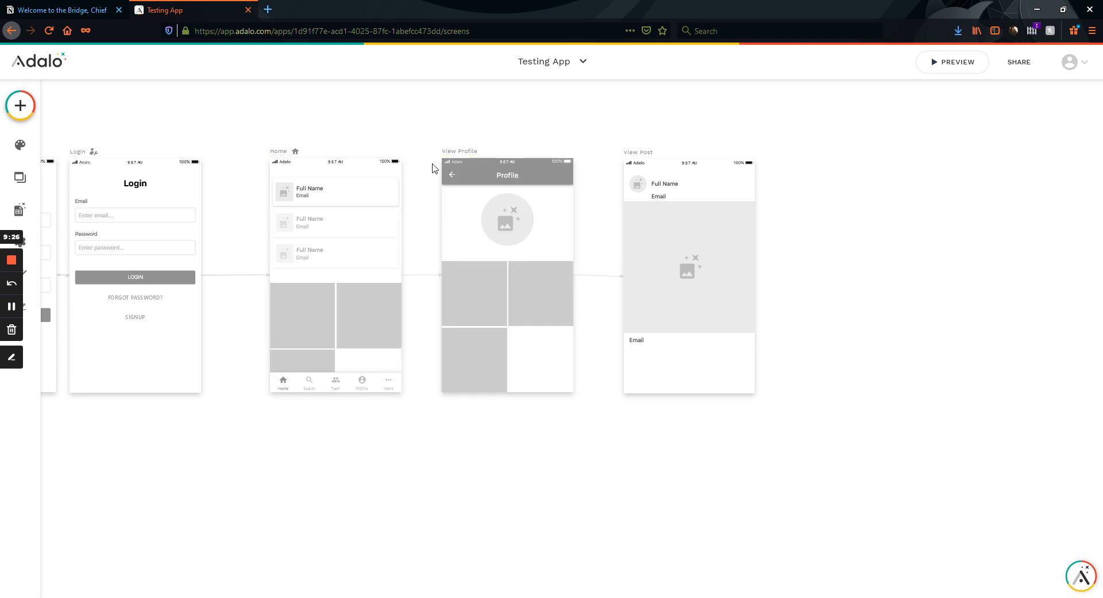
{"action": "mouse_move", "coordinate": [422, 165]}
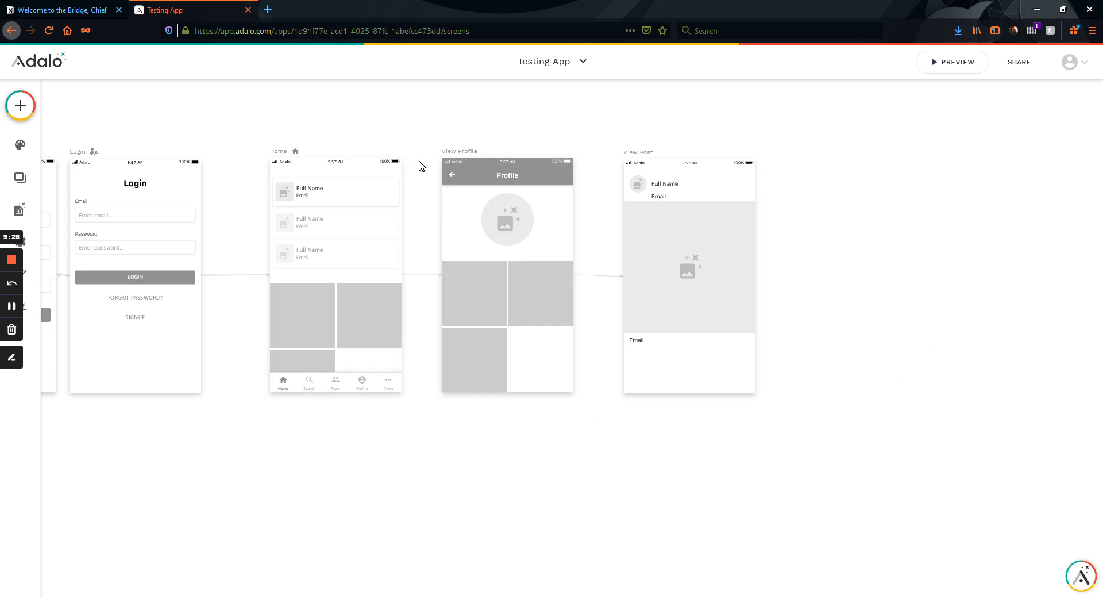